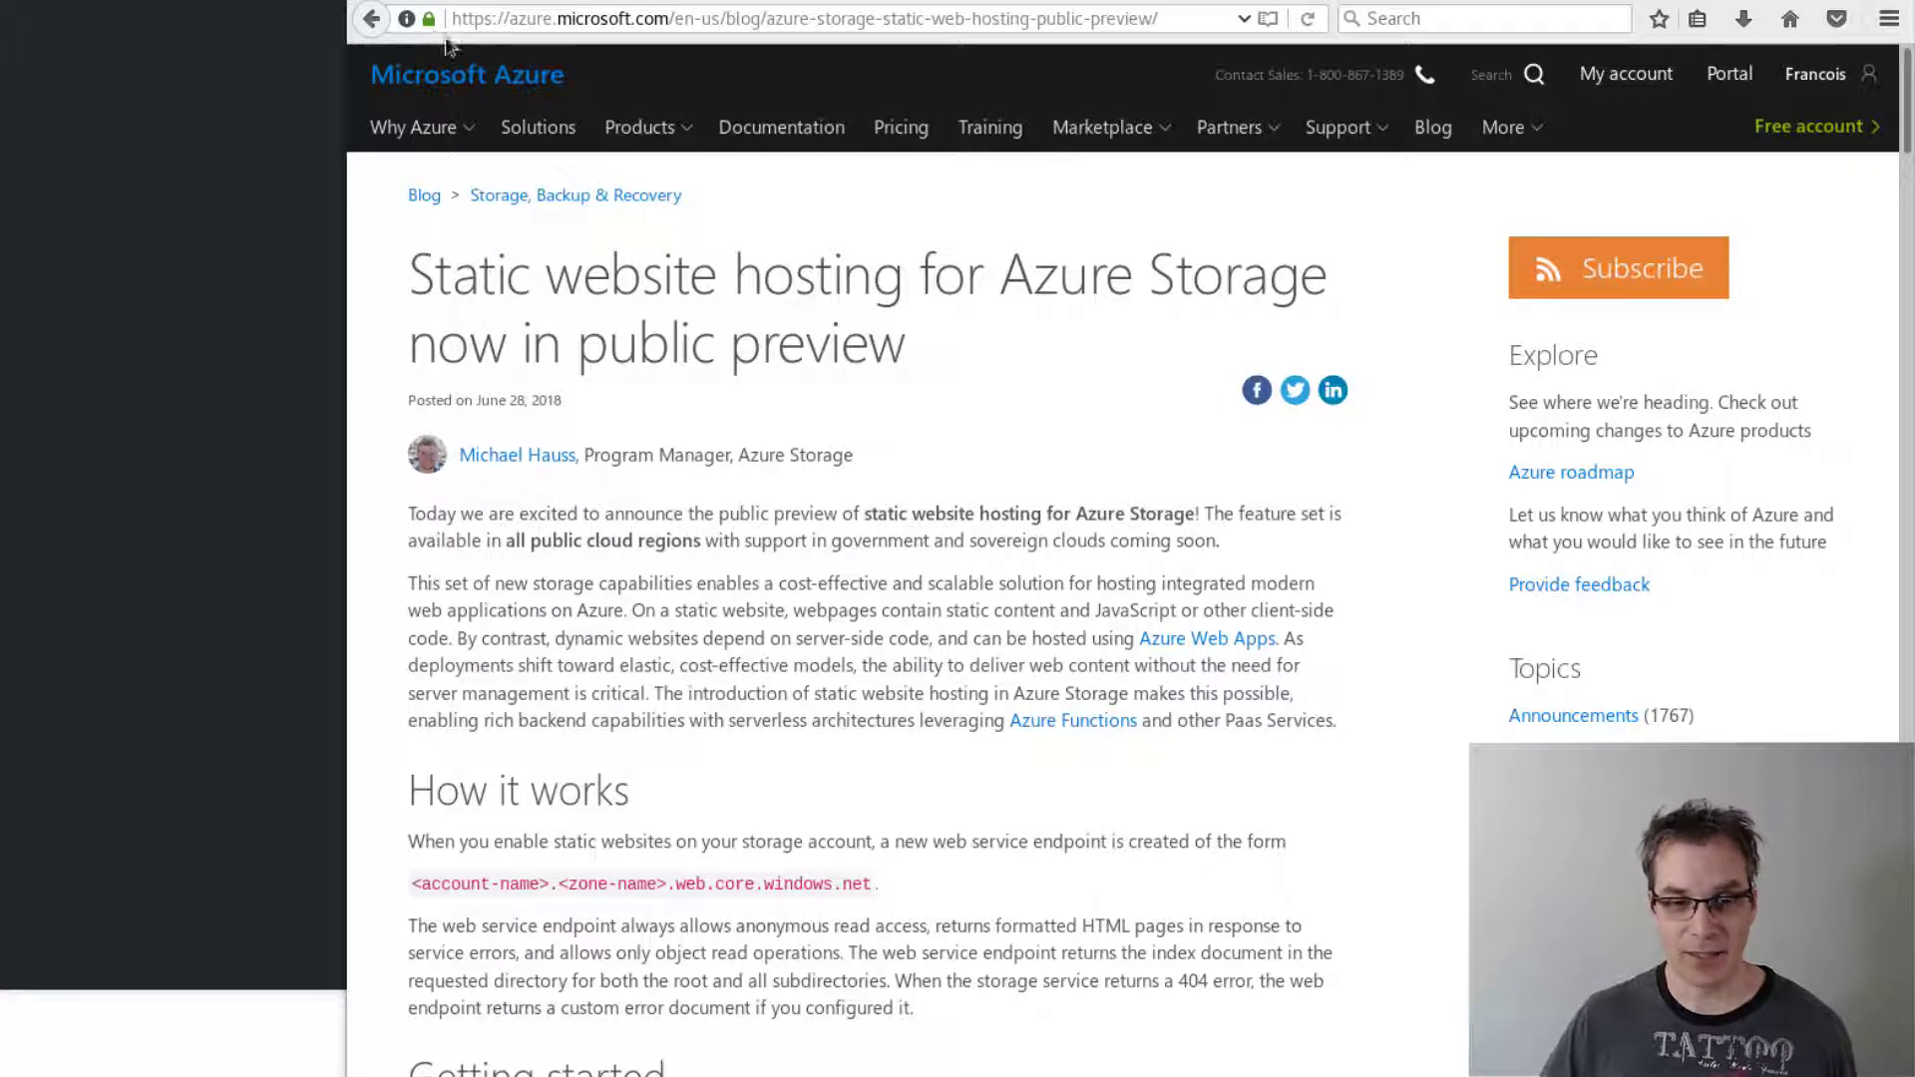
# - Show the Account kind choices for staticdemo, pointing out StorageV2 (general purpose v2)
pyautogui.scroll(-3)
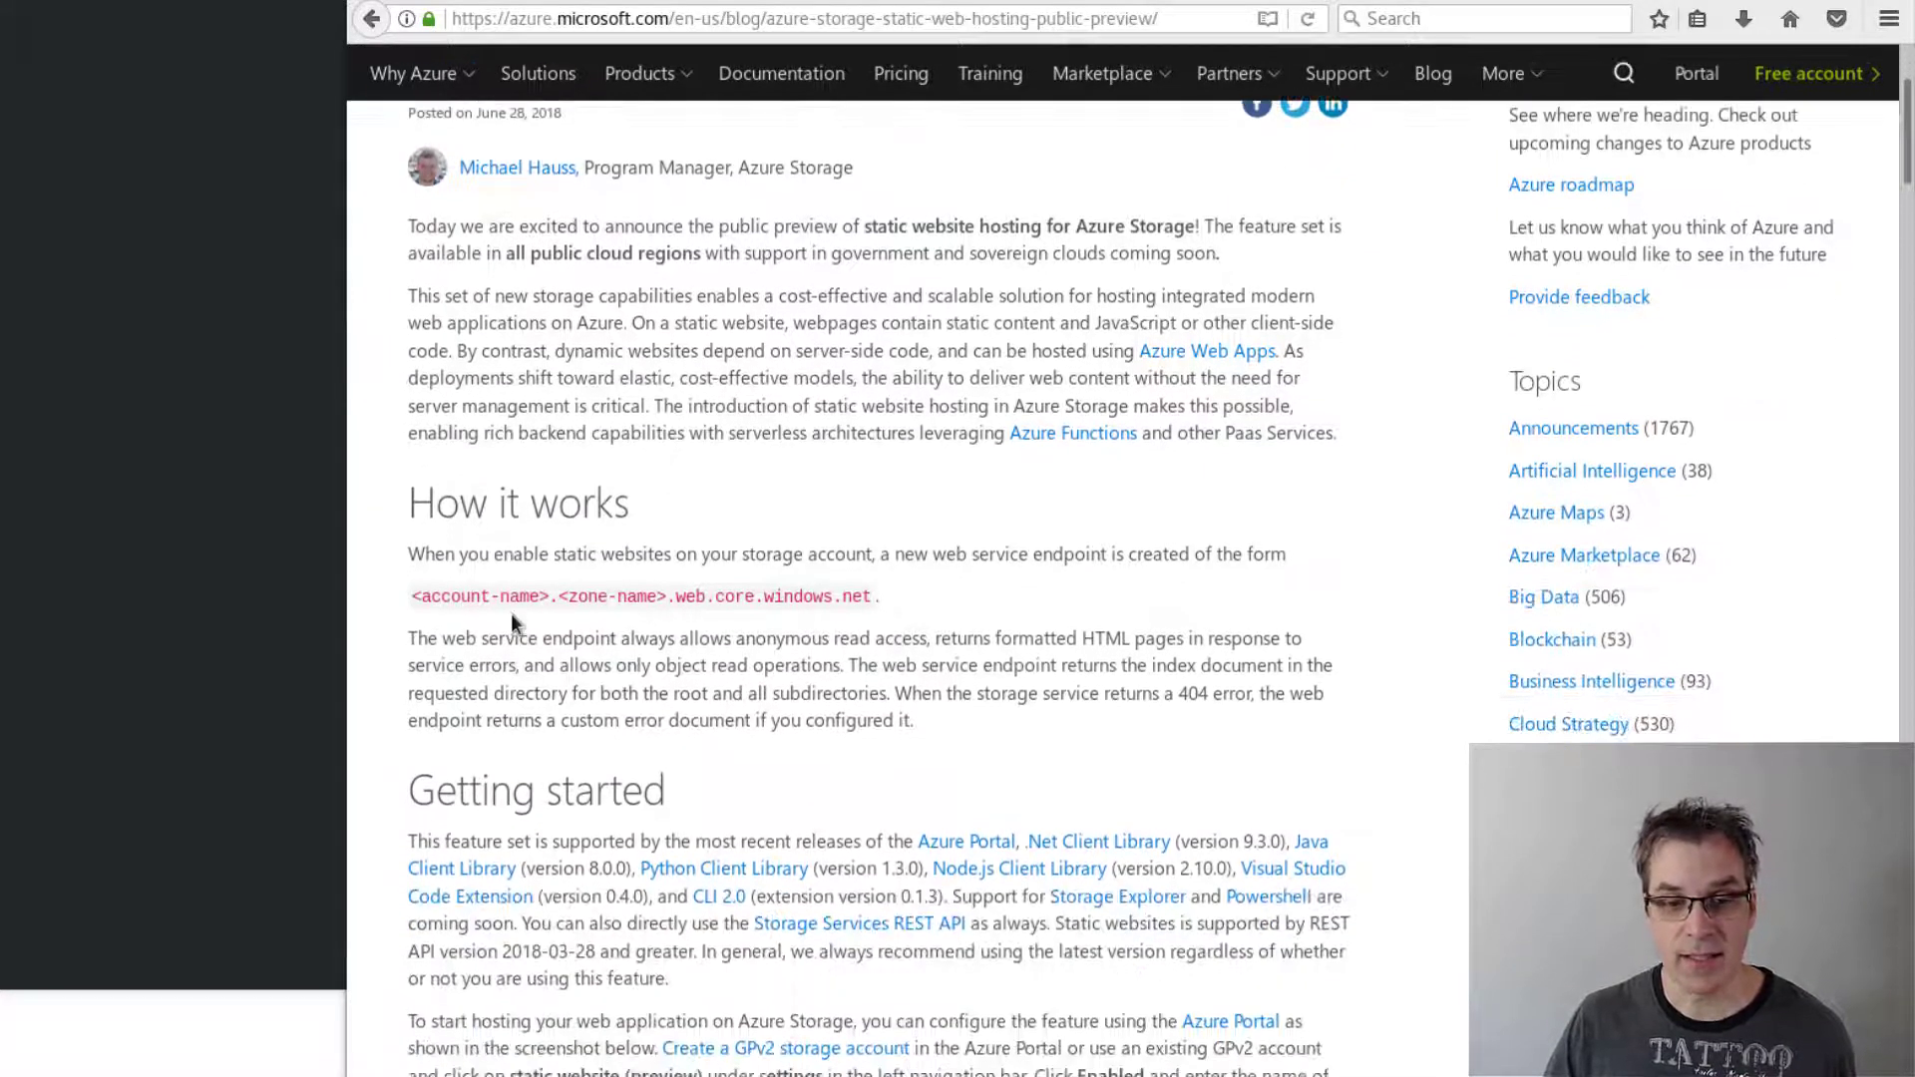
pyautogui.scroll(-3)
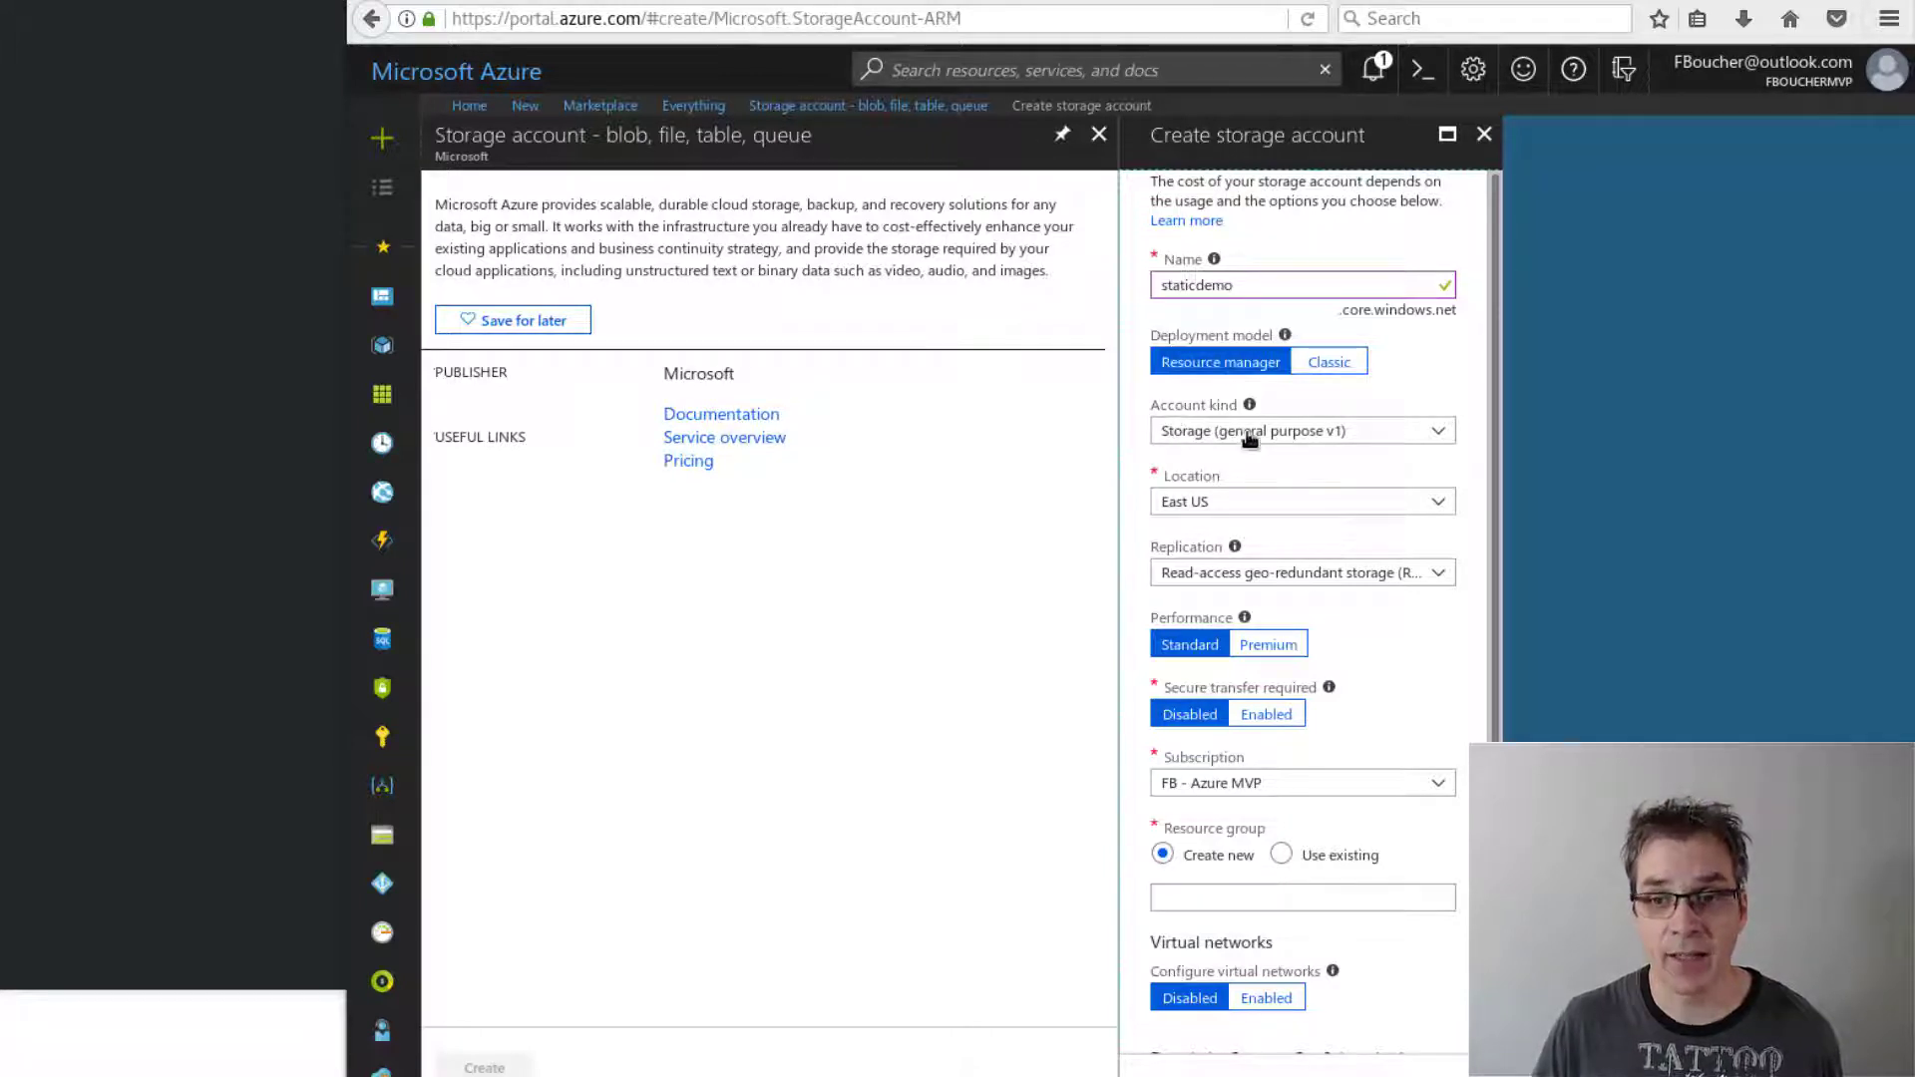
pyautogui.click(1302, 431)
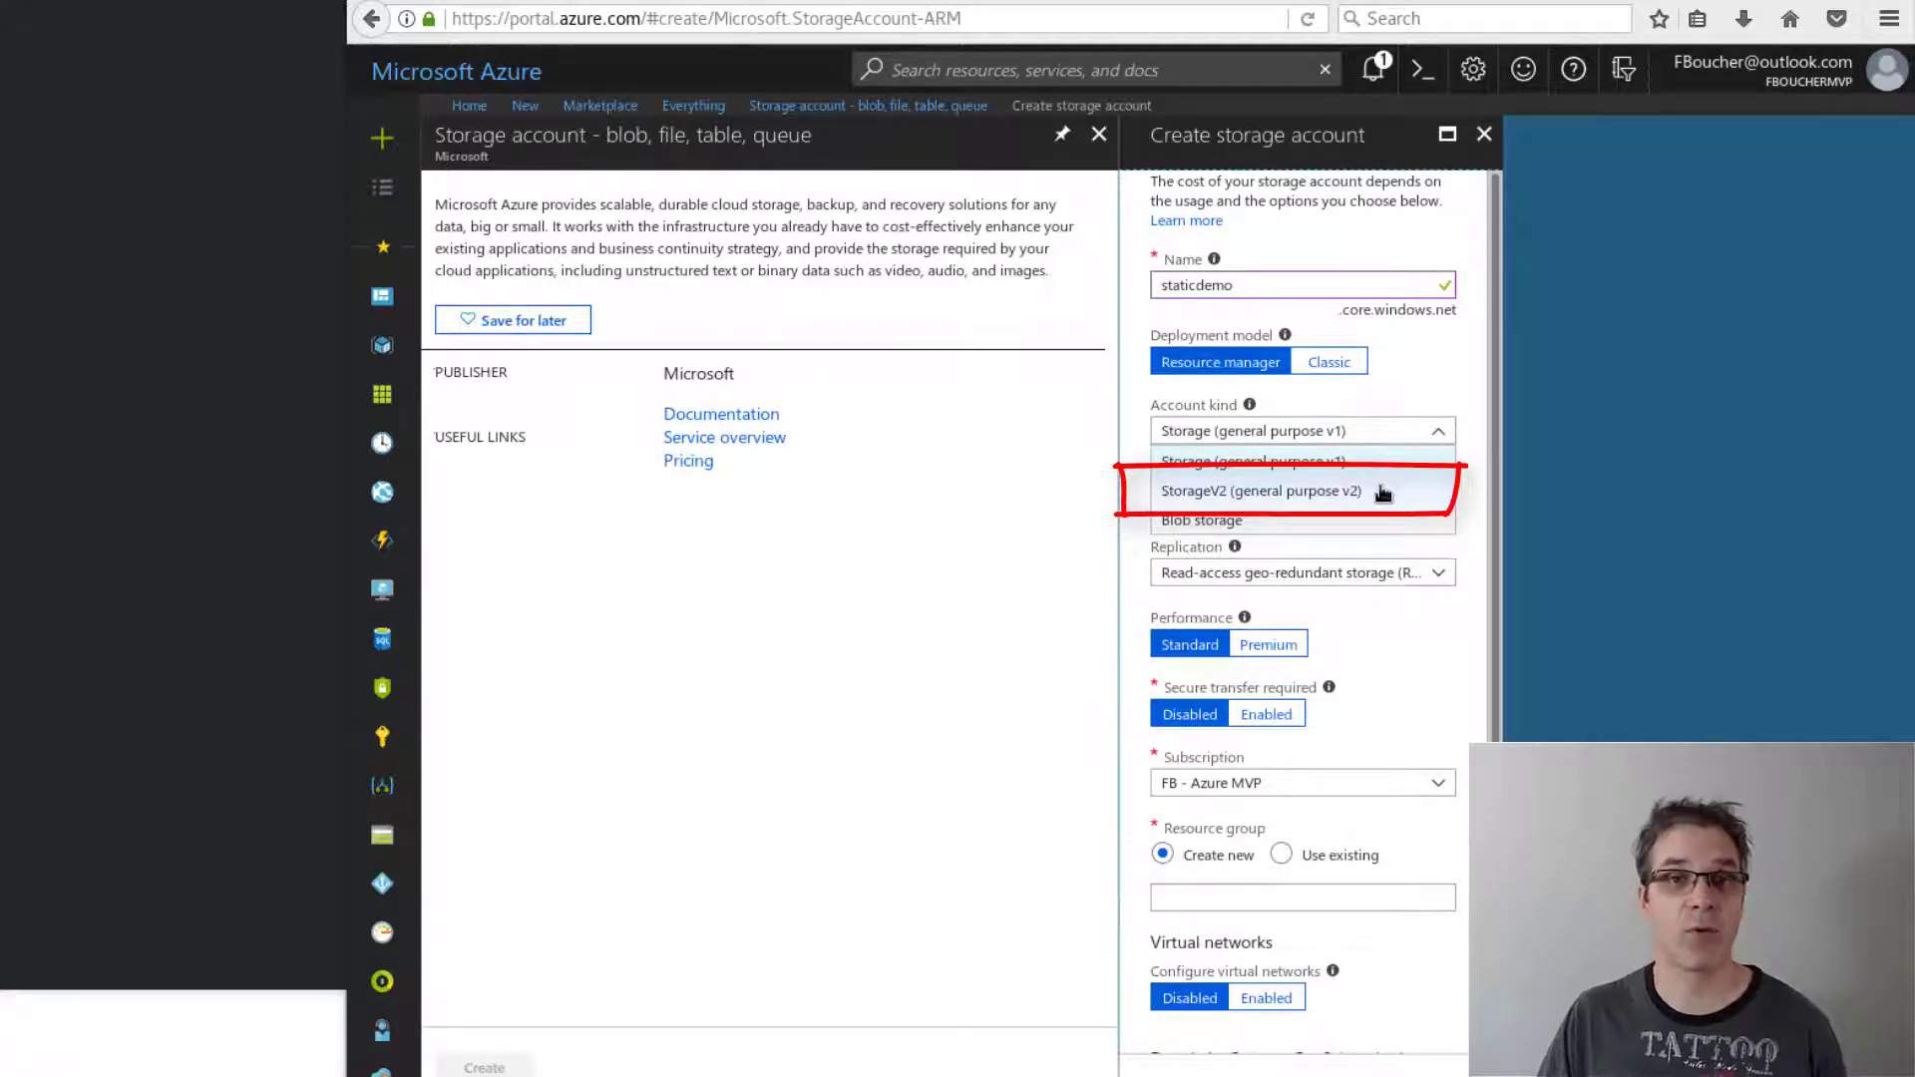
pyautogui.moveTo(716, 294)
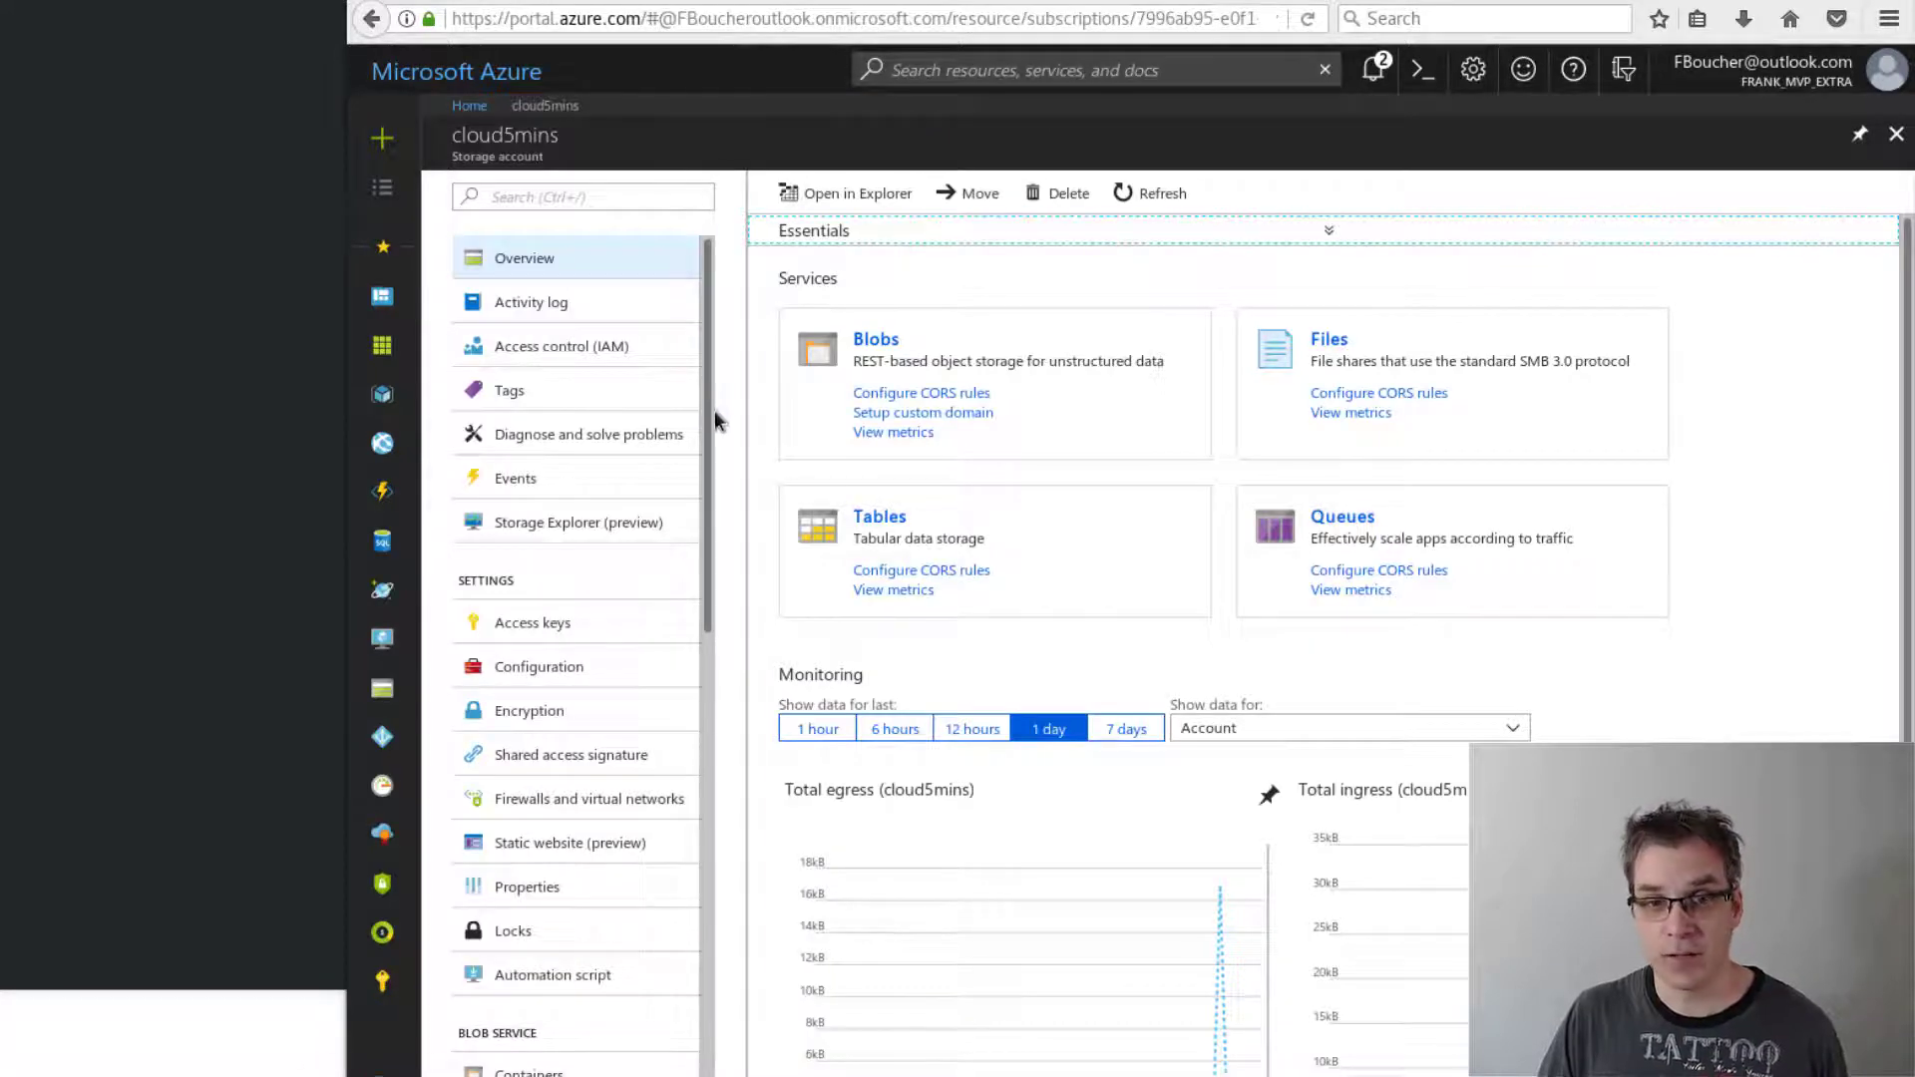
# - Enable Static website (preview) under Settings for the cloud5mins storage account
pyautogui.scroll(-3)
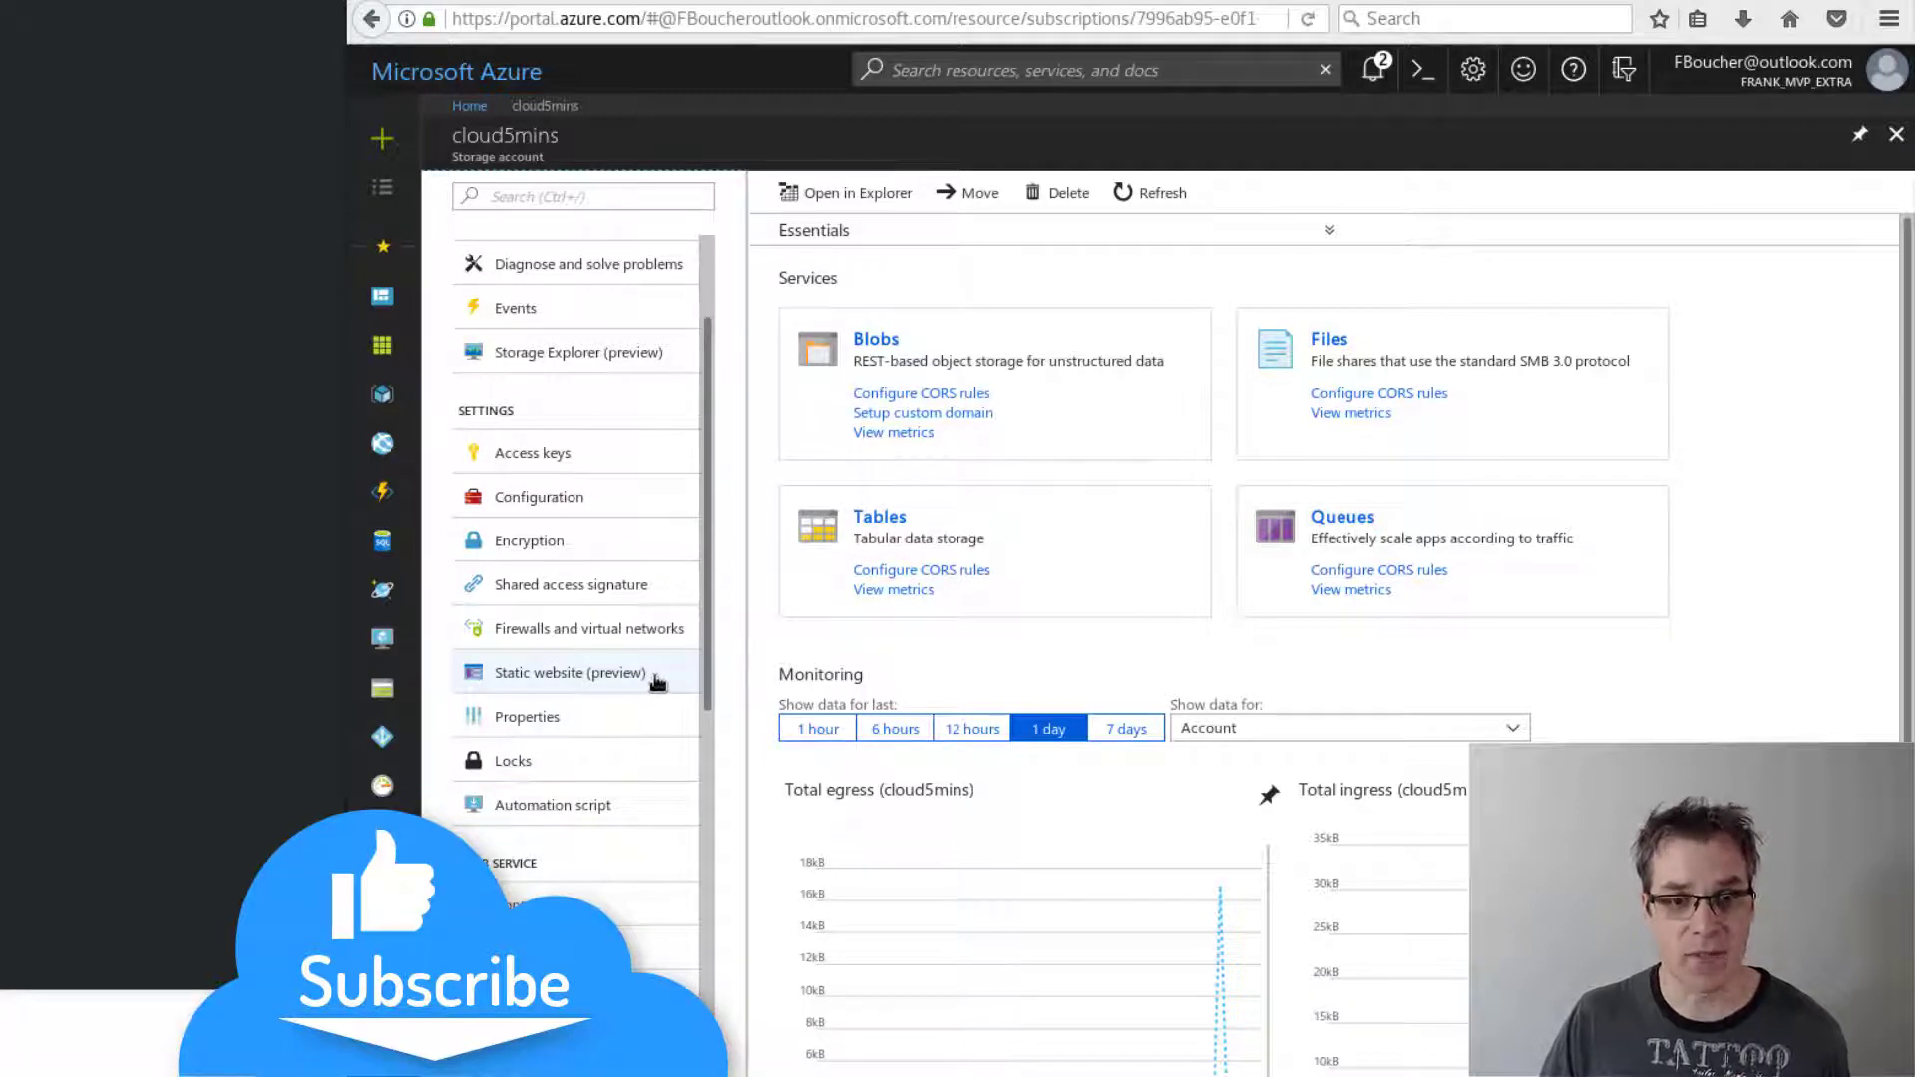
pyautogui.click(570, 674)
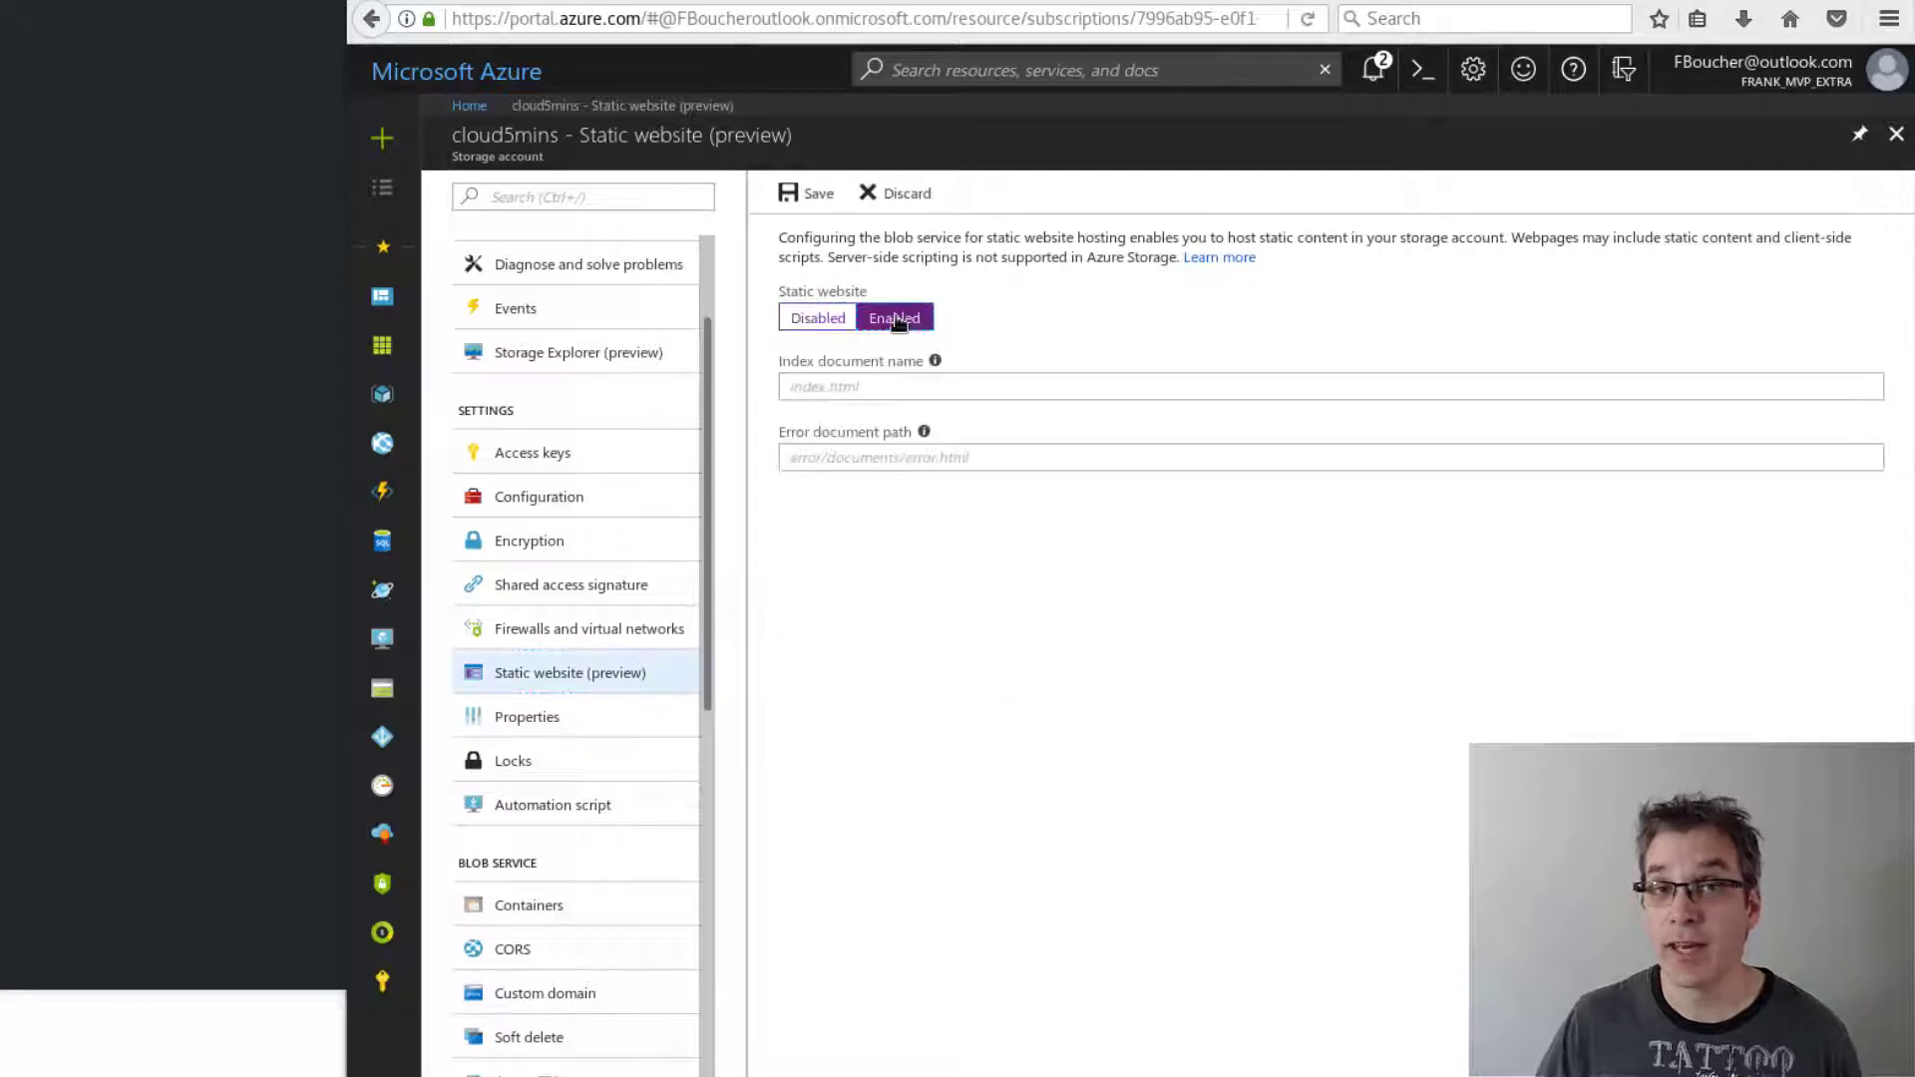
pyautogui.click(804, 194)
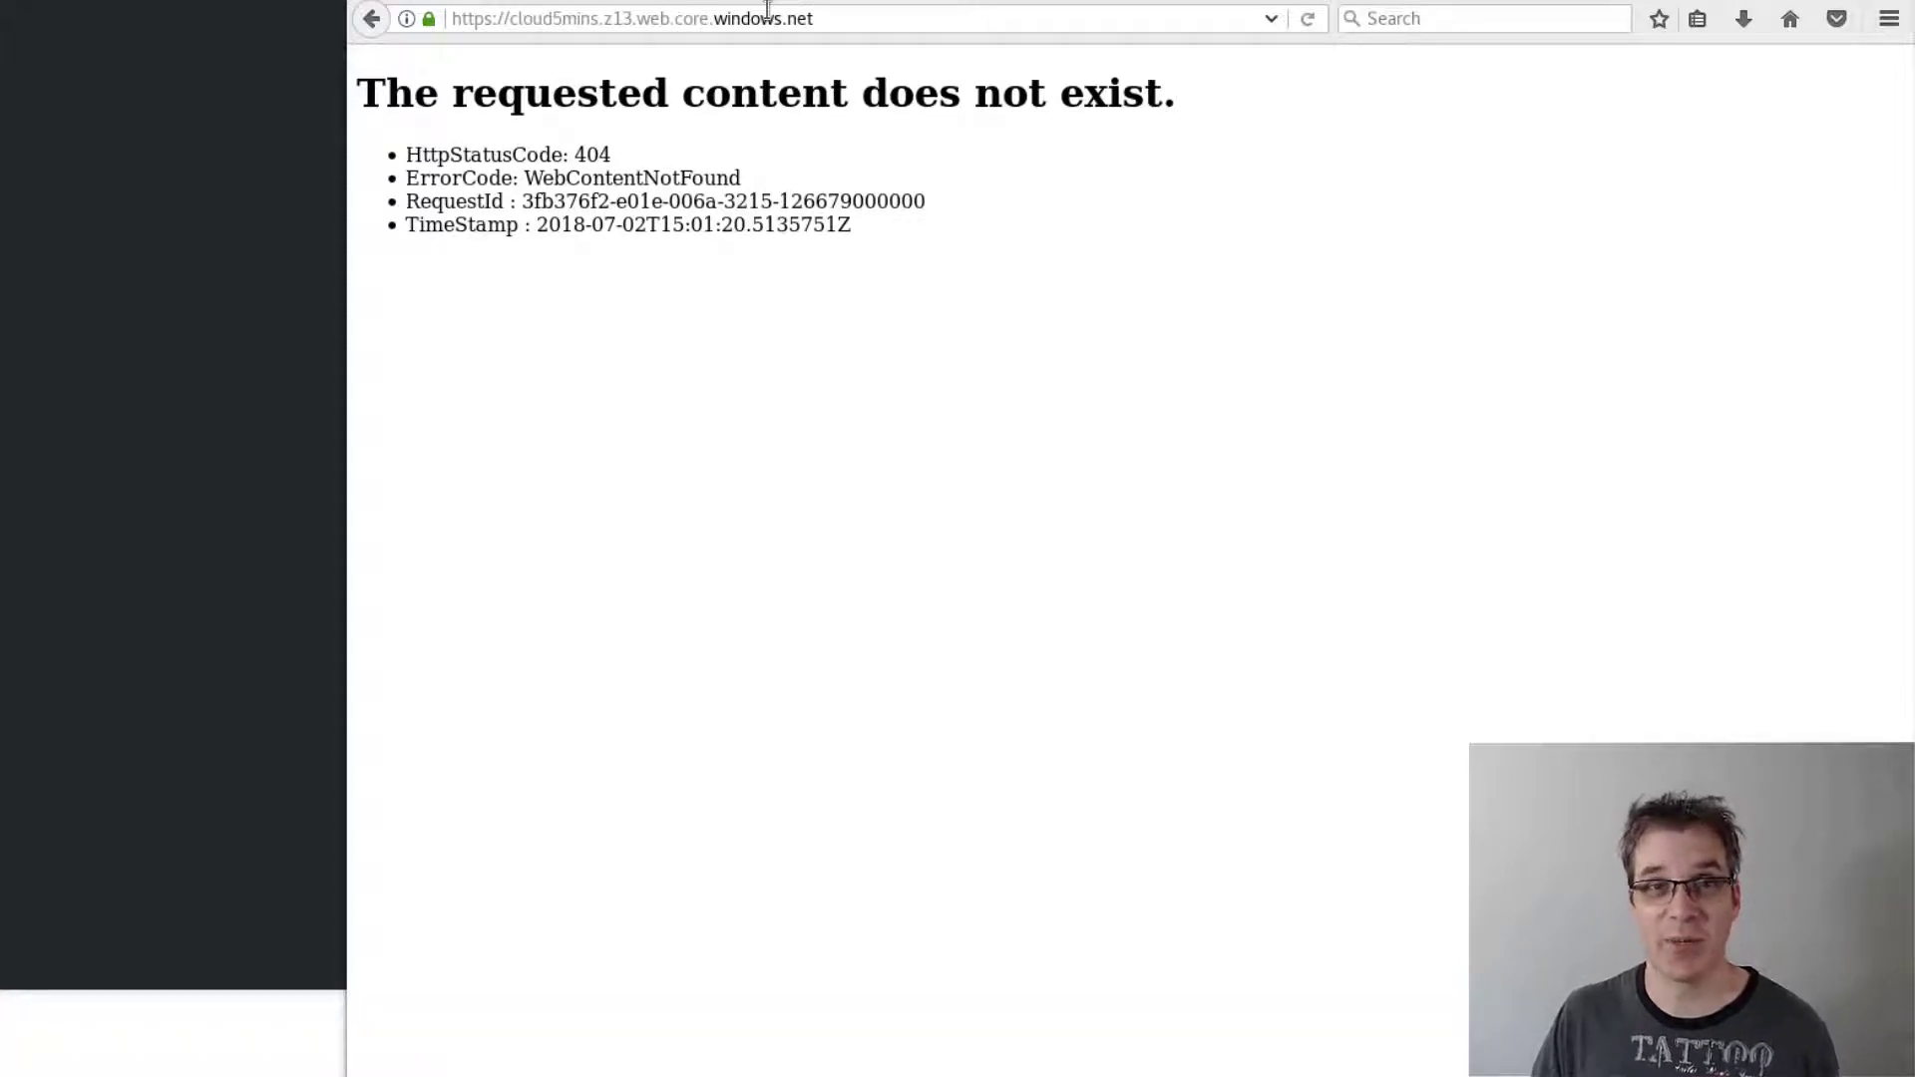
# - Browse to the cloud5mins web endpoint showing 404 WebContentNotFound, then switch to Terminal
pyautogui.click(1306, 18)
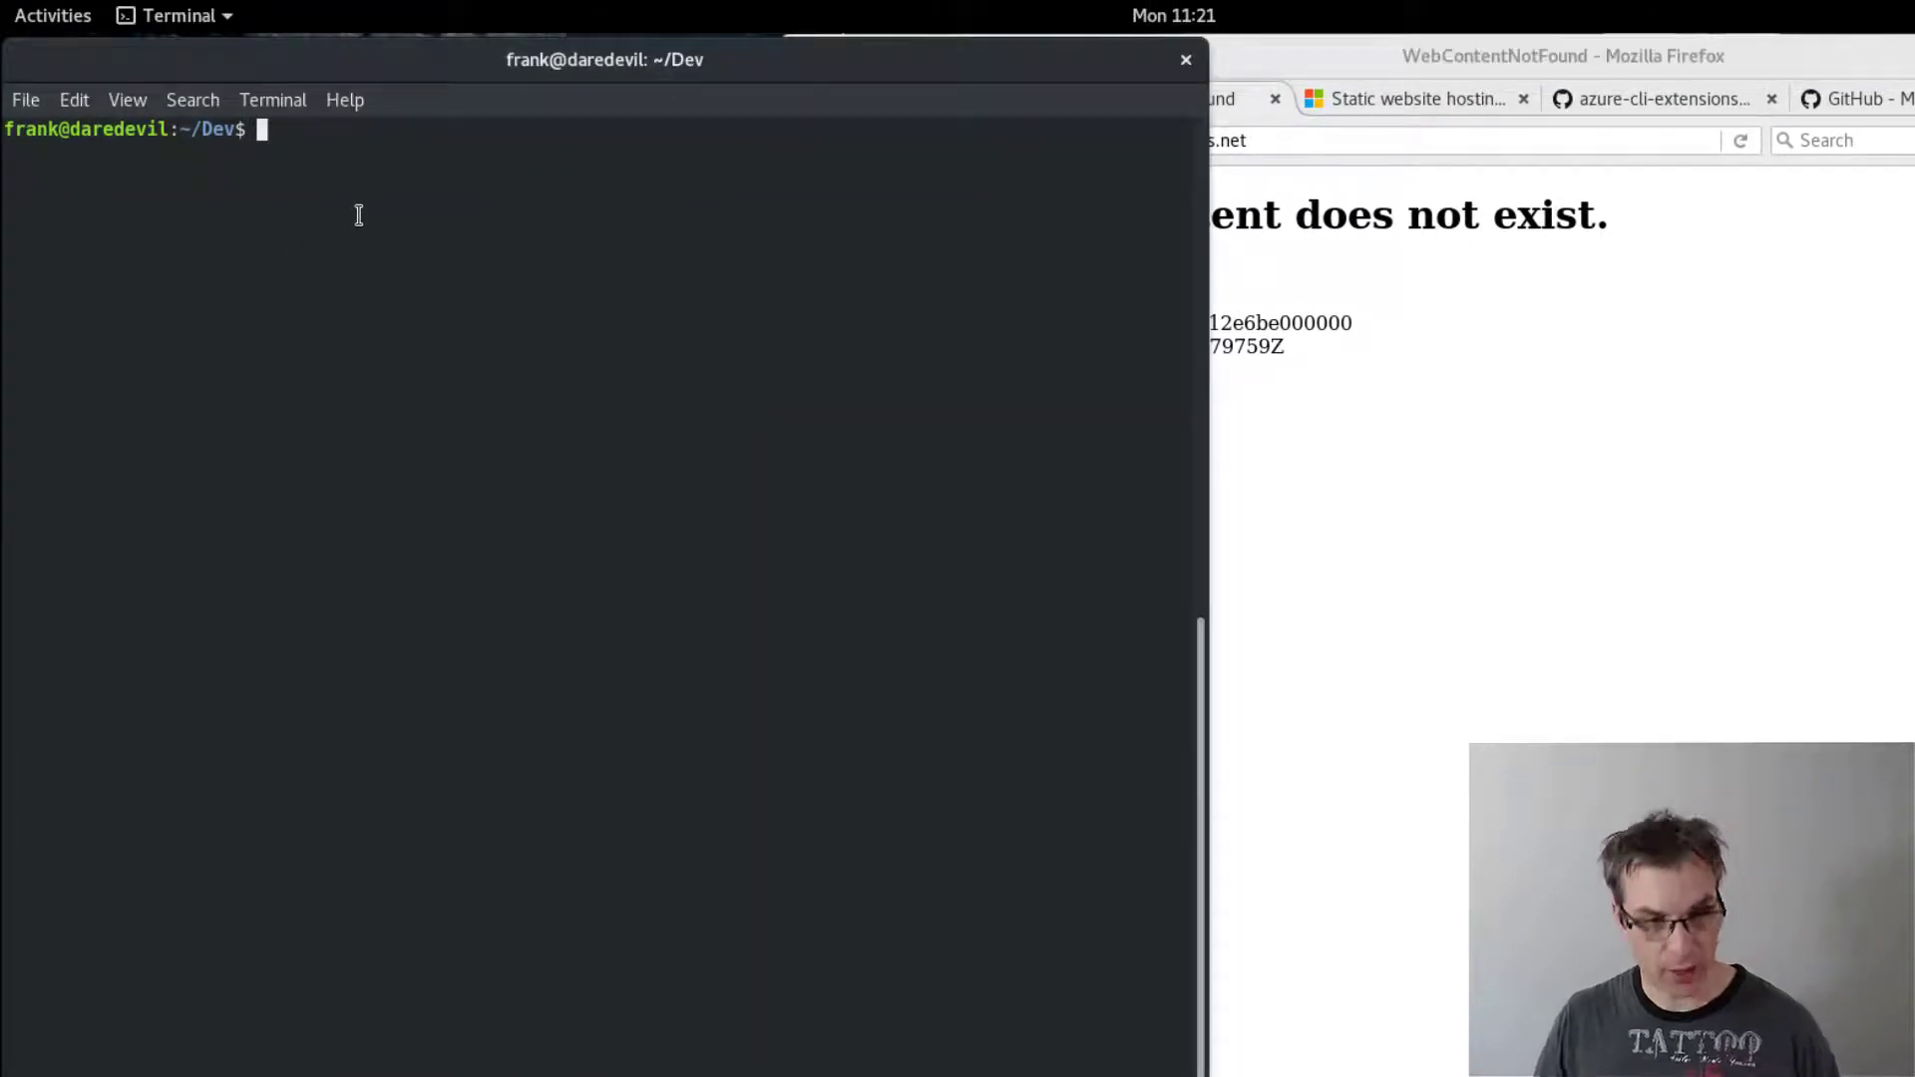
# - Run 'jekyll new cloud5mins', cd into cloud5mins/ and start 'code .' to open it
pyautogui.write('jekyll new cloud5mins')
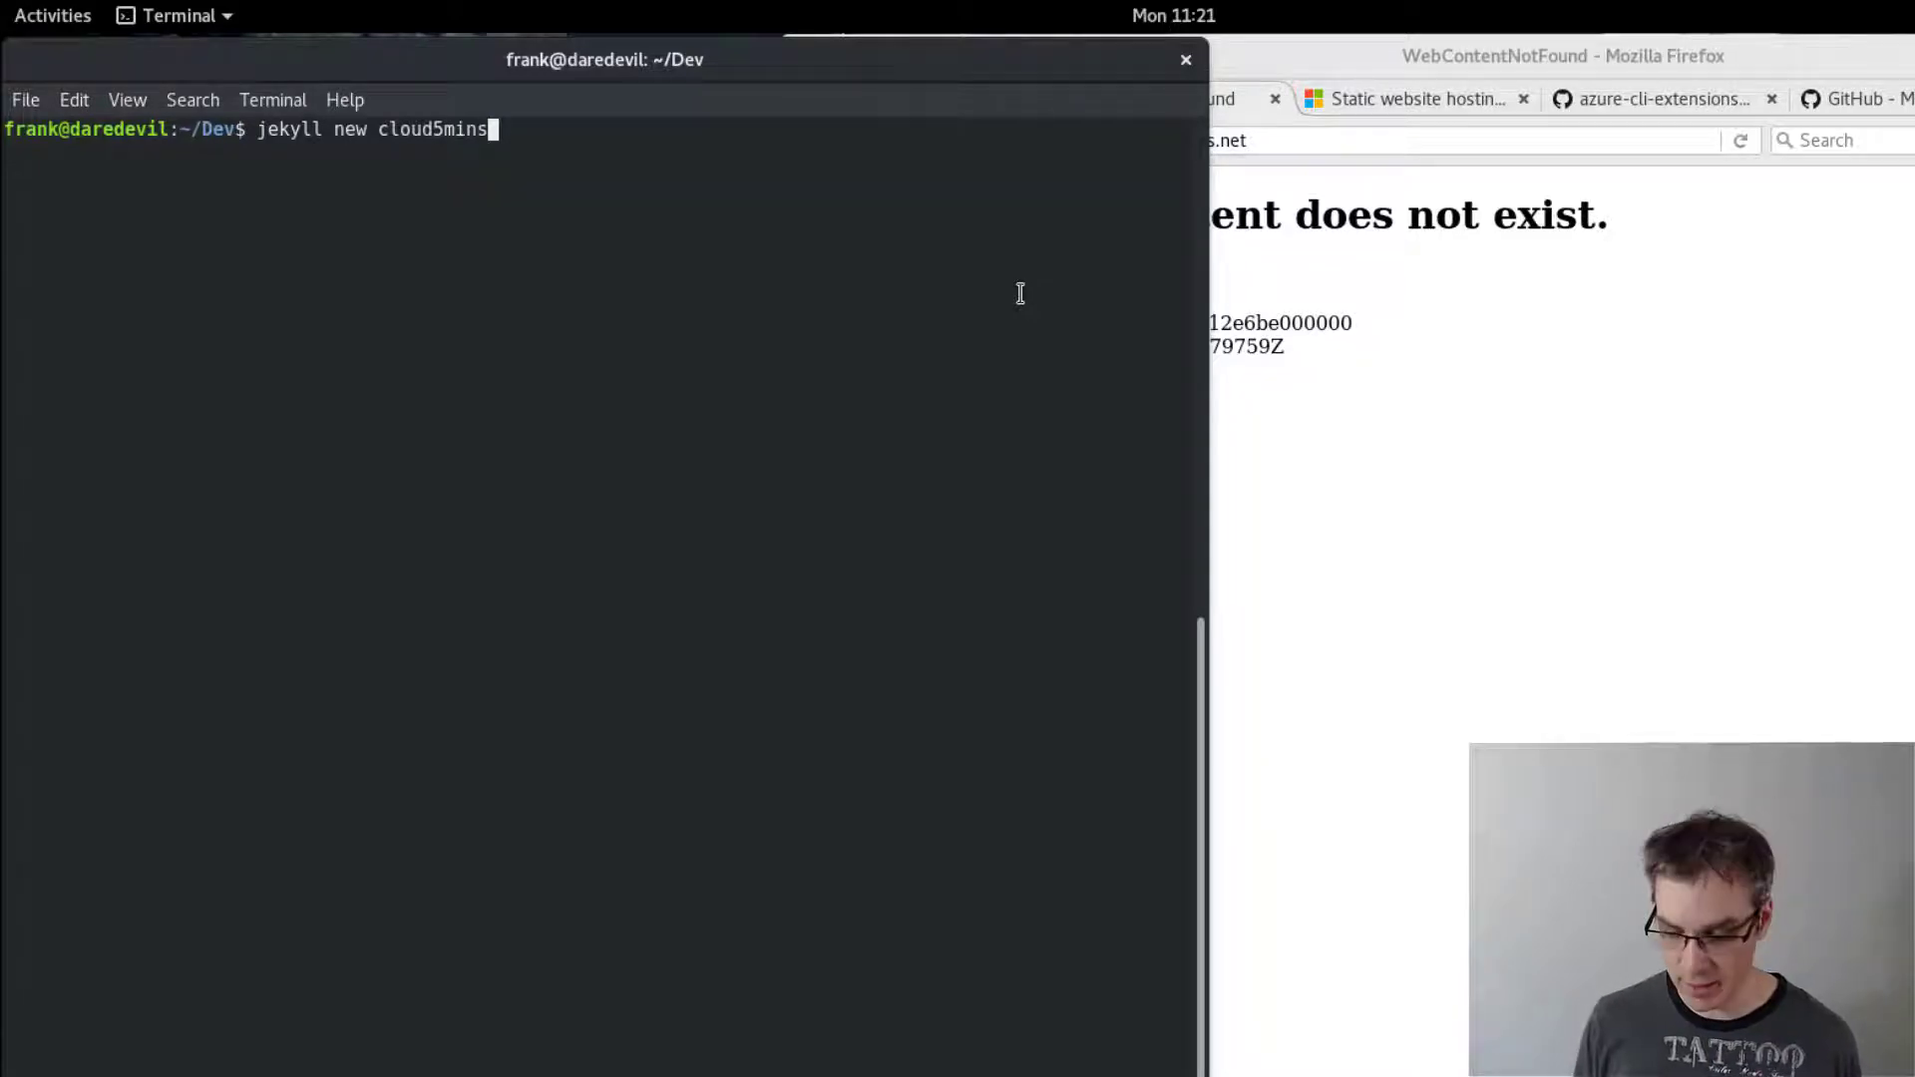
pyautogui.press('Return')
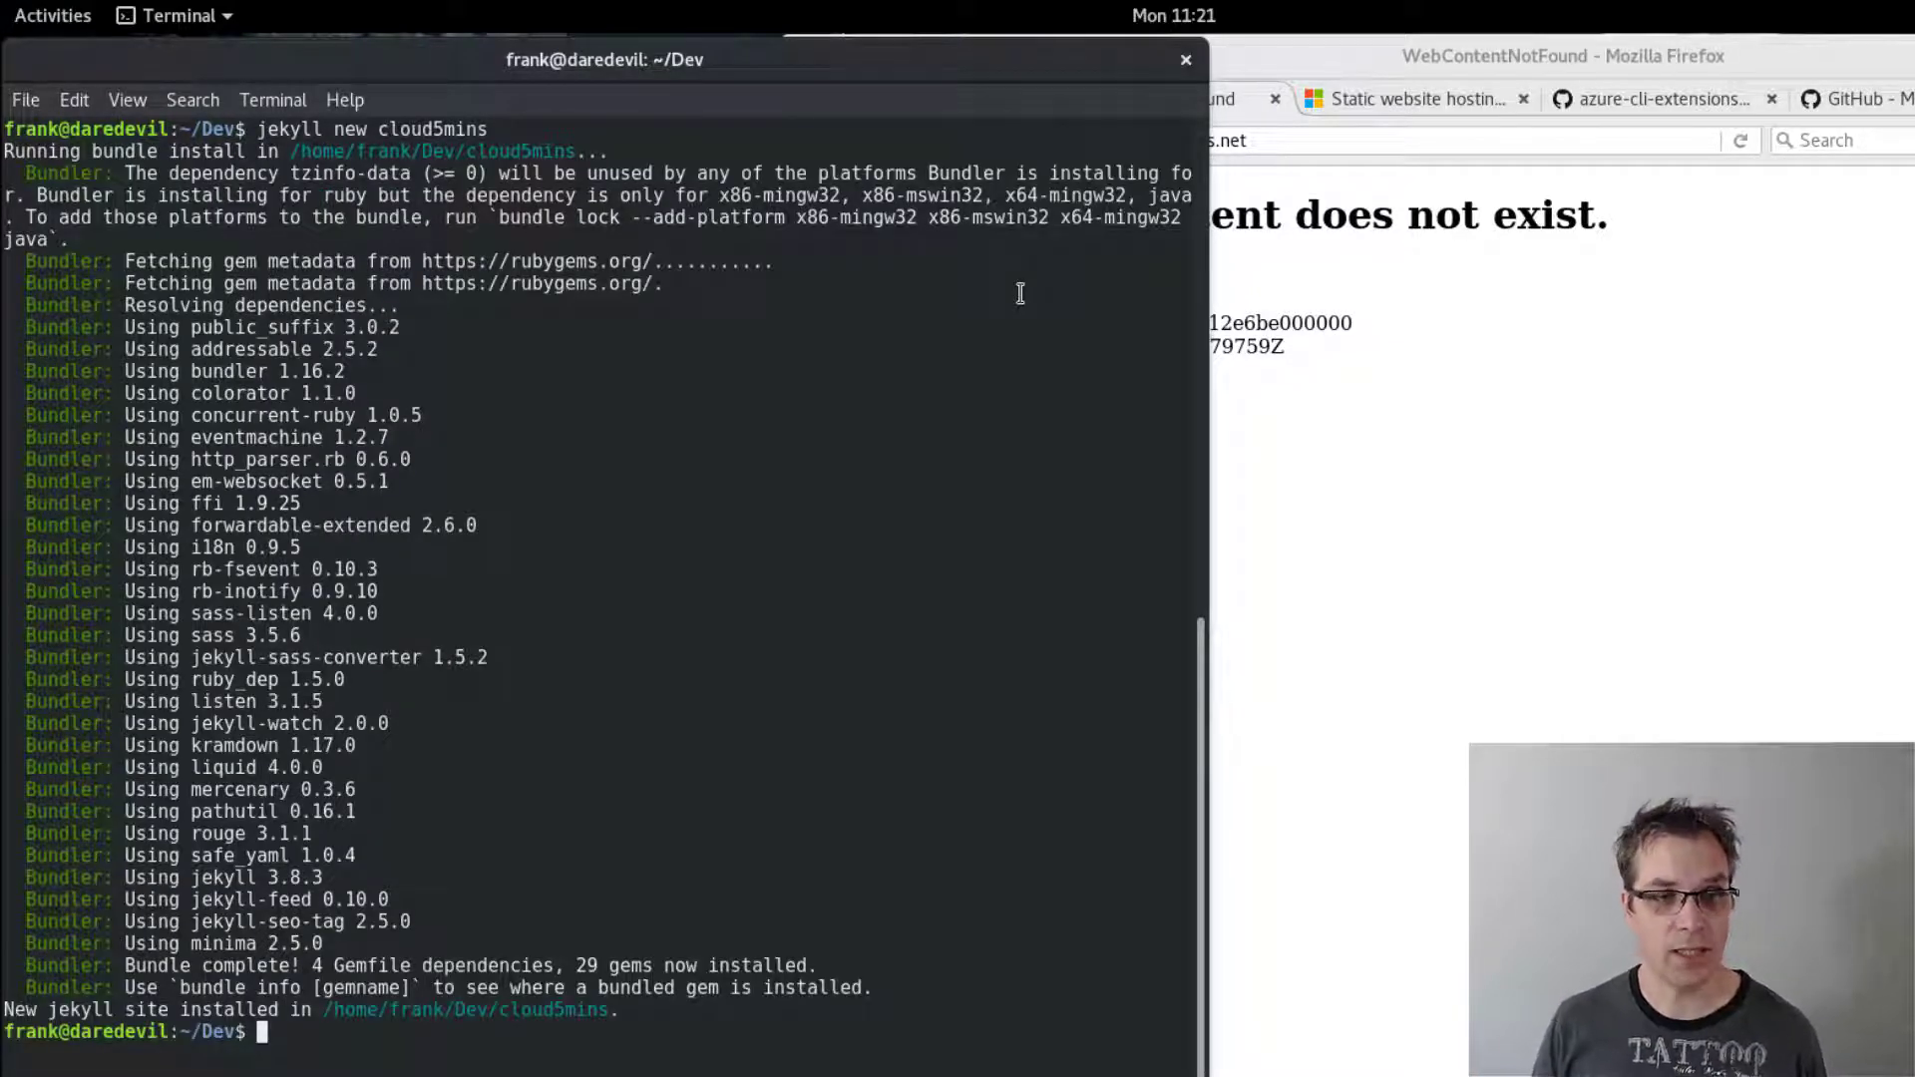
pyautogui.write('cd')
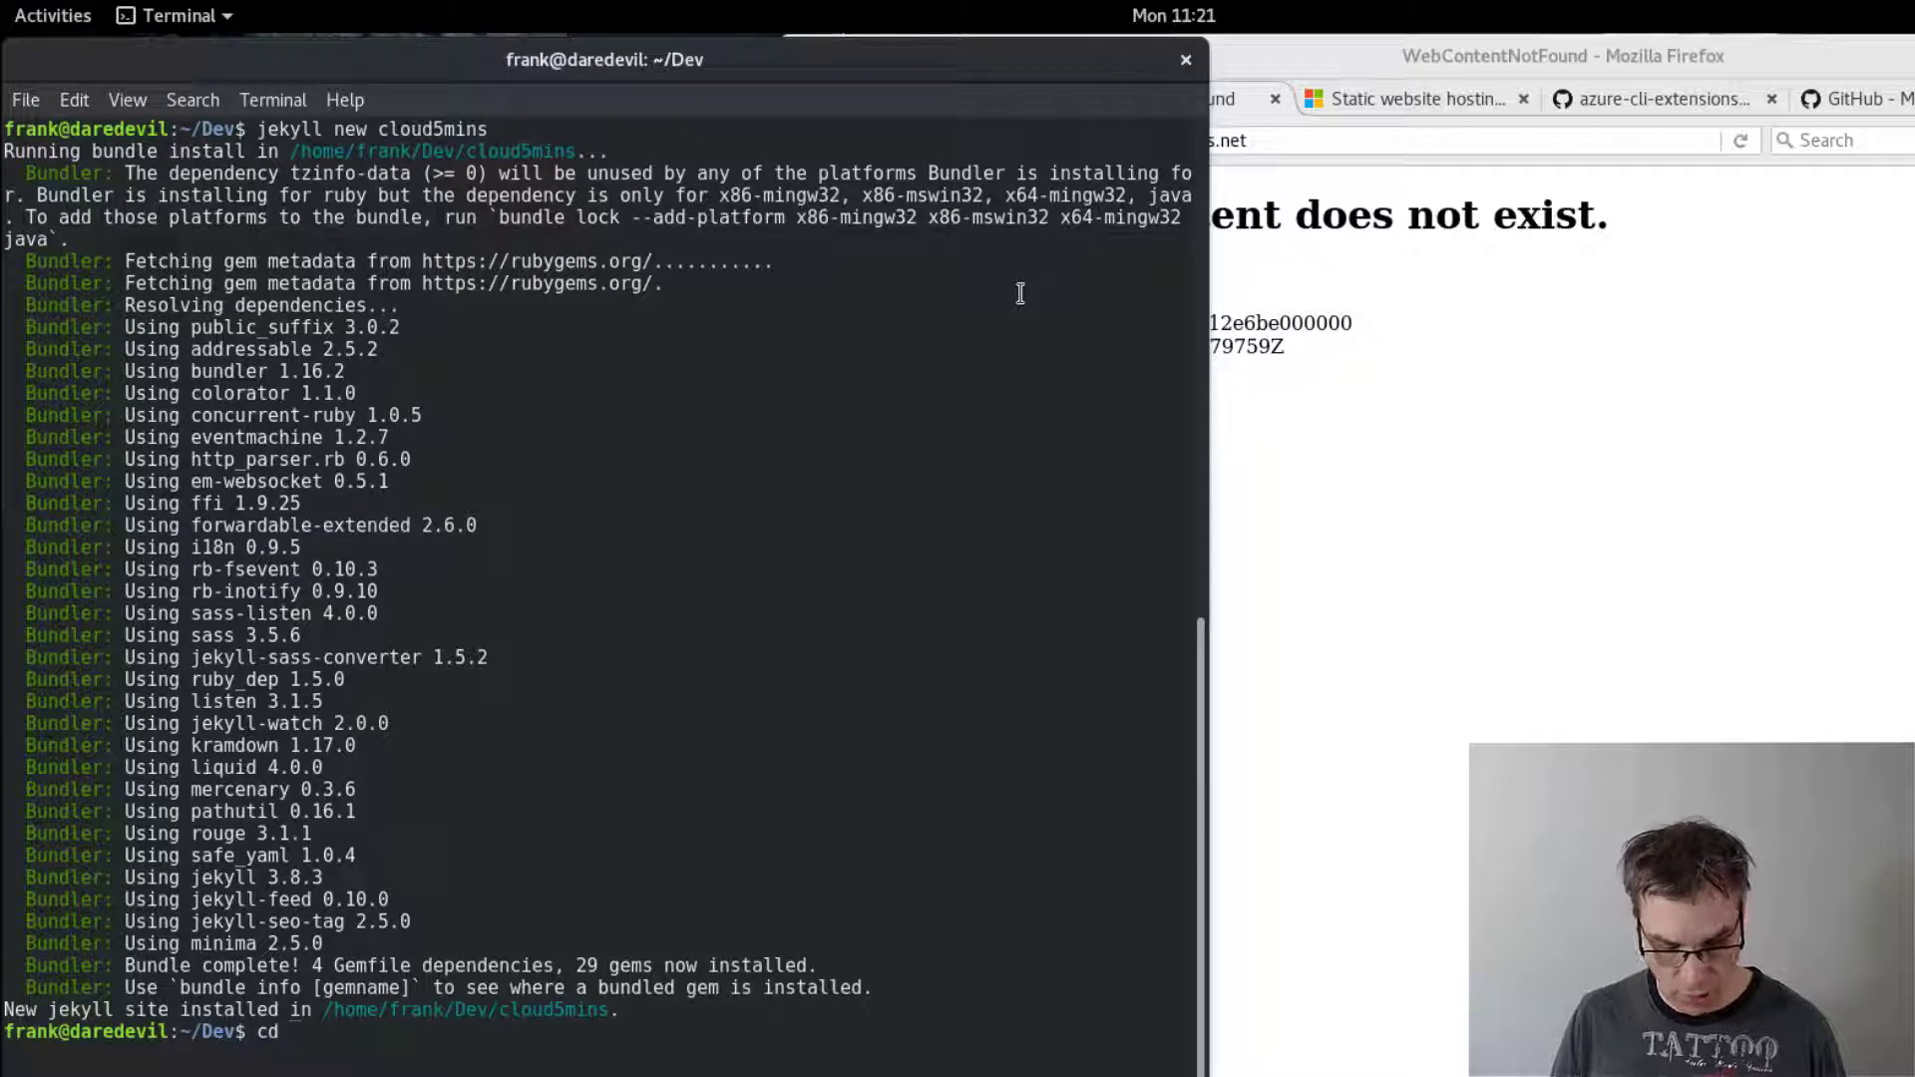
pyautogui.write('cloud5mins/')
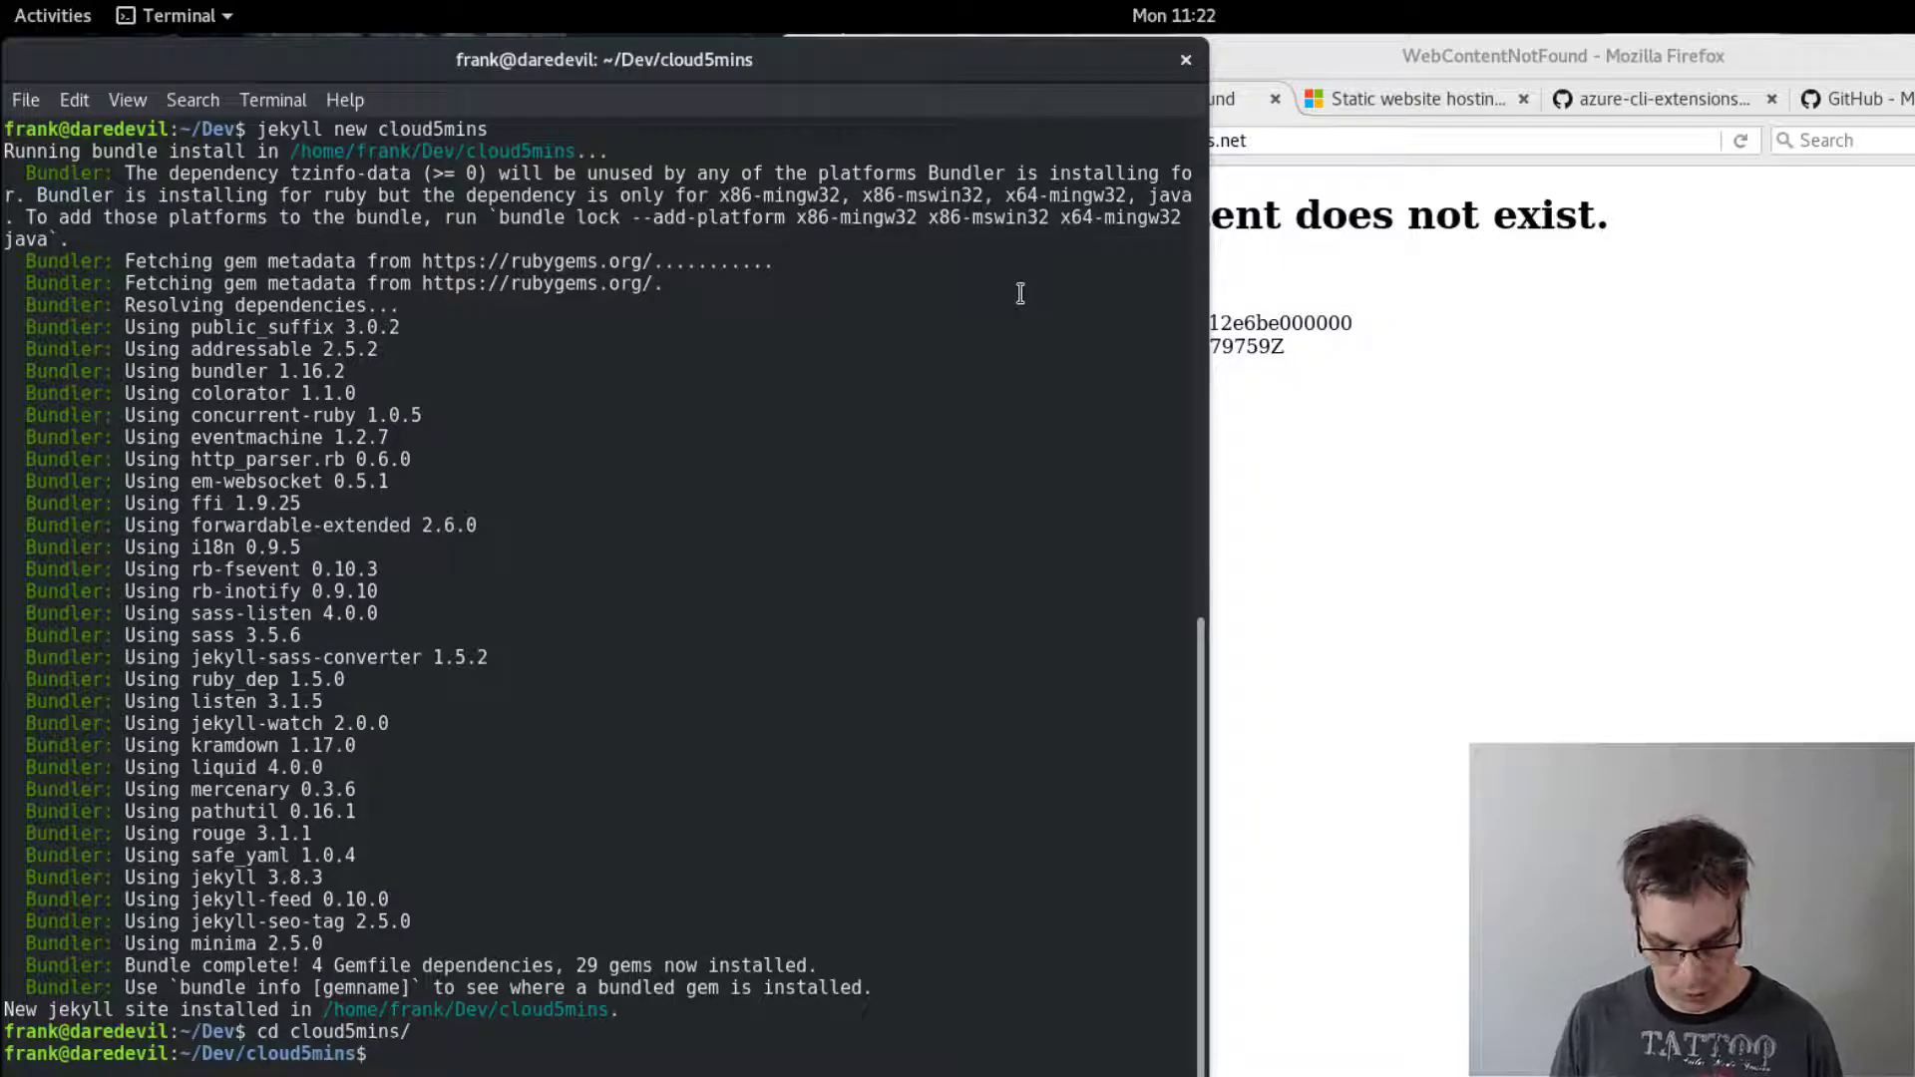
pyautogui.write('code .')
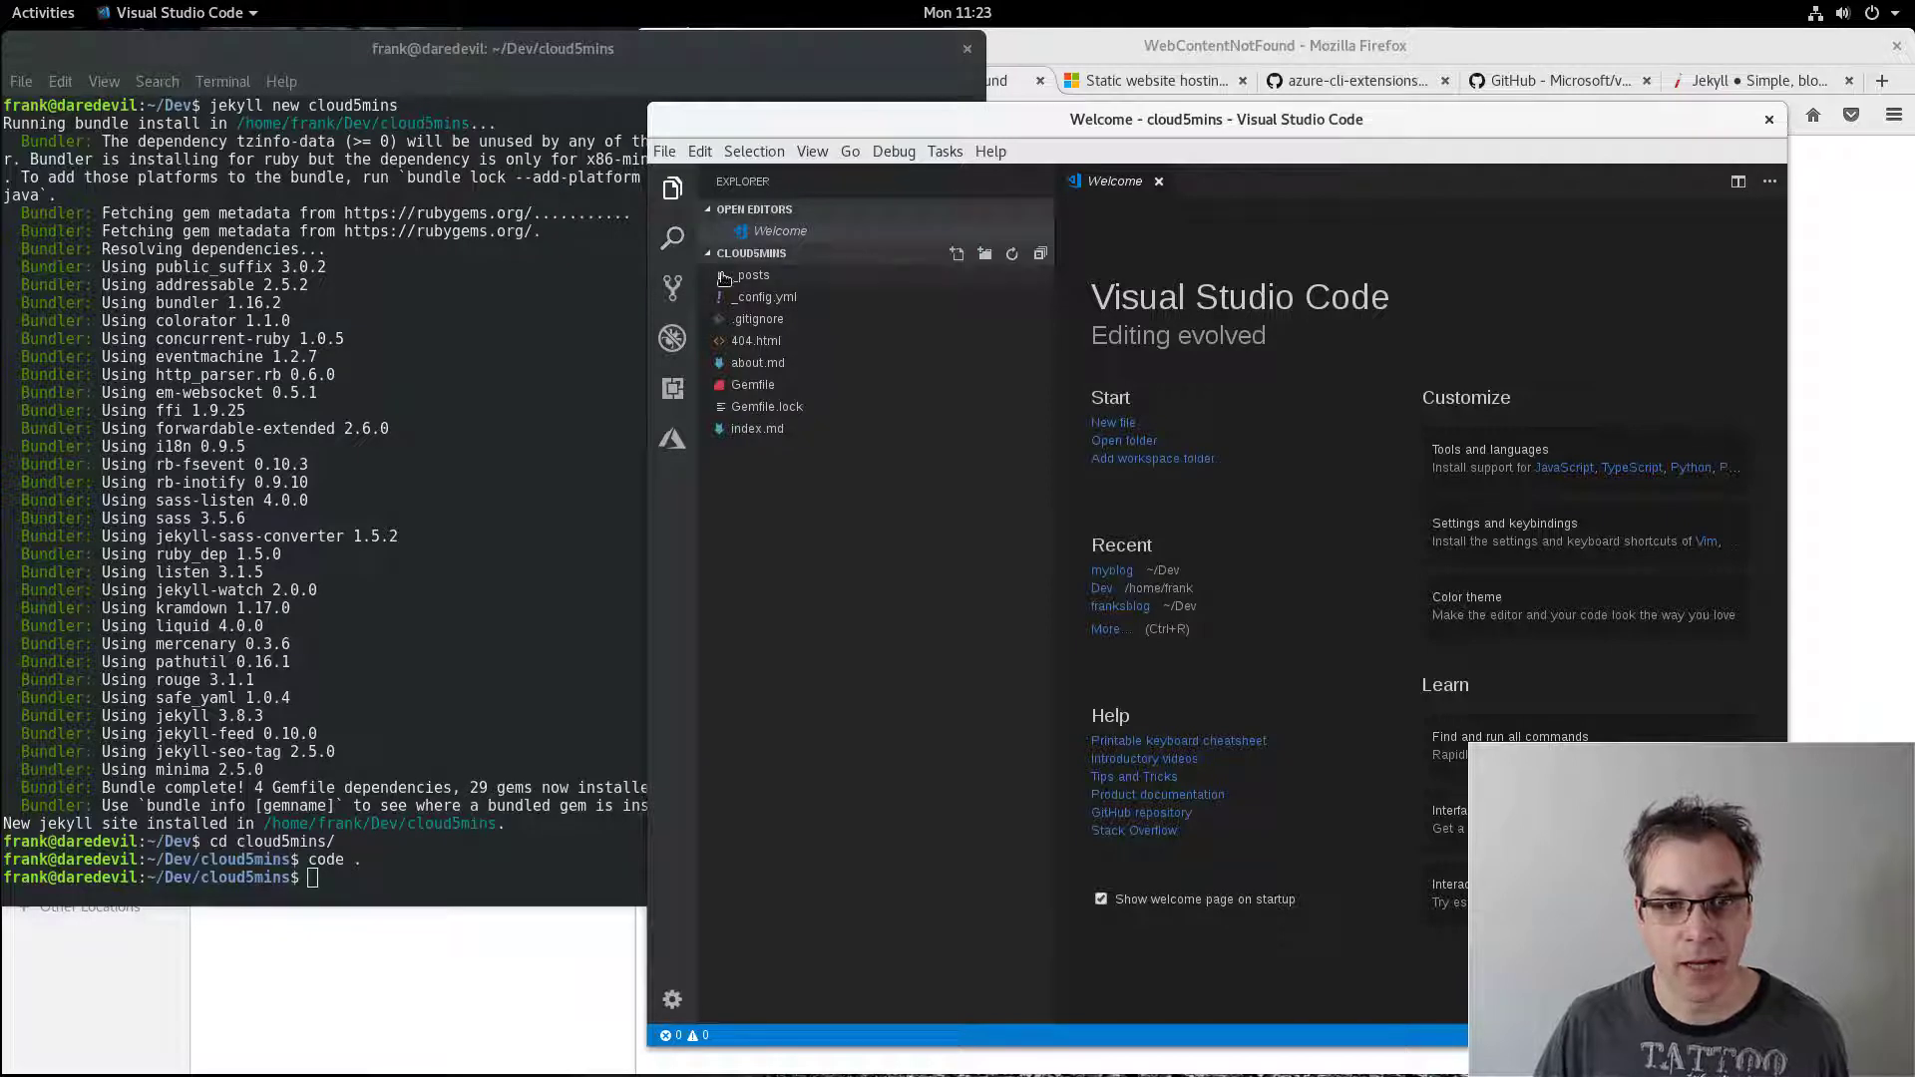
# - Review _posts, run 'jekyll build' and expand the generated _site folder with index.html
pyautogui.click(752, 275)
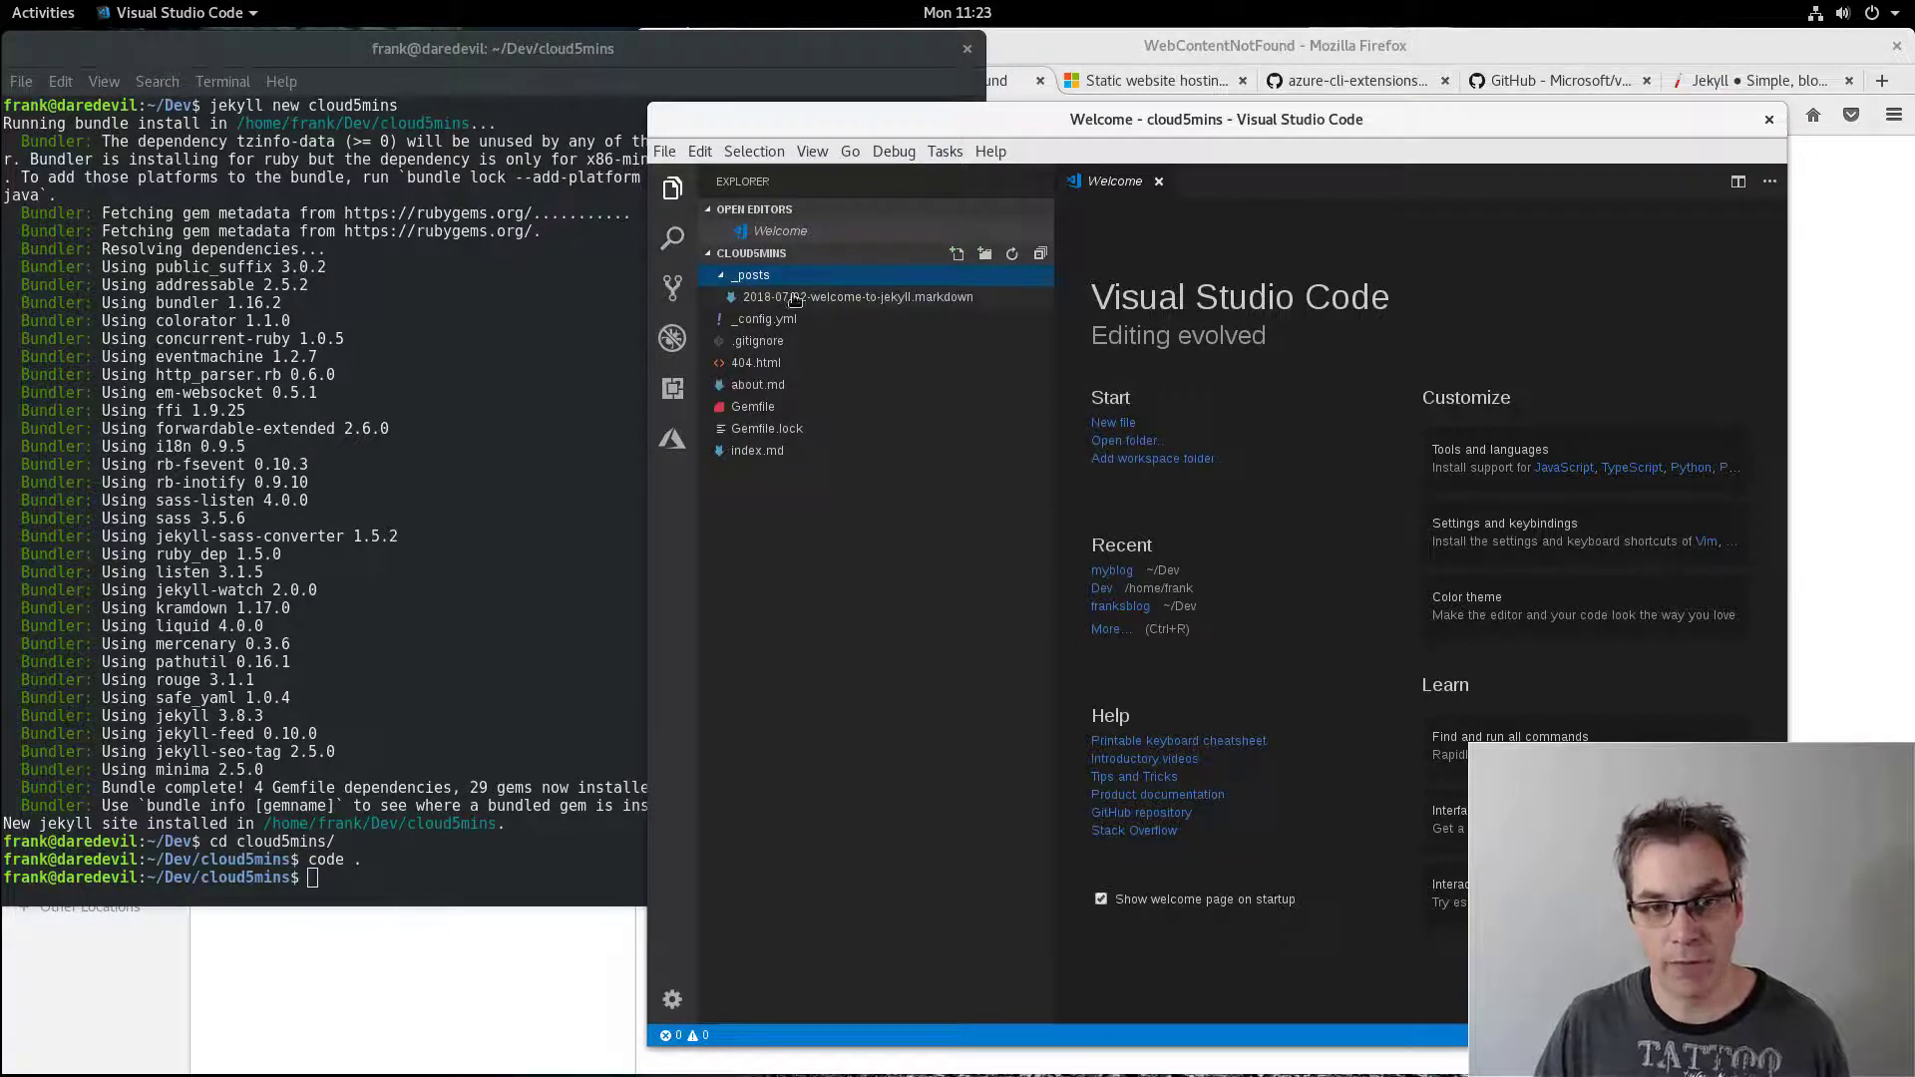
pyautogui.moveTo(810, 303)
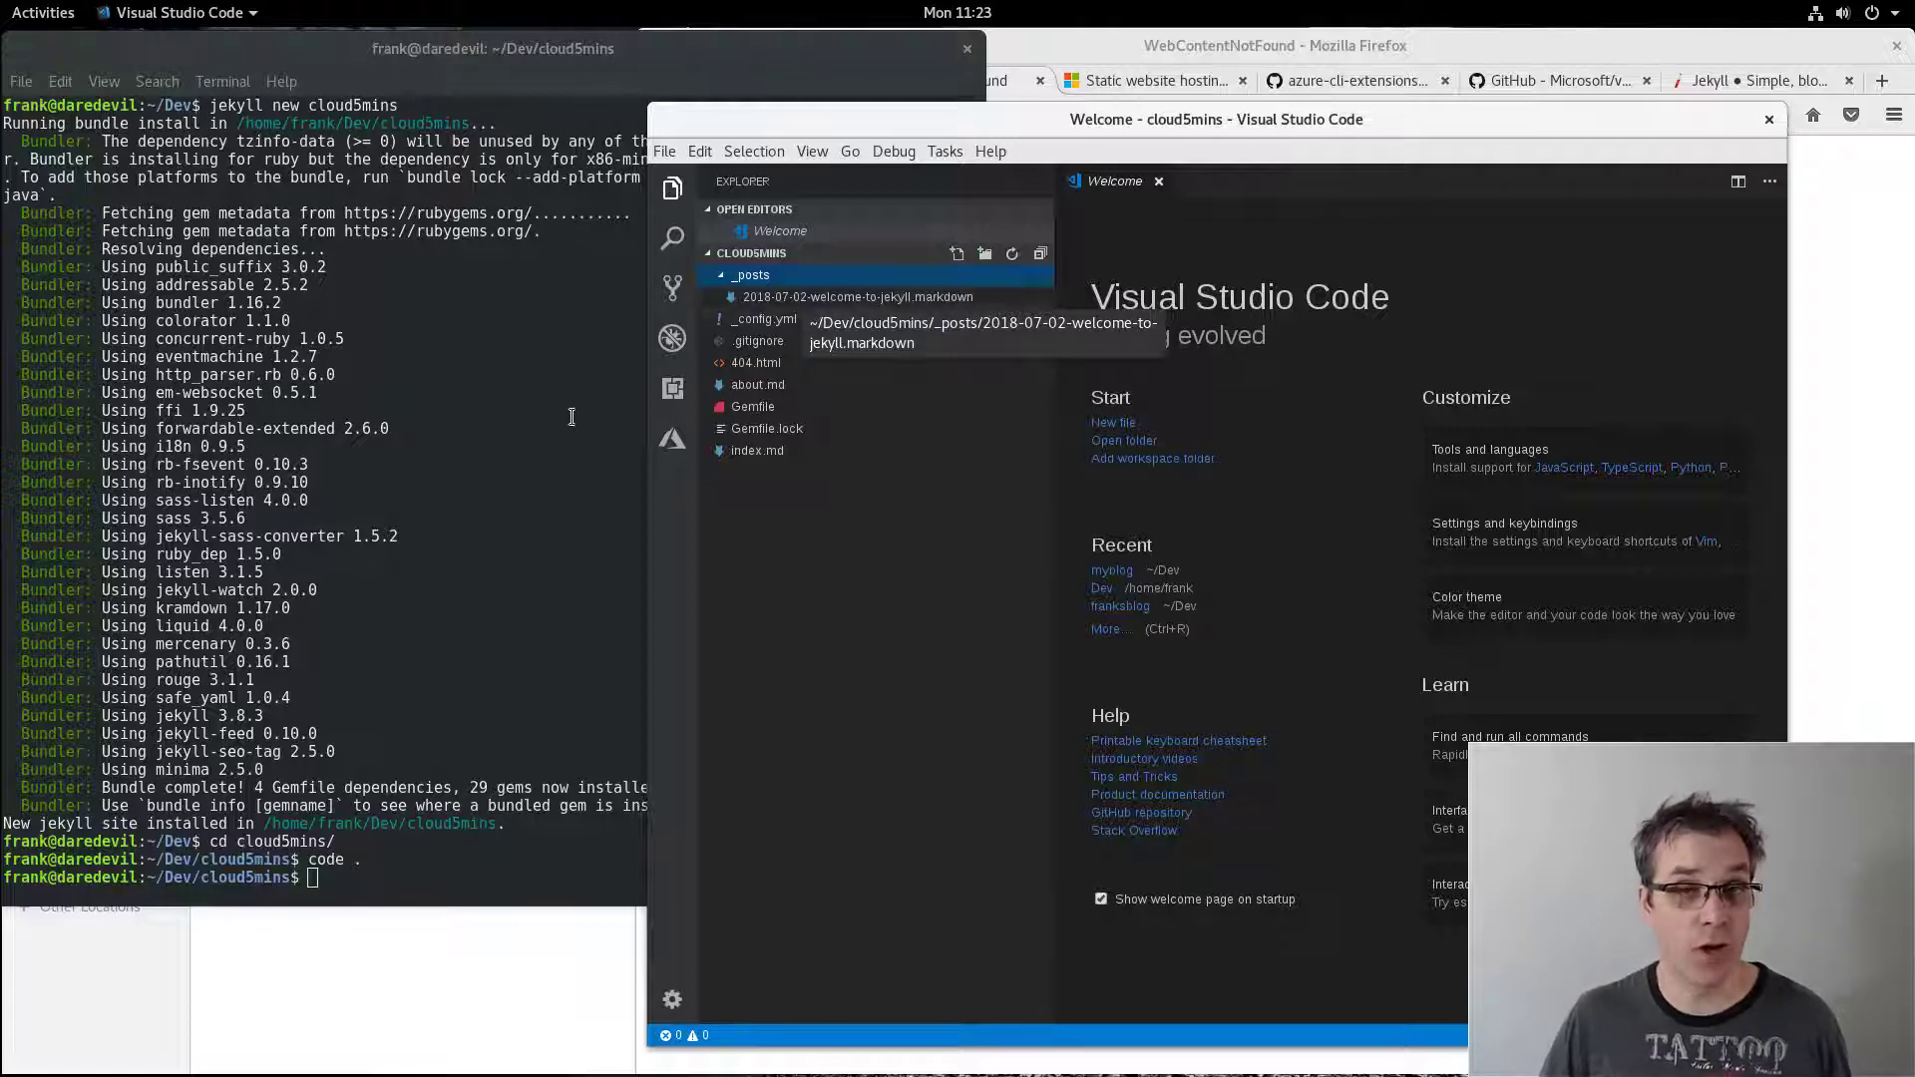
pyautogui.click(486, 48)
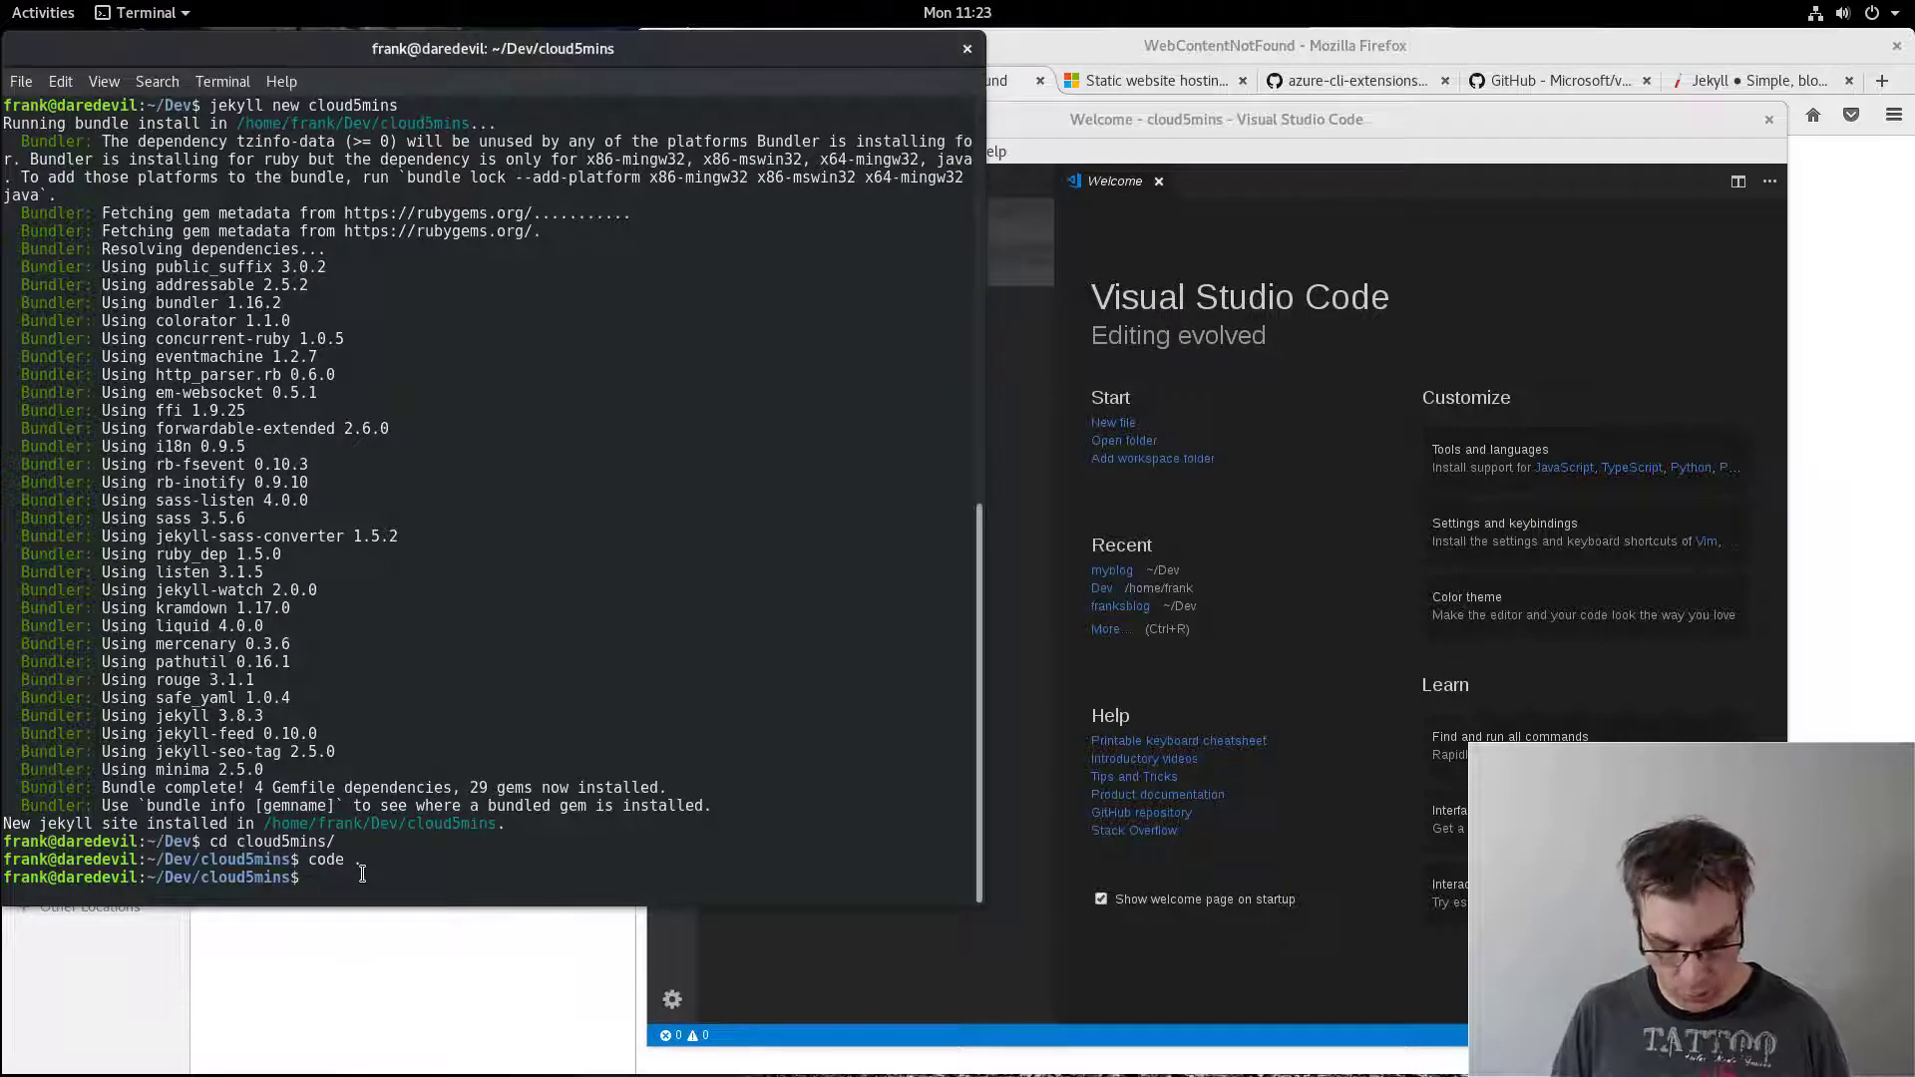
pyautogui.write('jekyll build')
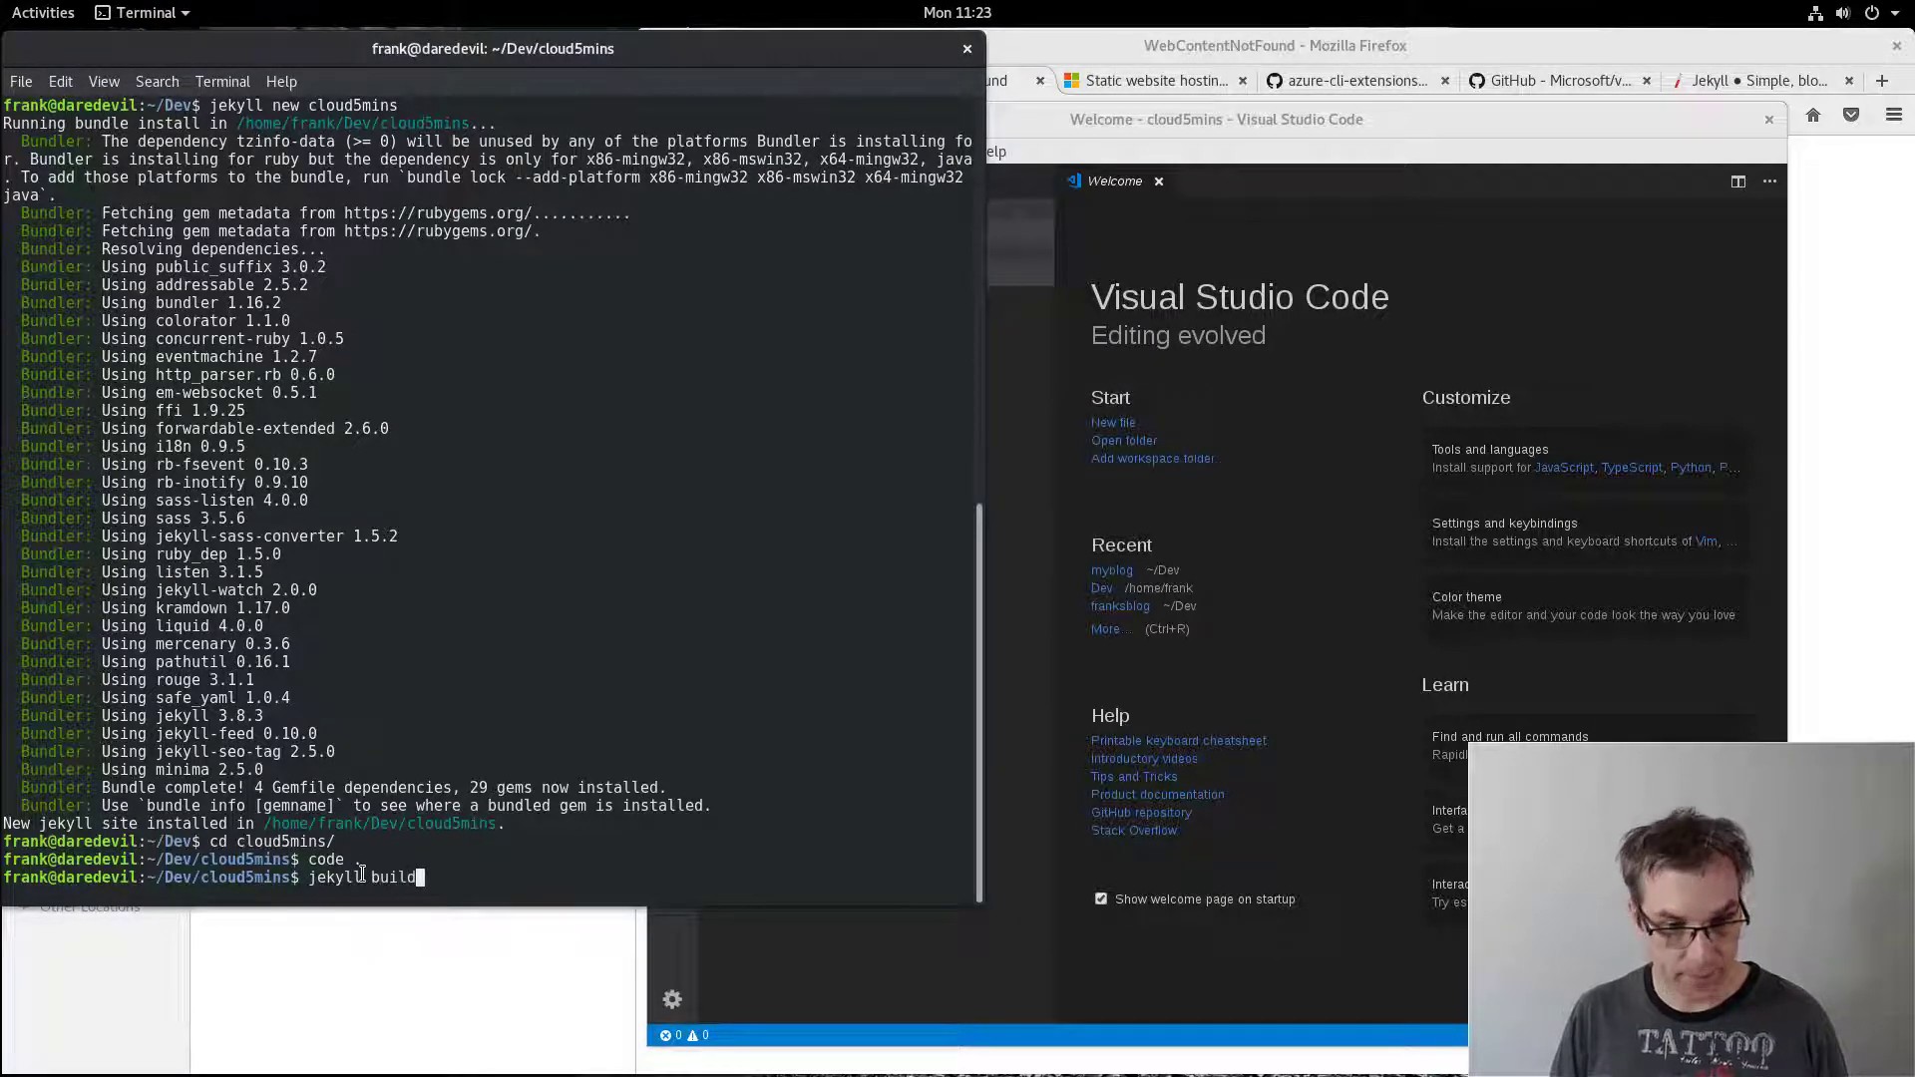
pyautogui.press('Return')
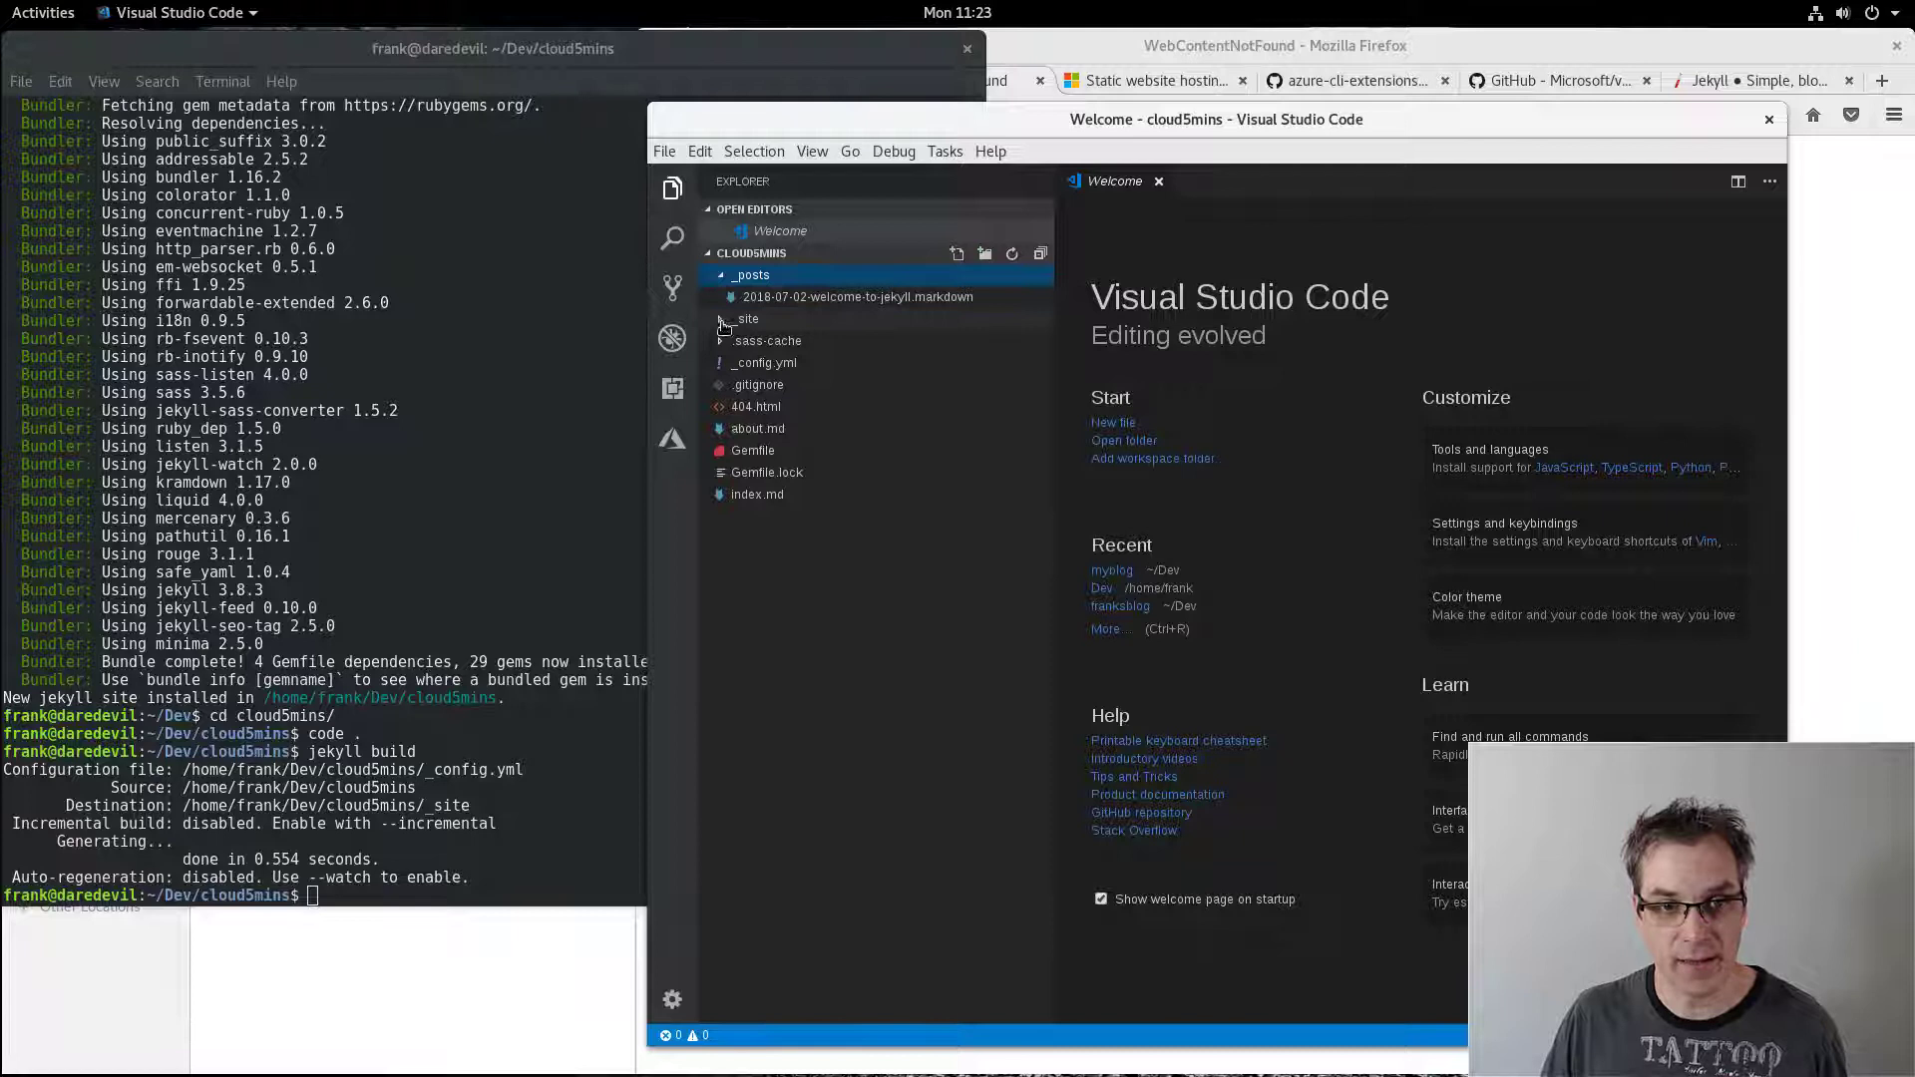
pyautogui.click(746, 318)
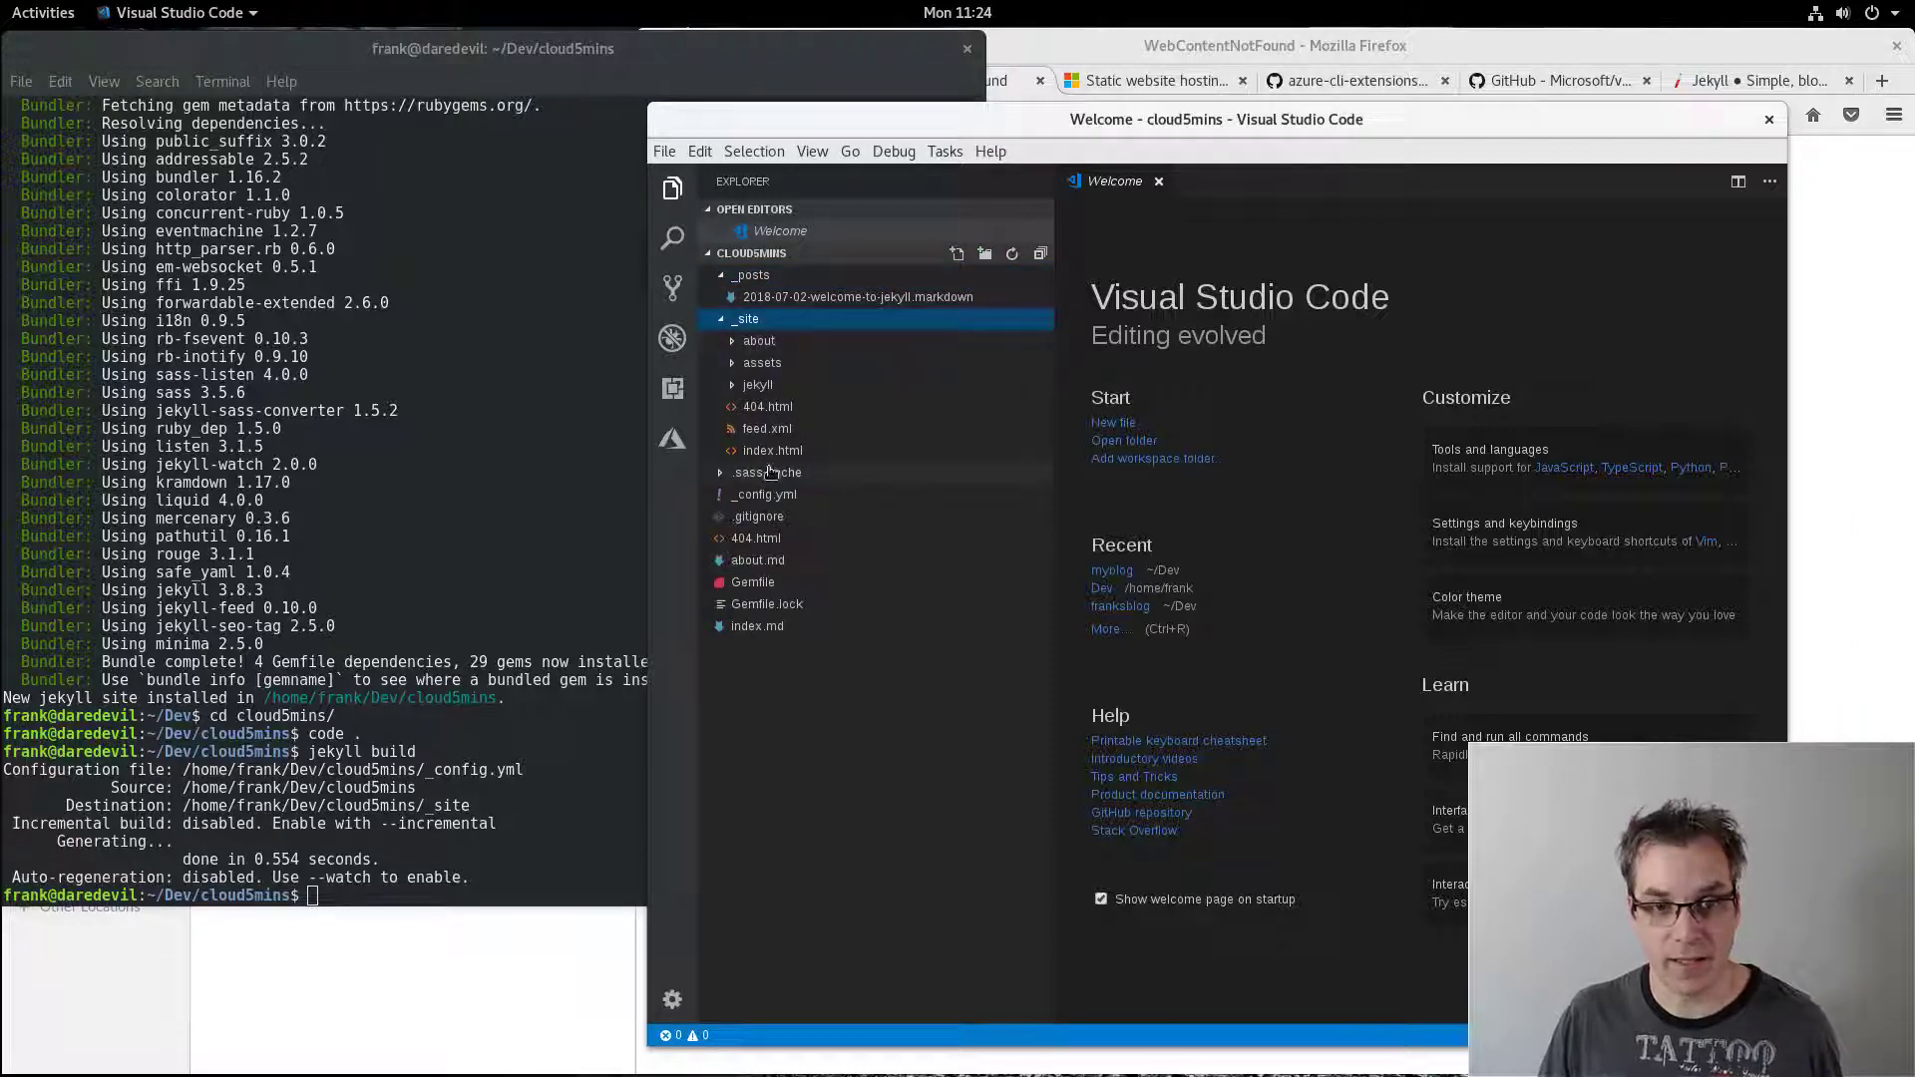
pyautogui.moveTo(770, 450)
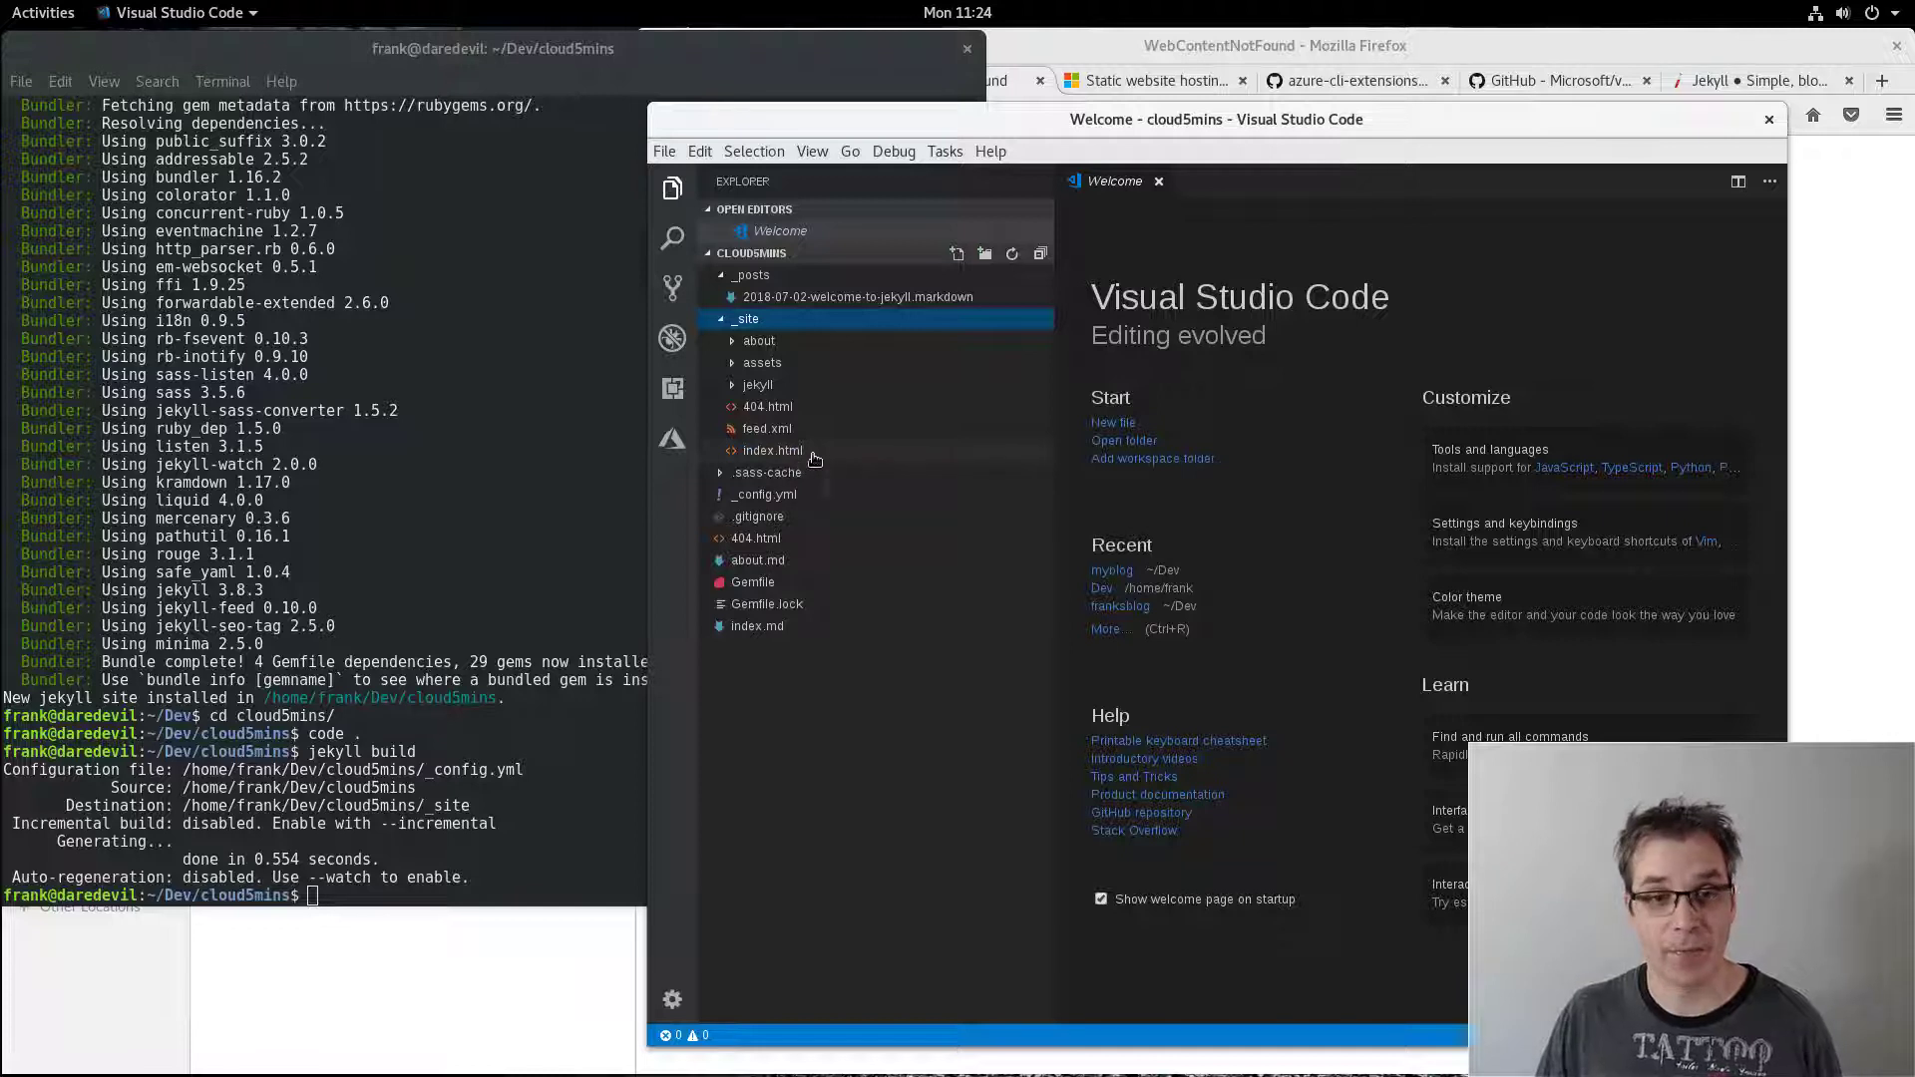
pyautogui.moveTo(810, 455)
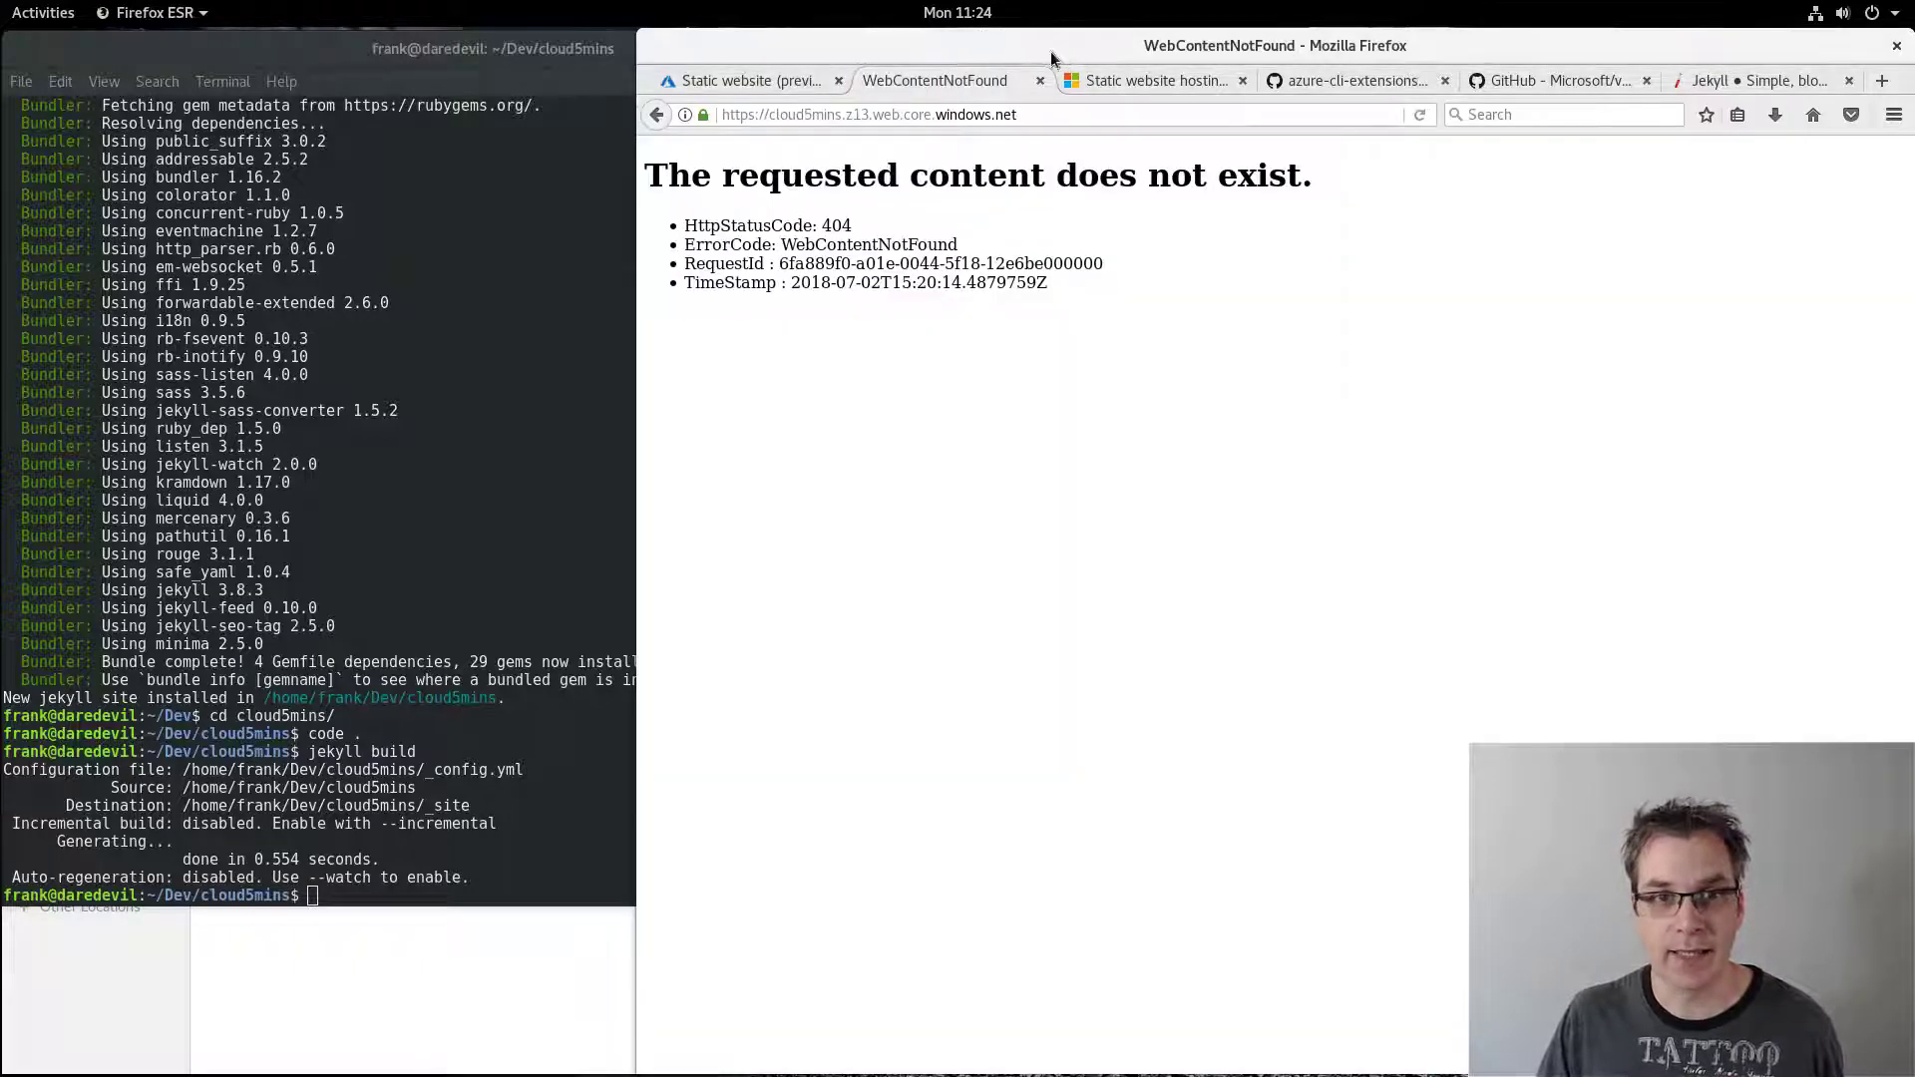
# - Save index.html as the index document name, creating the $web container
pyautogui.click(754, 80)
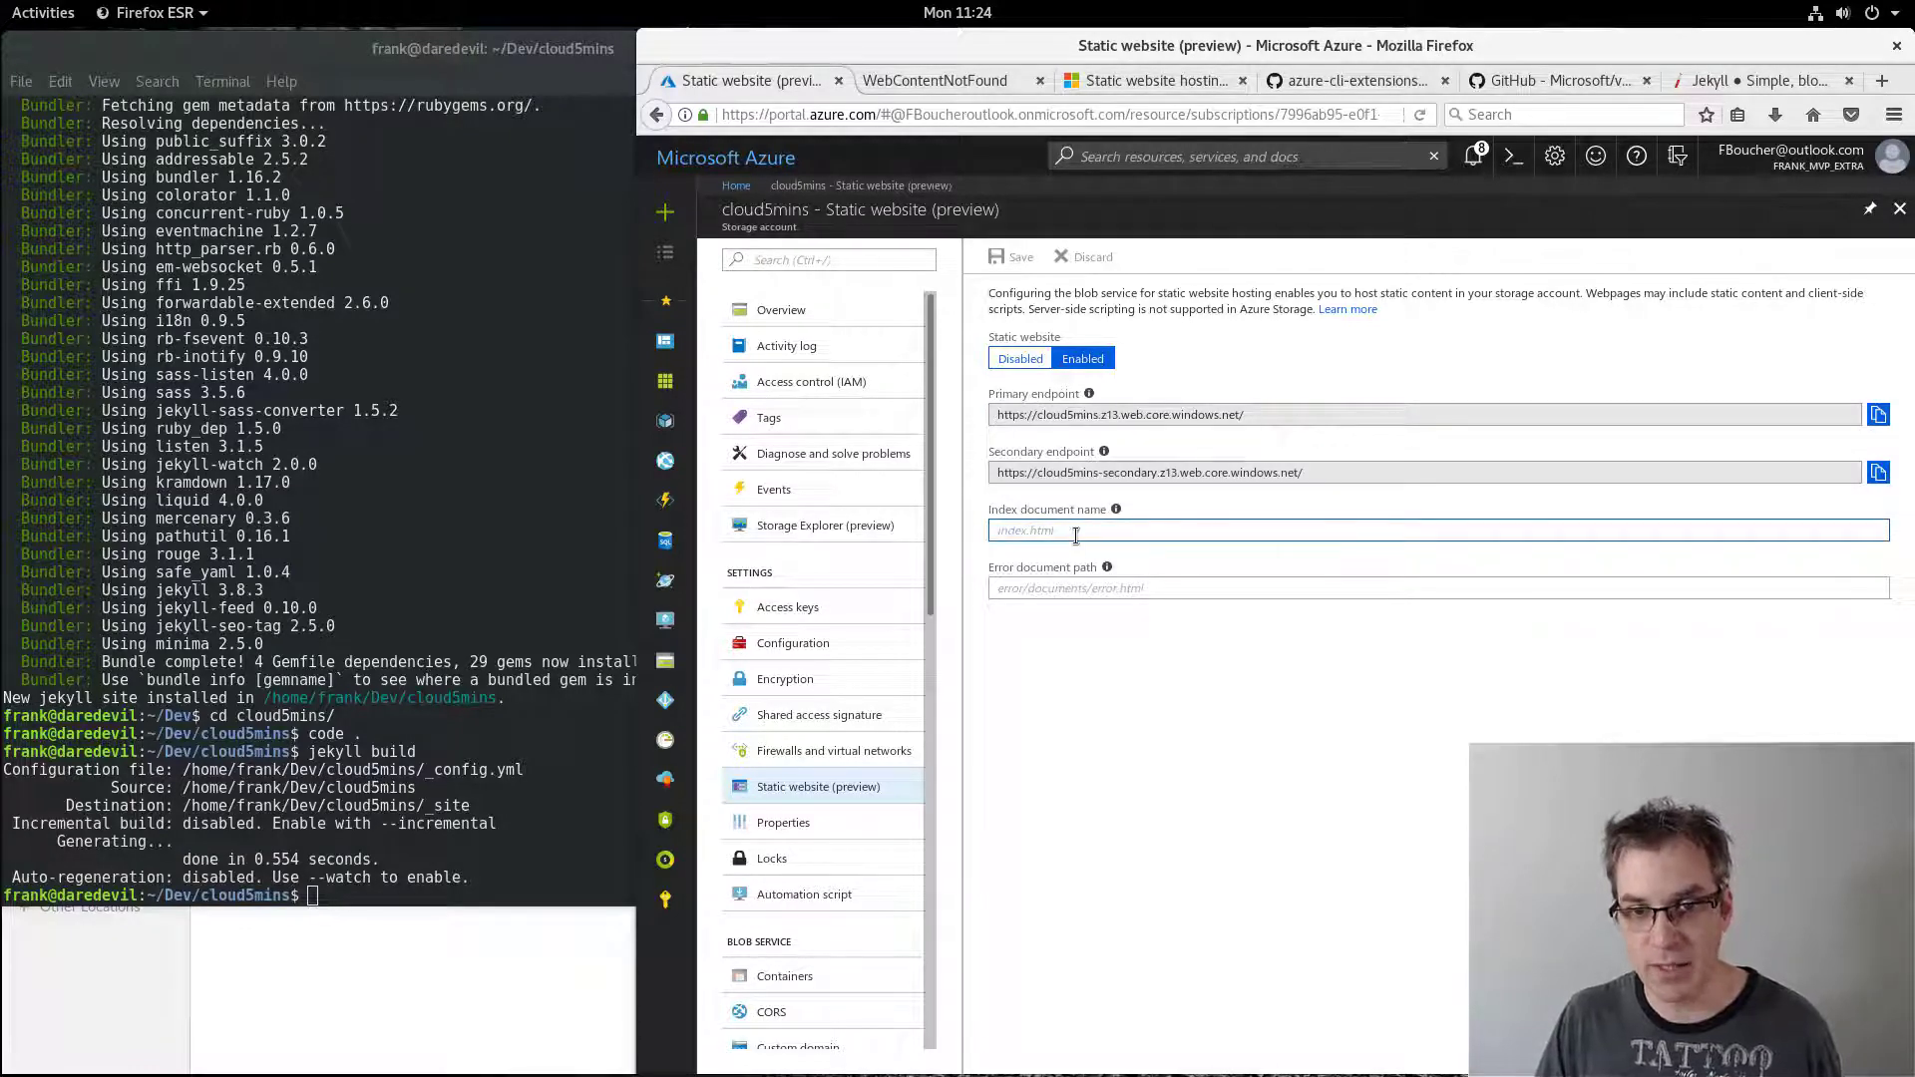
pyautogui.write('index.html')
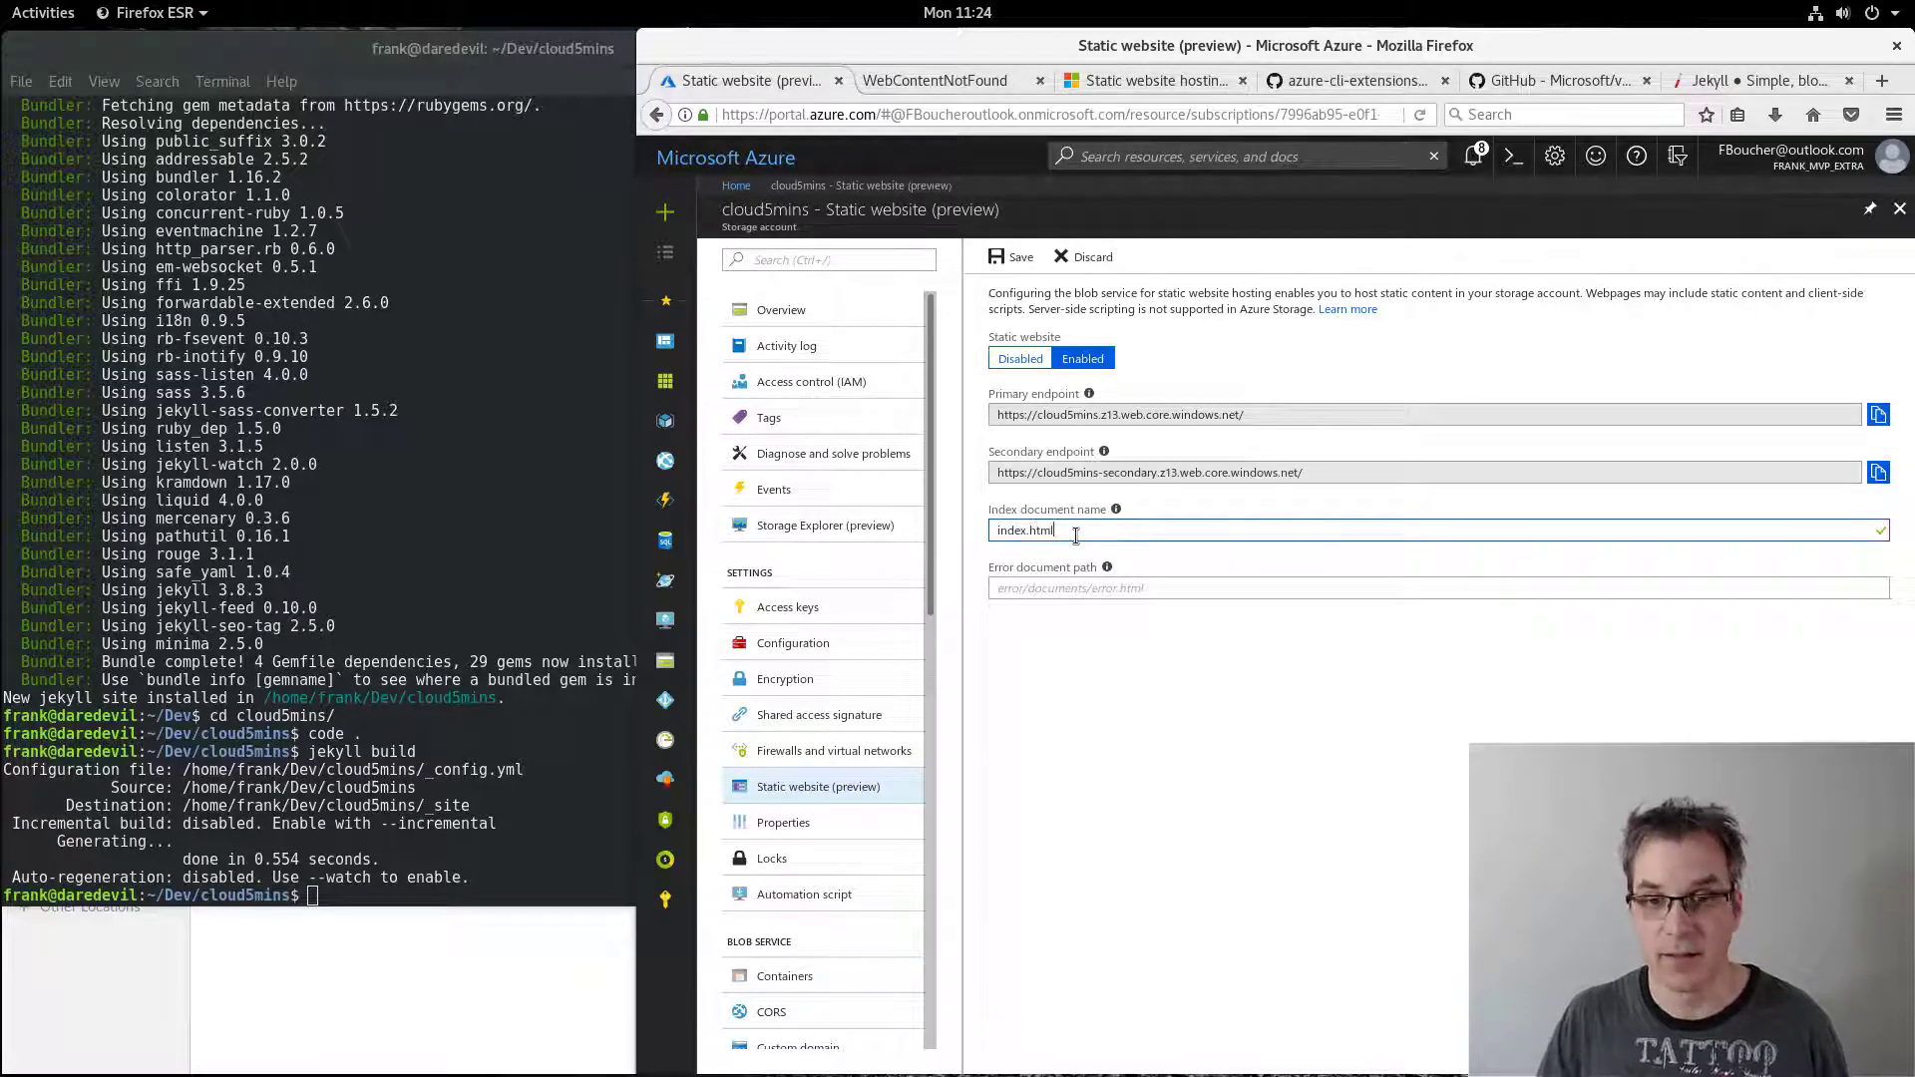
pyautogui.click(1009, 256)
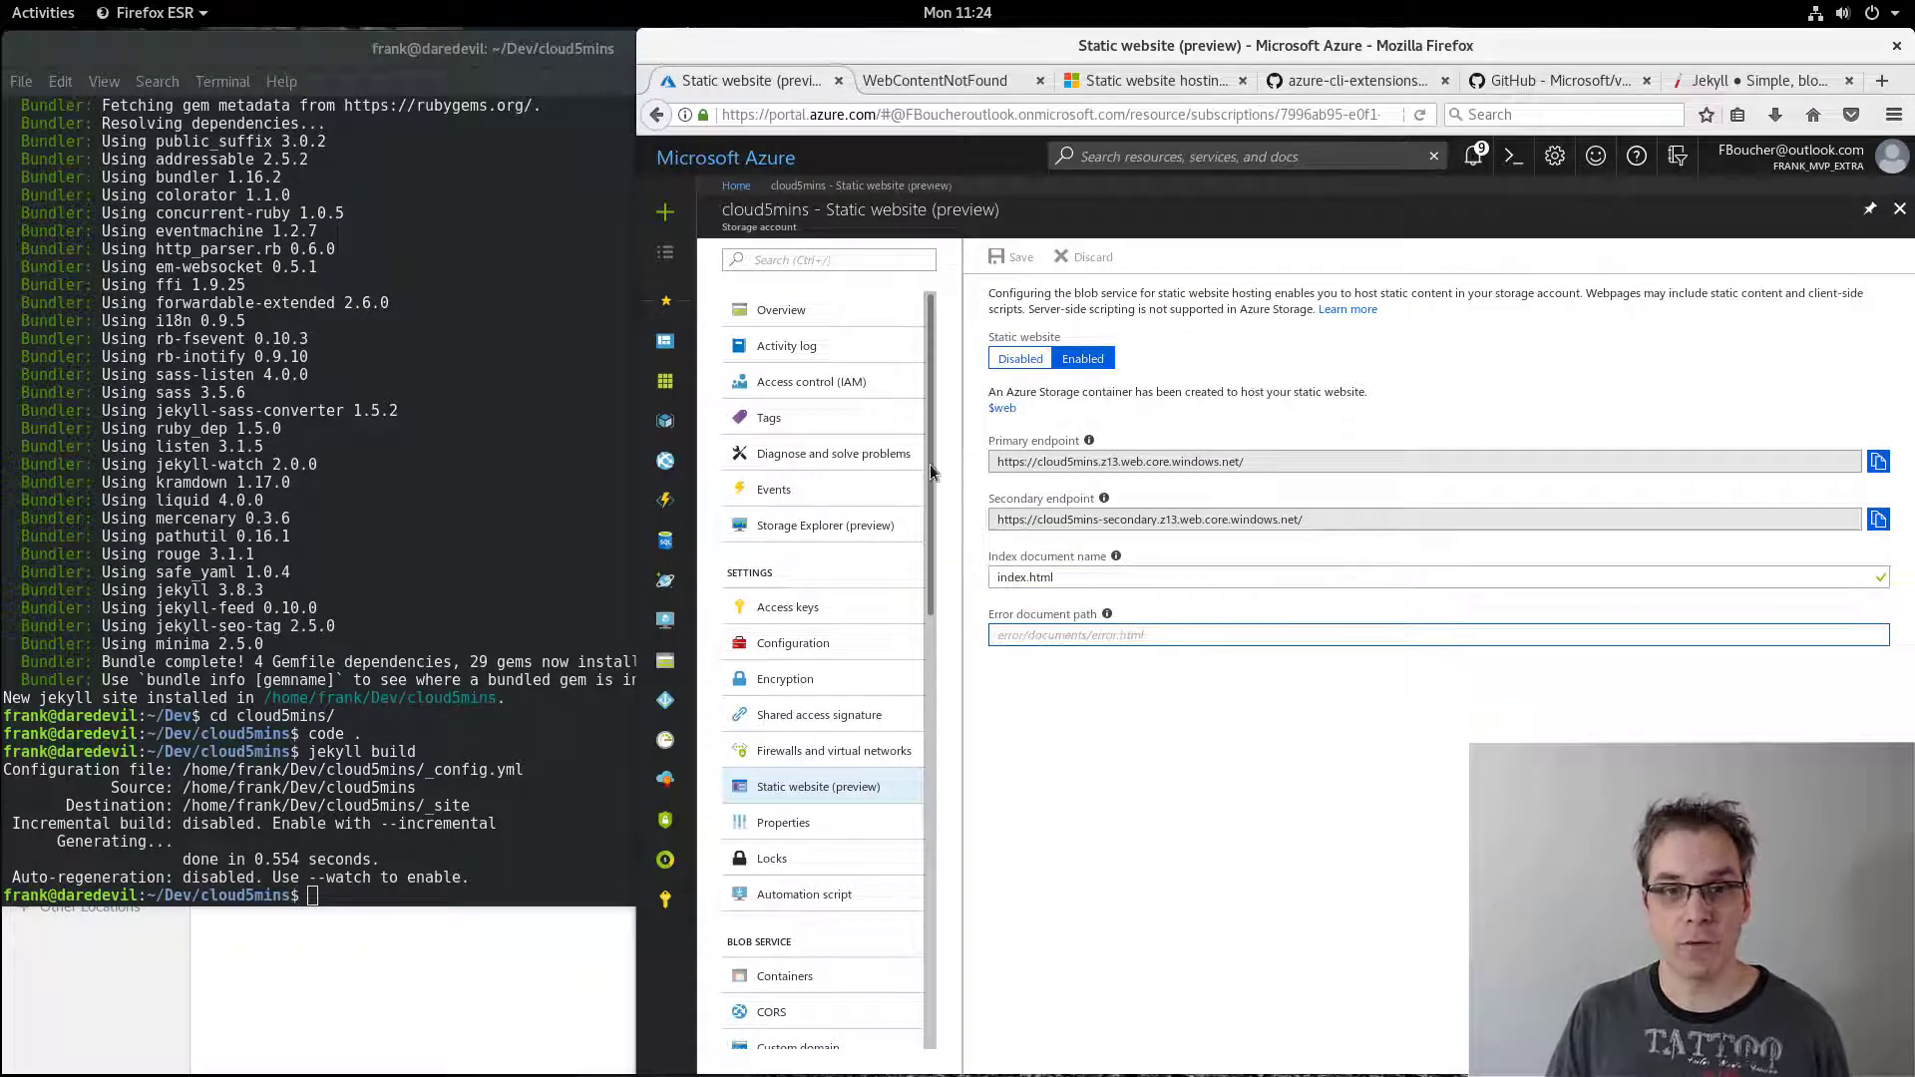
# - From Overview, list the Blobs containers and open the empty $web container
pyautogui.click(780, 309)
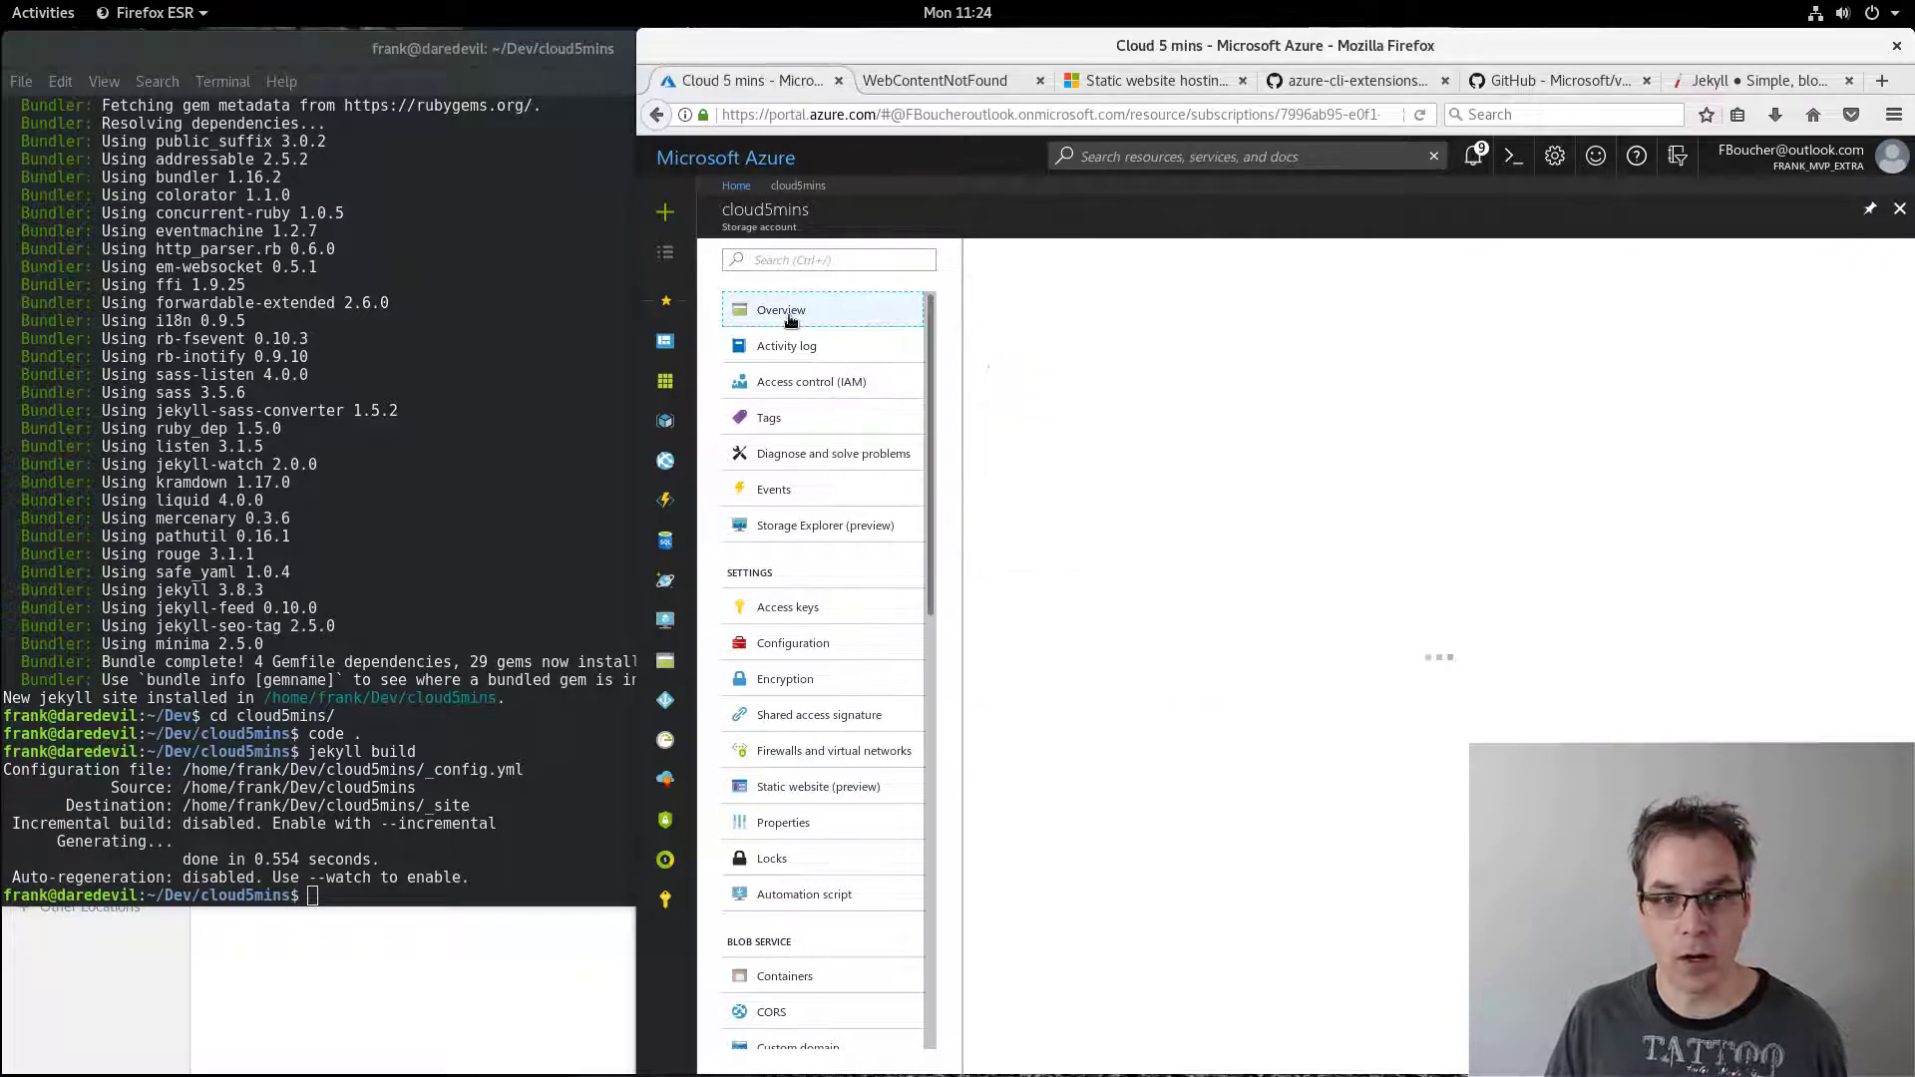
pyautogui.click(779, 309)
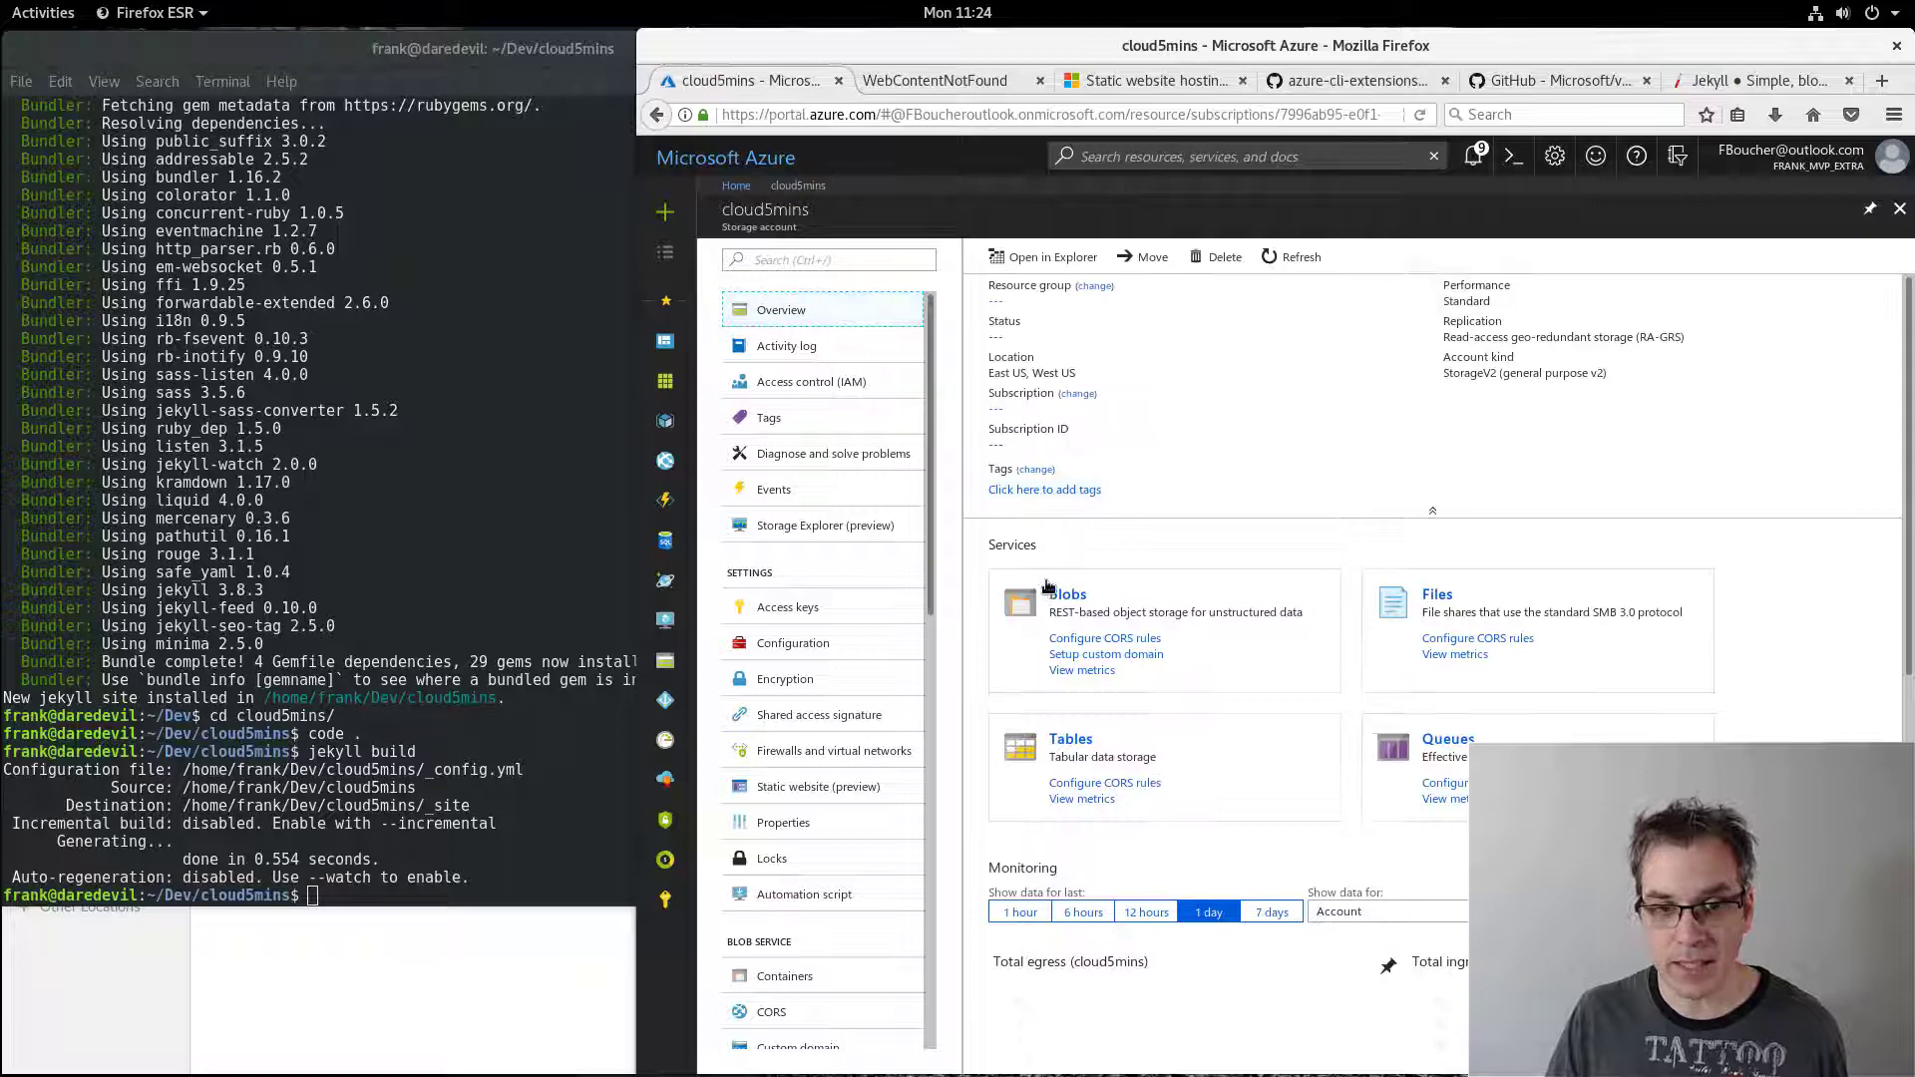
pyautogui.click(784, 975)
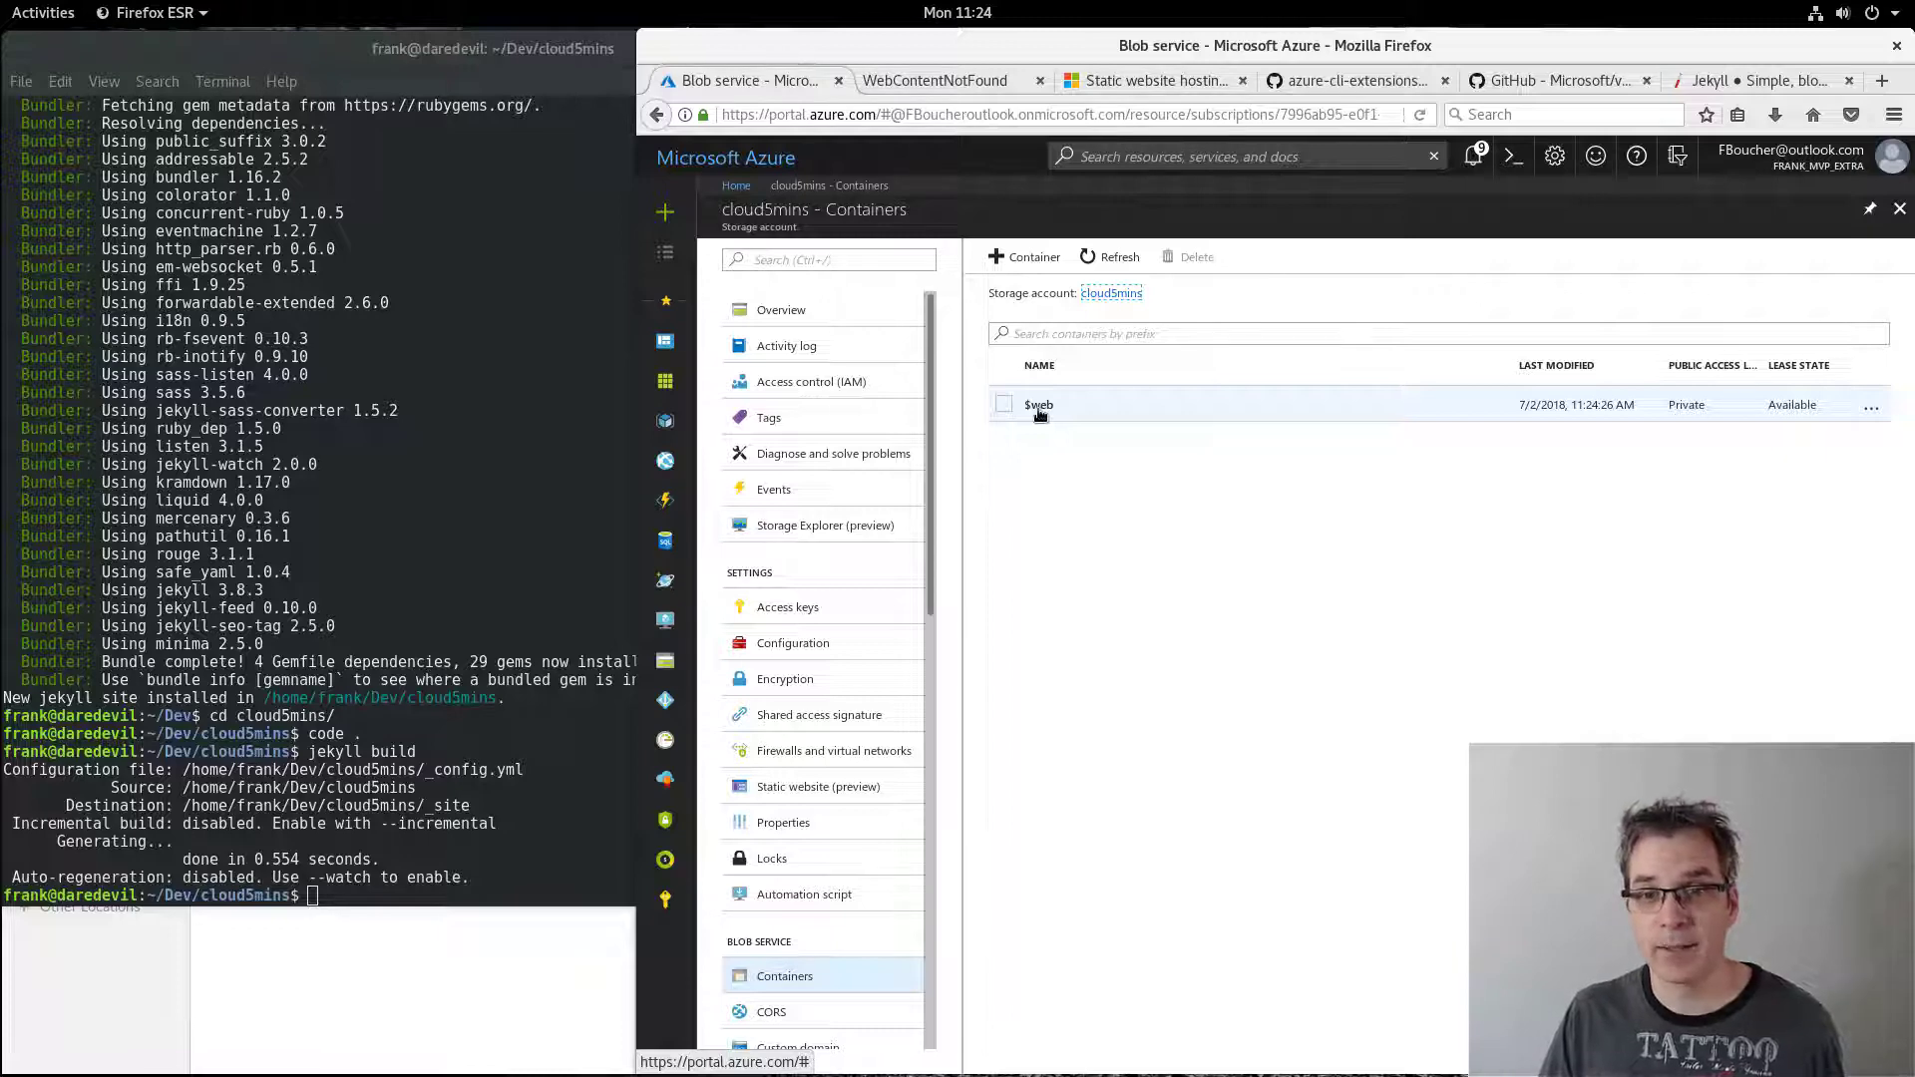
pyautogui.click(1037, 403)
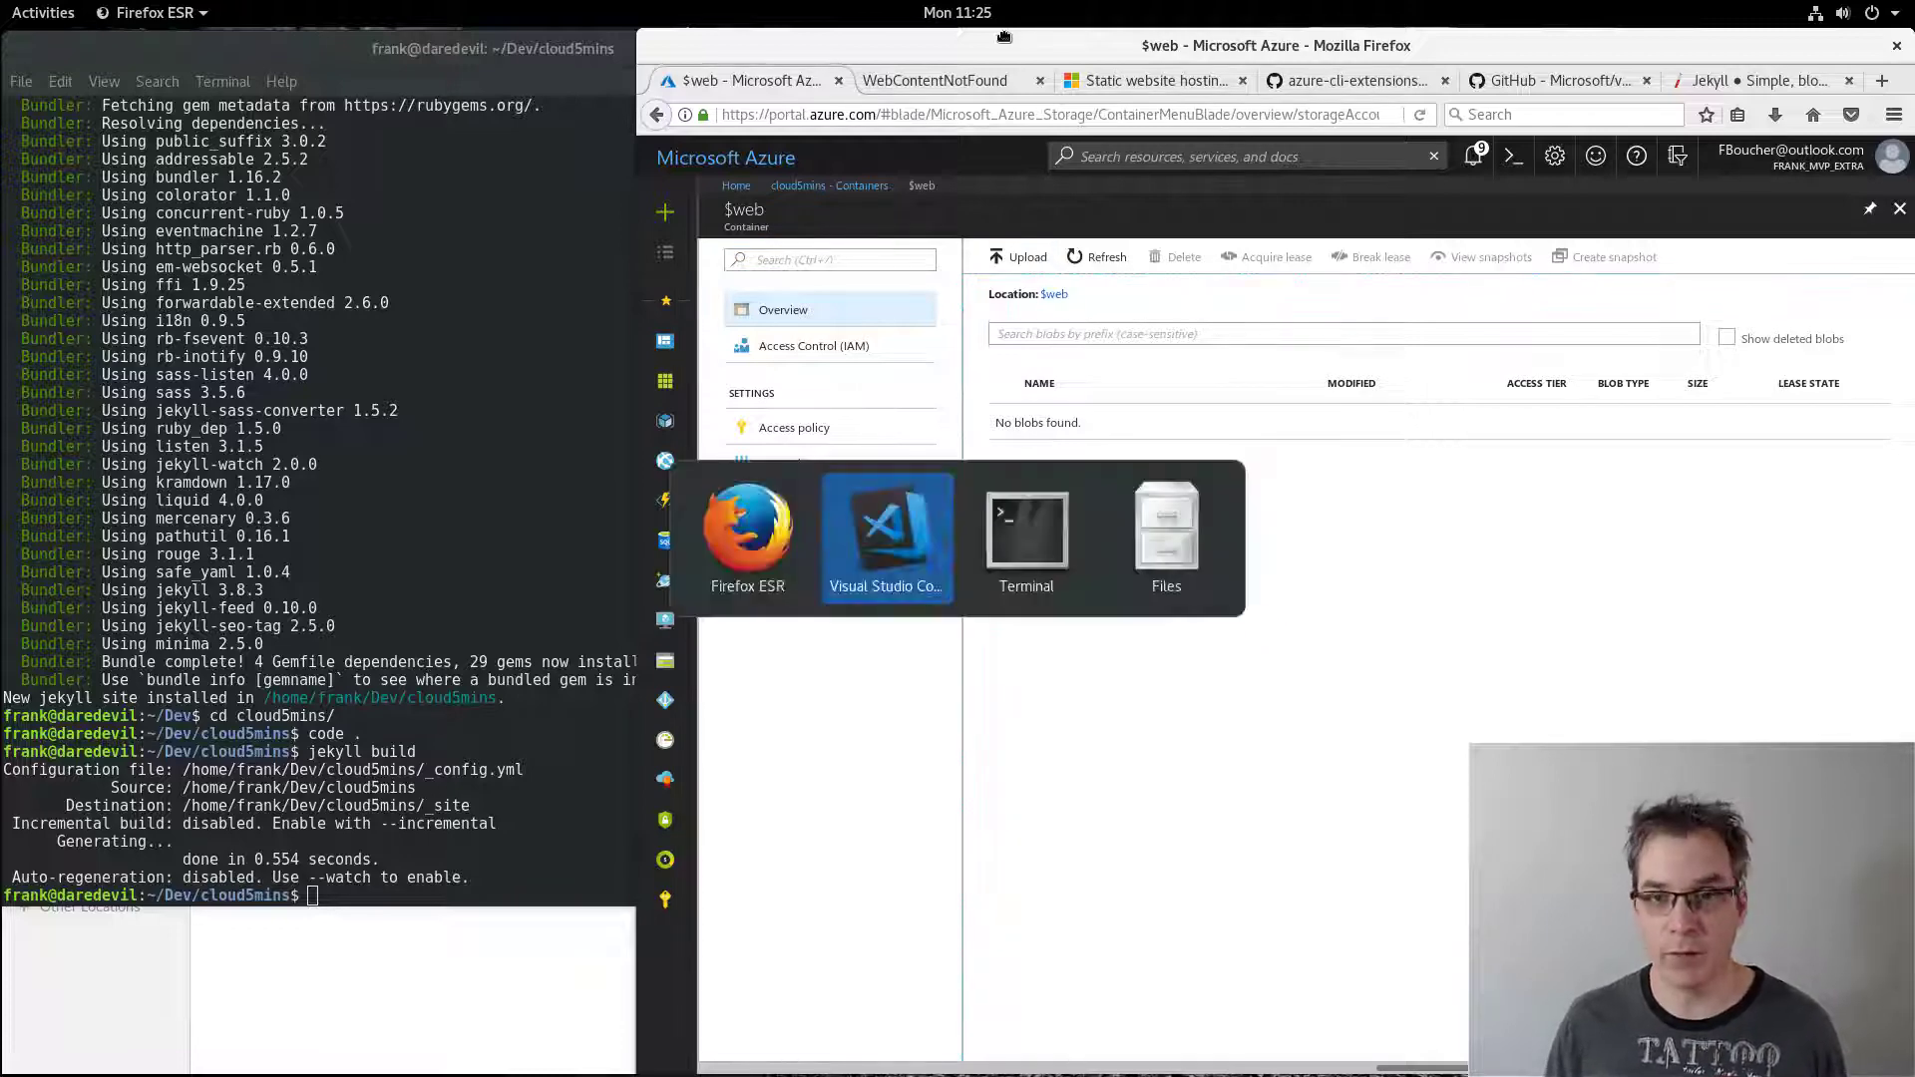
# - Show the azcopy _site-to-$web command in VS Code and the vscode-azurestorage GitHub page
pyautogui.click(885, 531)
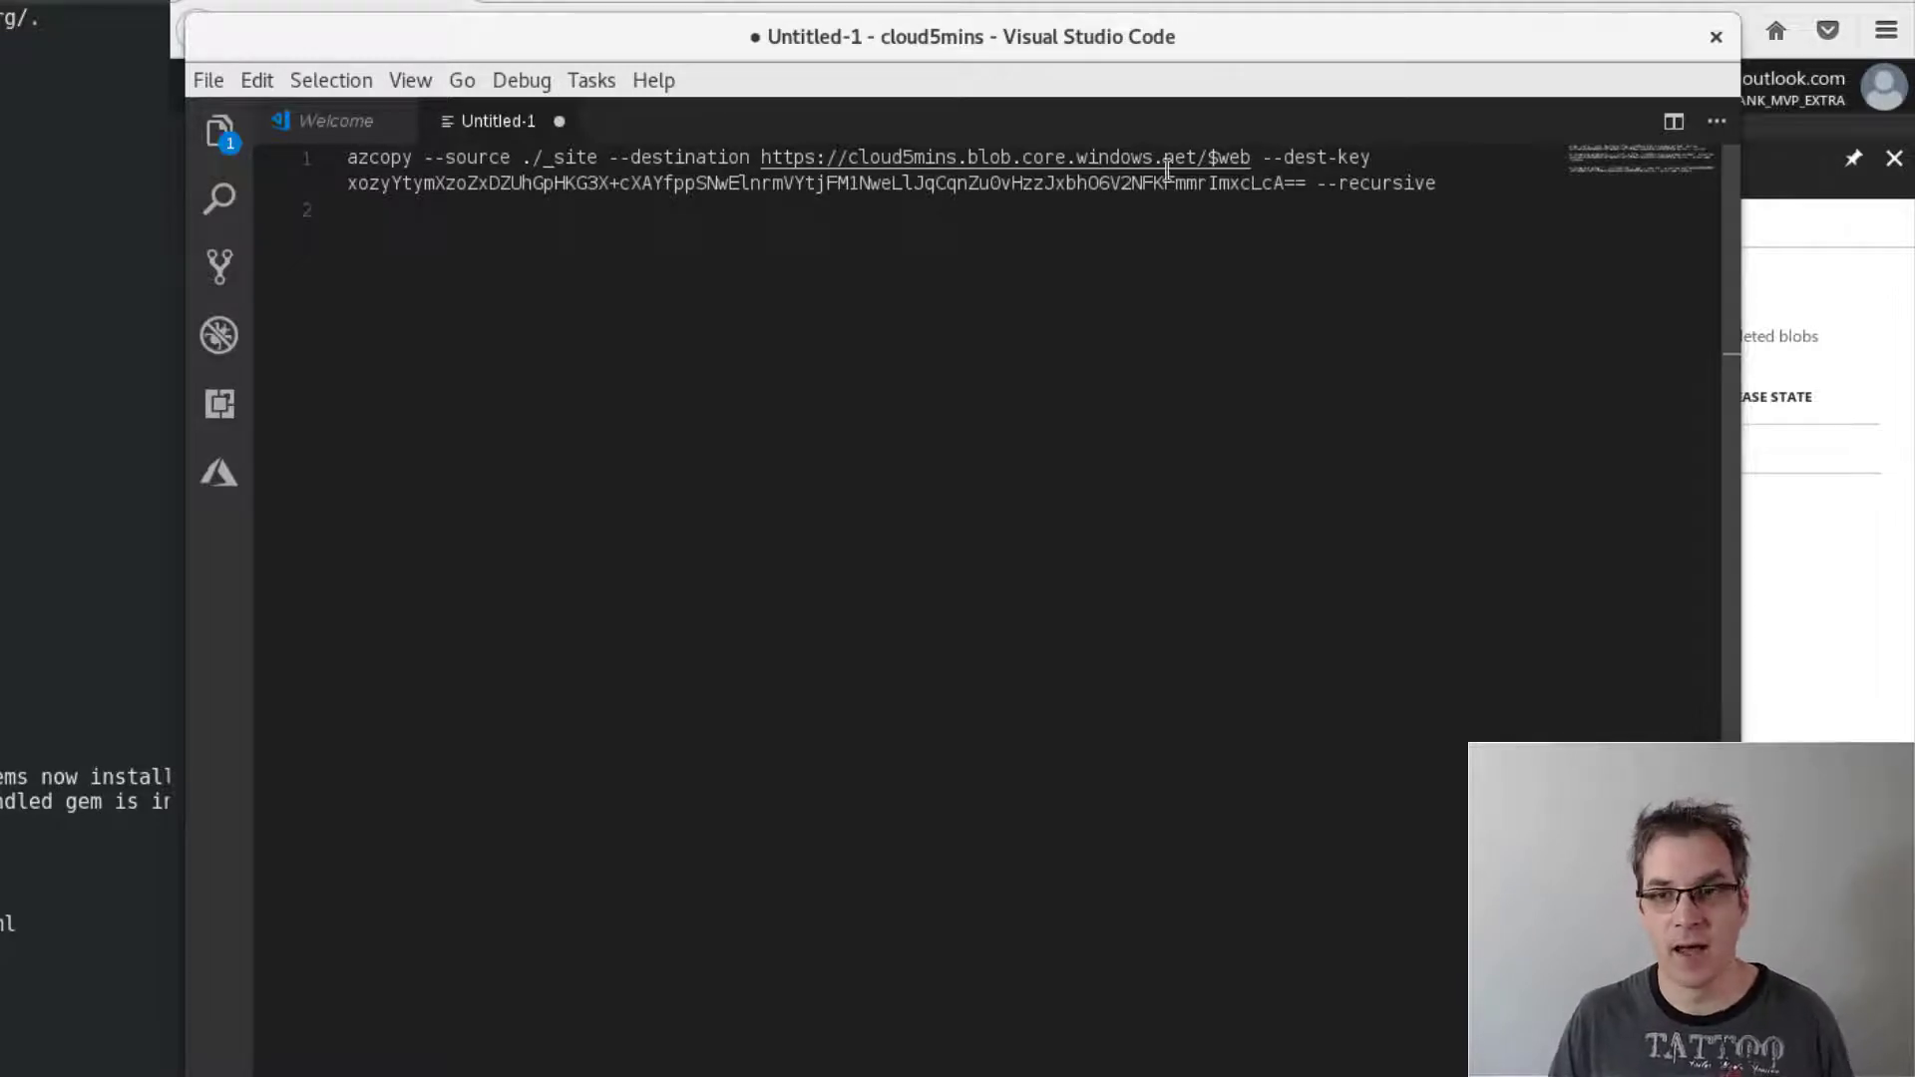
pyautogui.doubleClick(1233, 155)
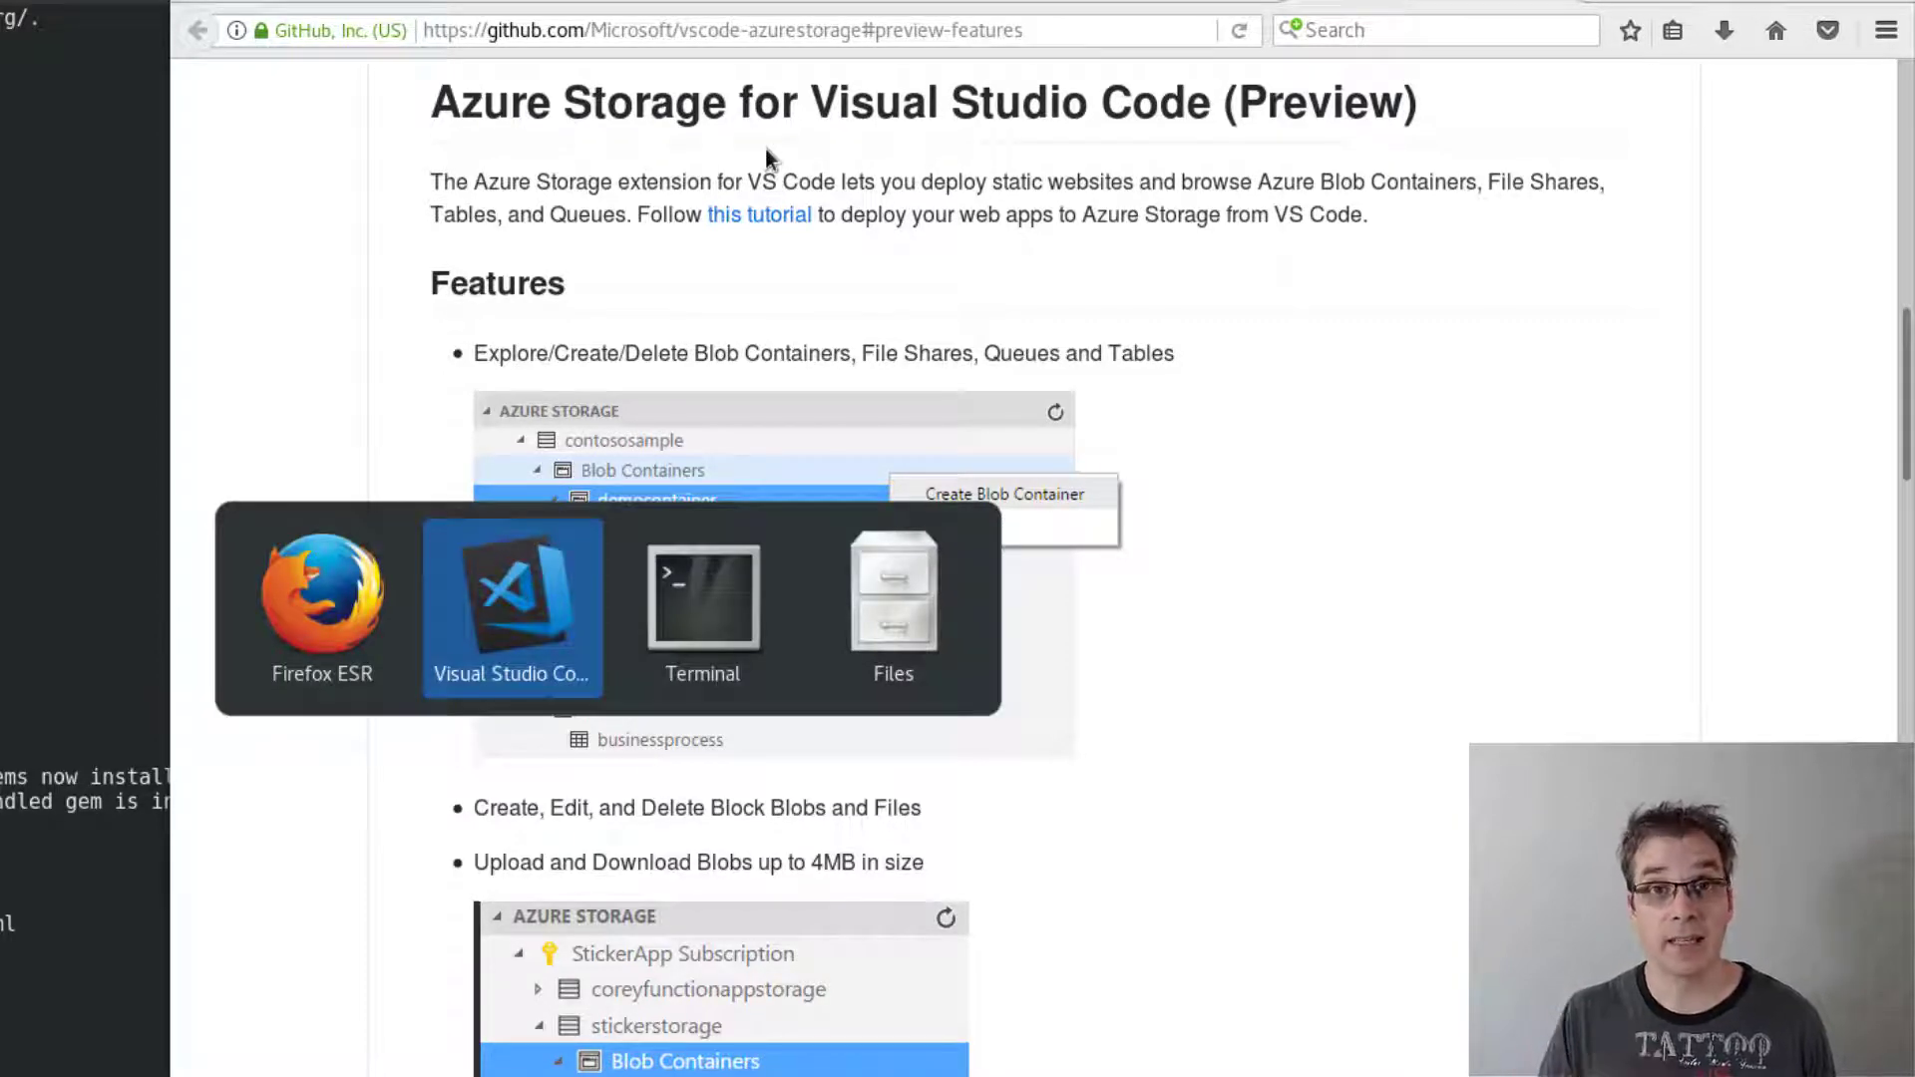
# - Open the Azure Storage explorer in VS Code listing the MVP Demo subscription
pyautogui.click(511, 599)
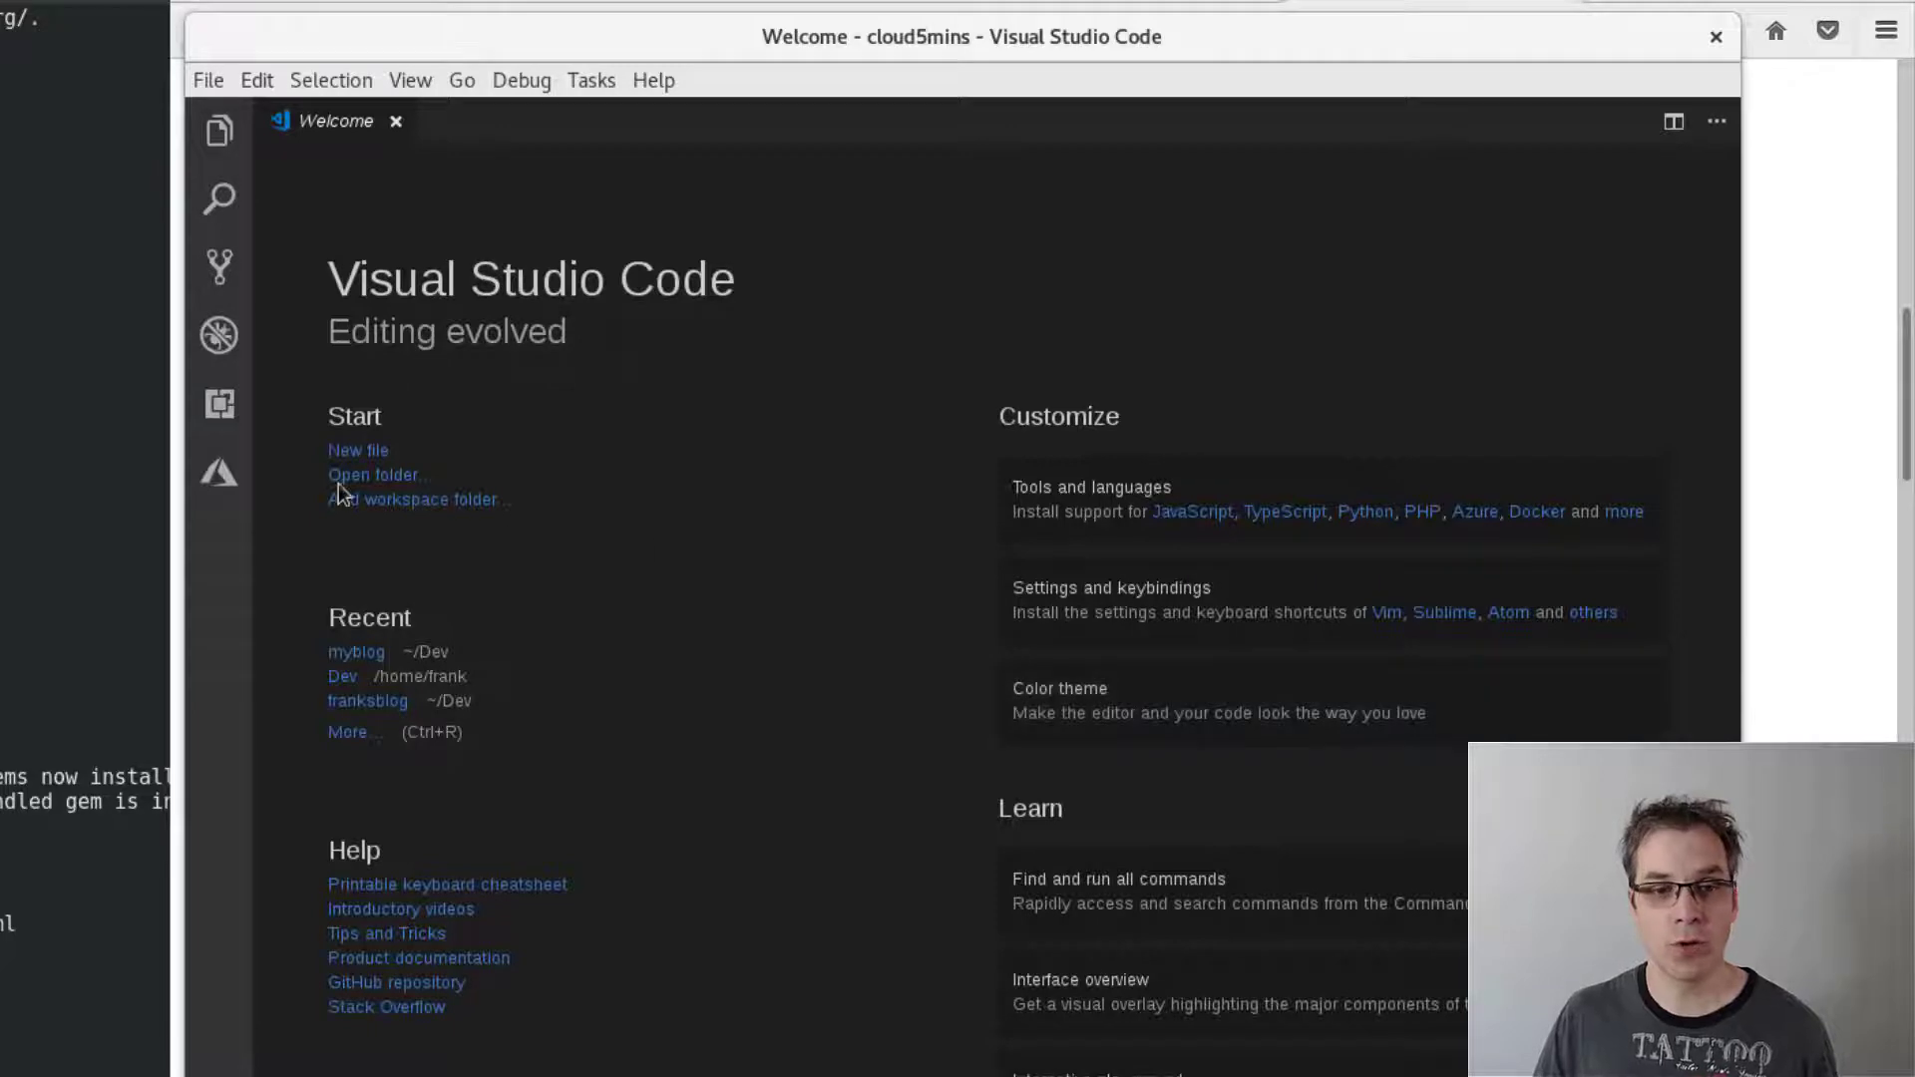
pyautogui.moveTo(219, 474)
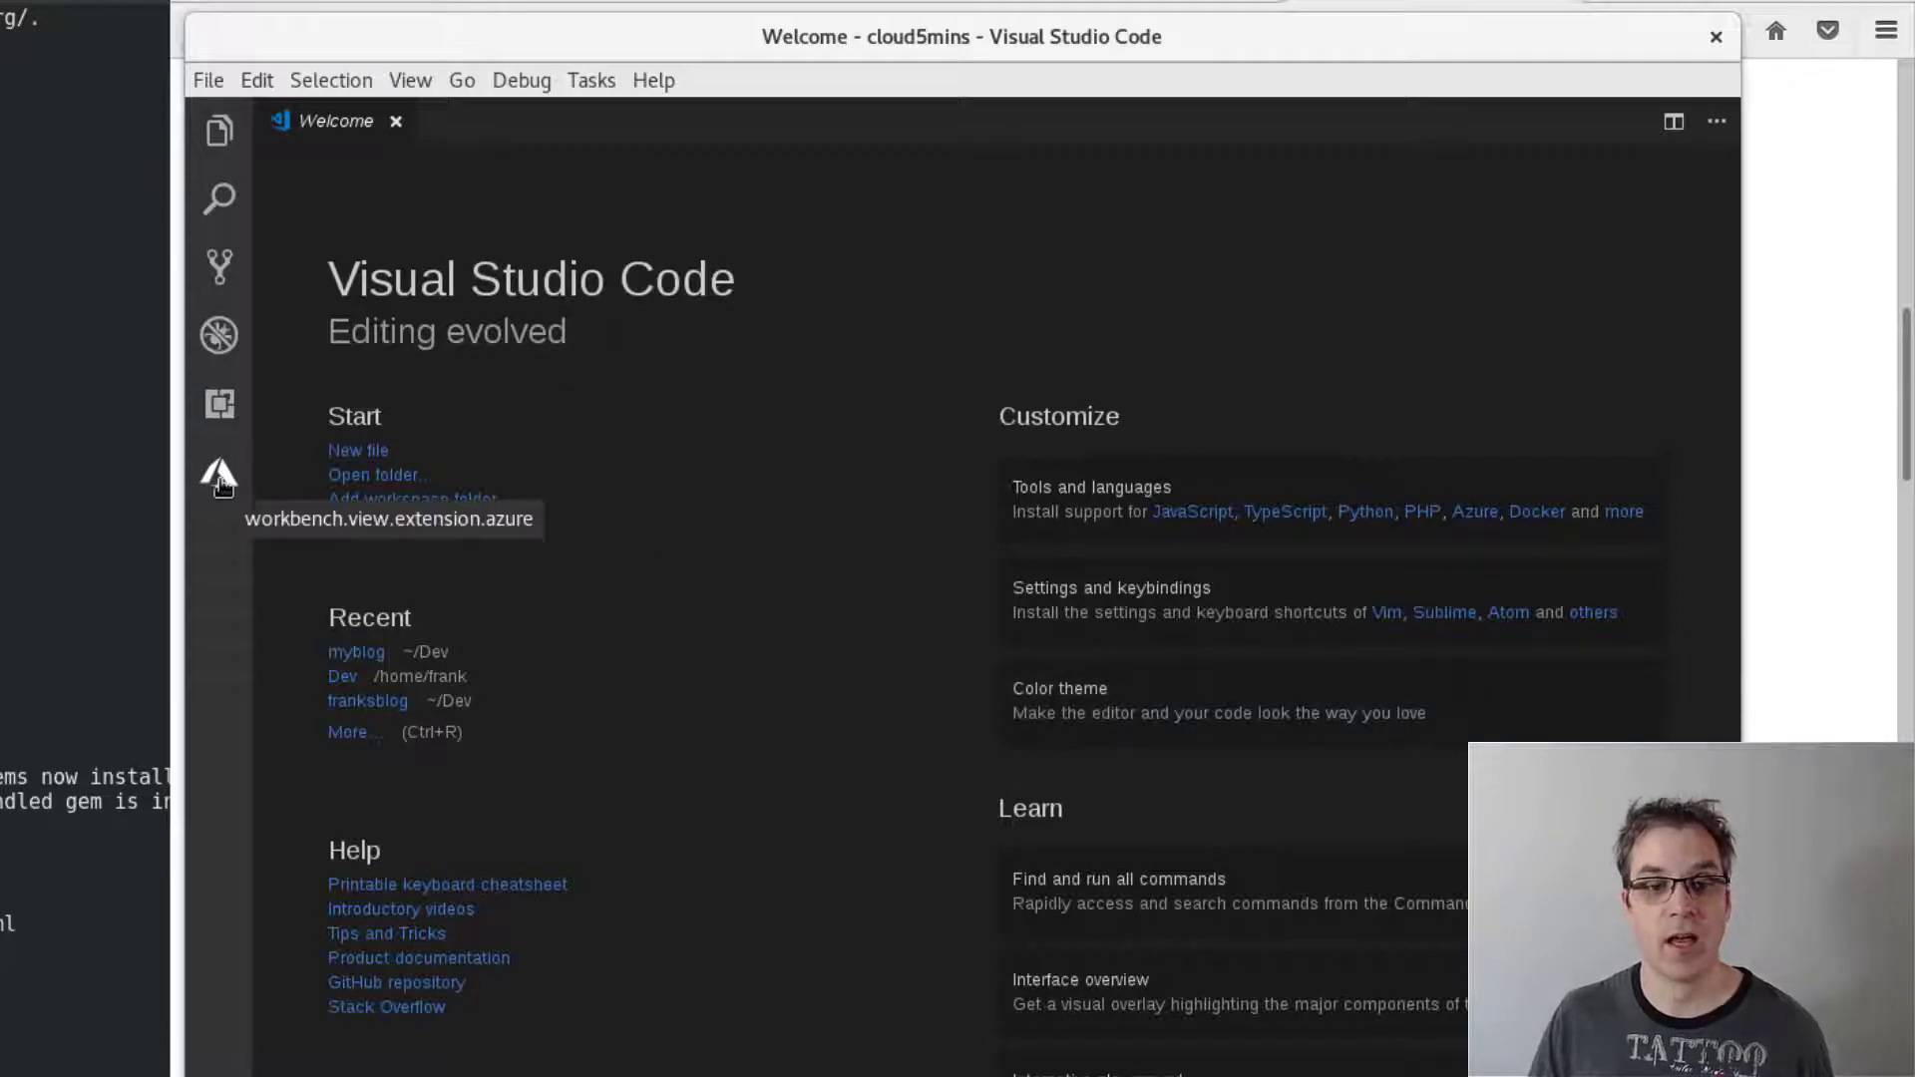
pyautogui.click(220, 475)
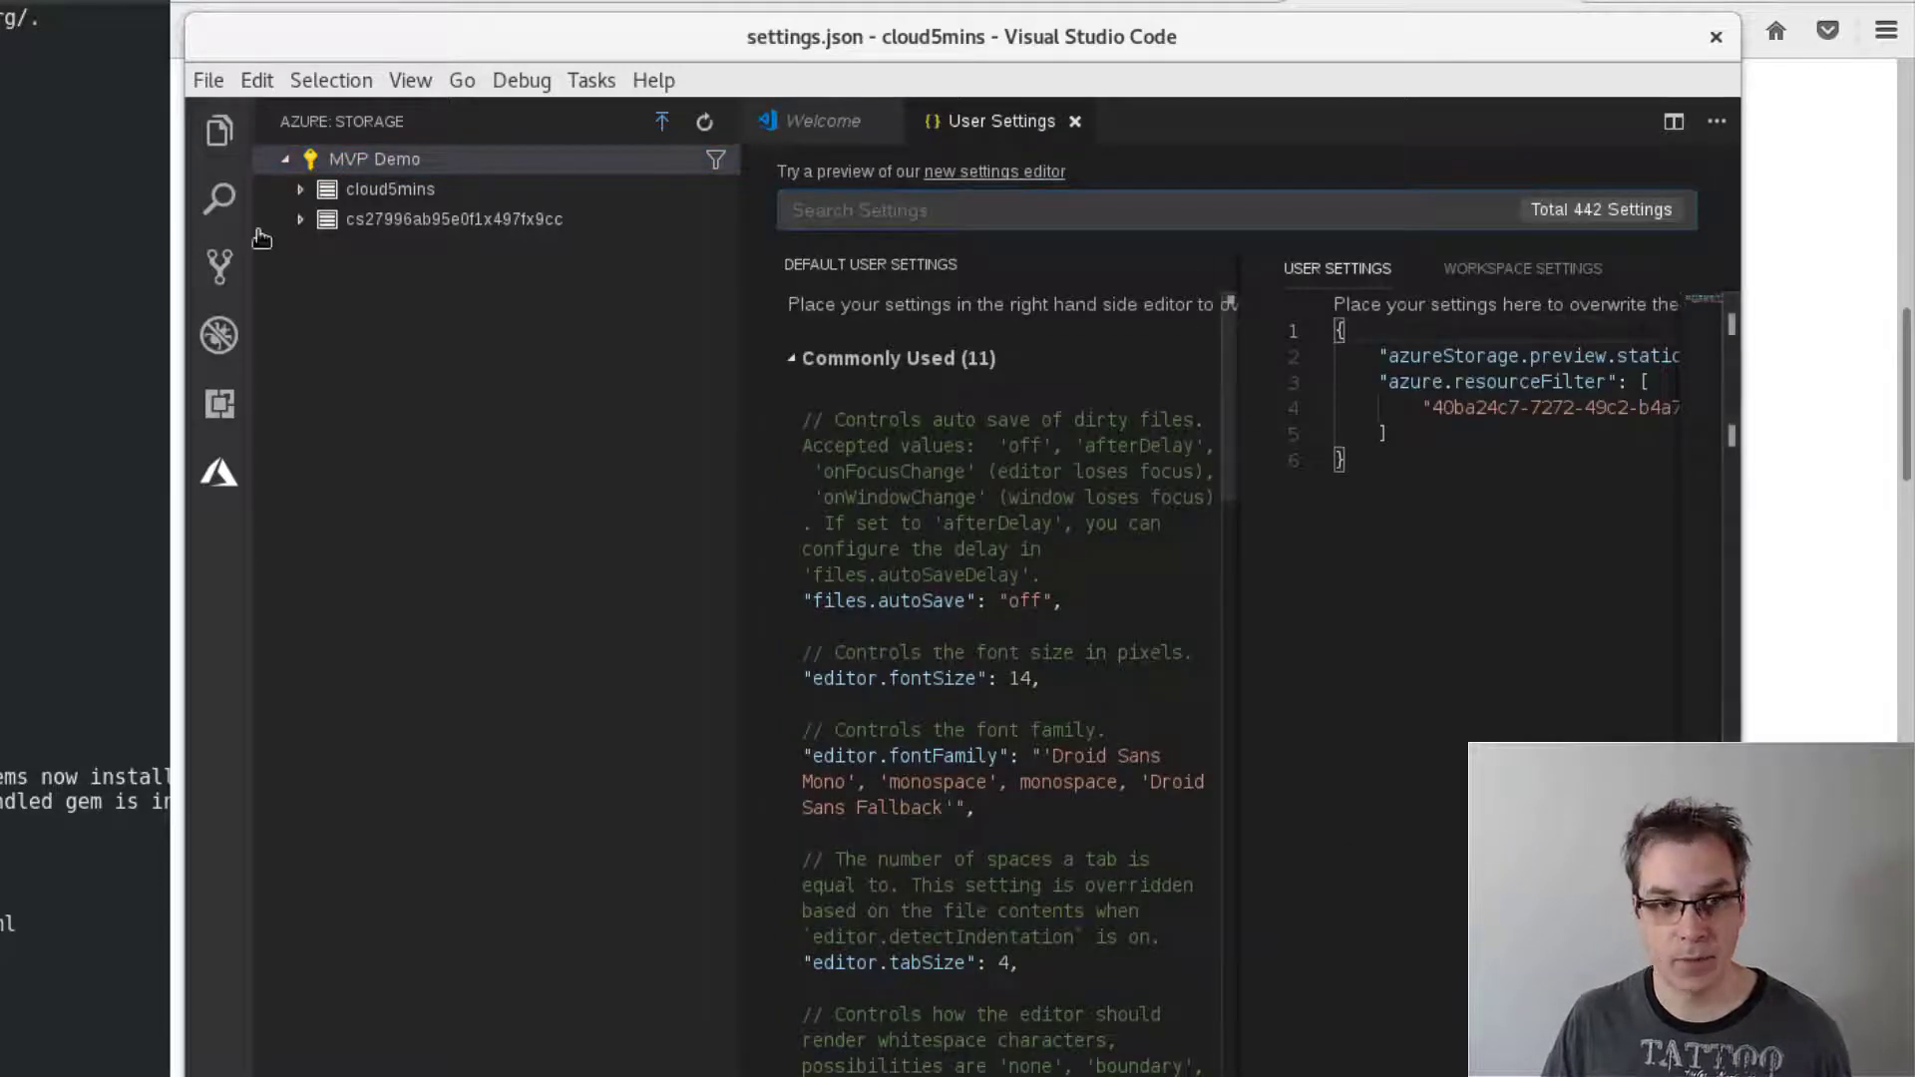
pyautogui.click(219, 128)
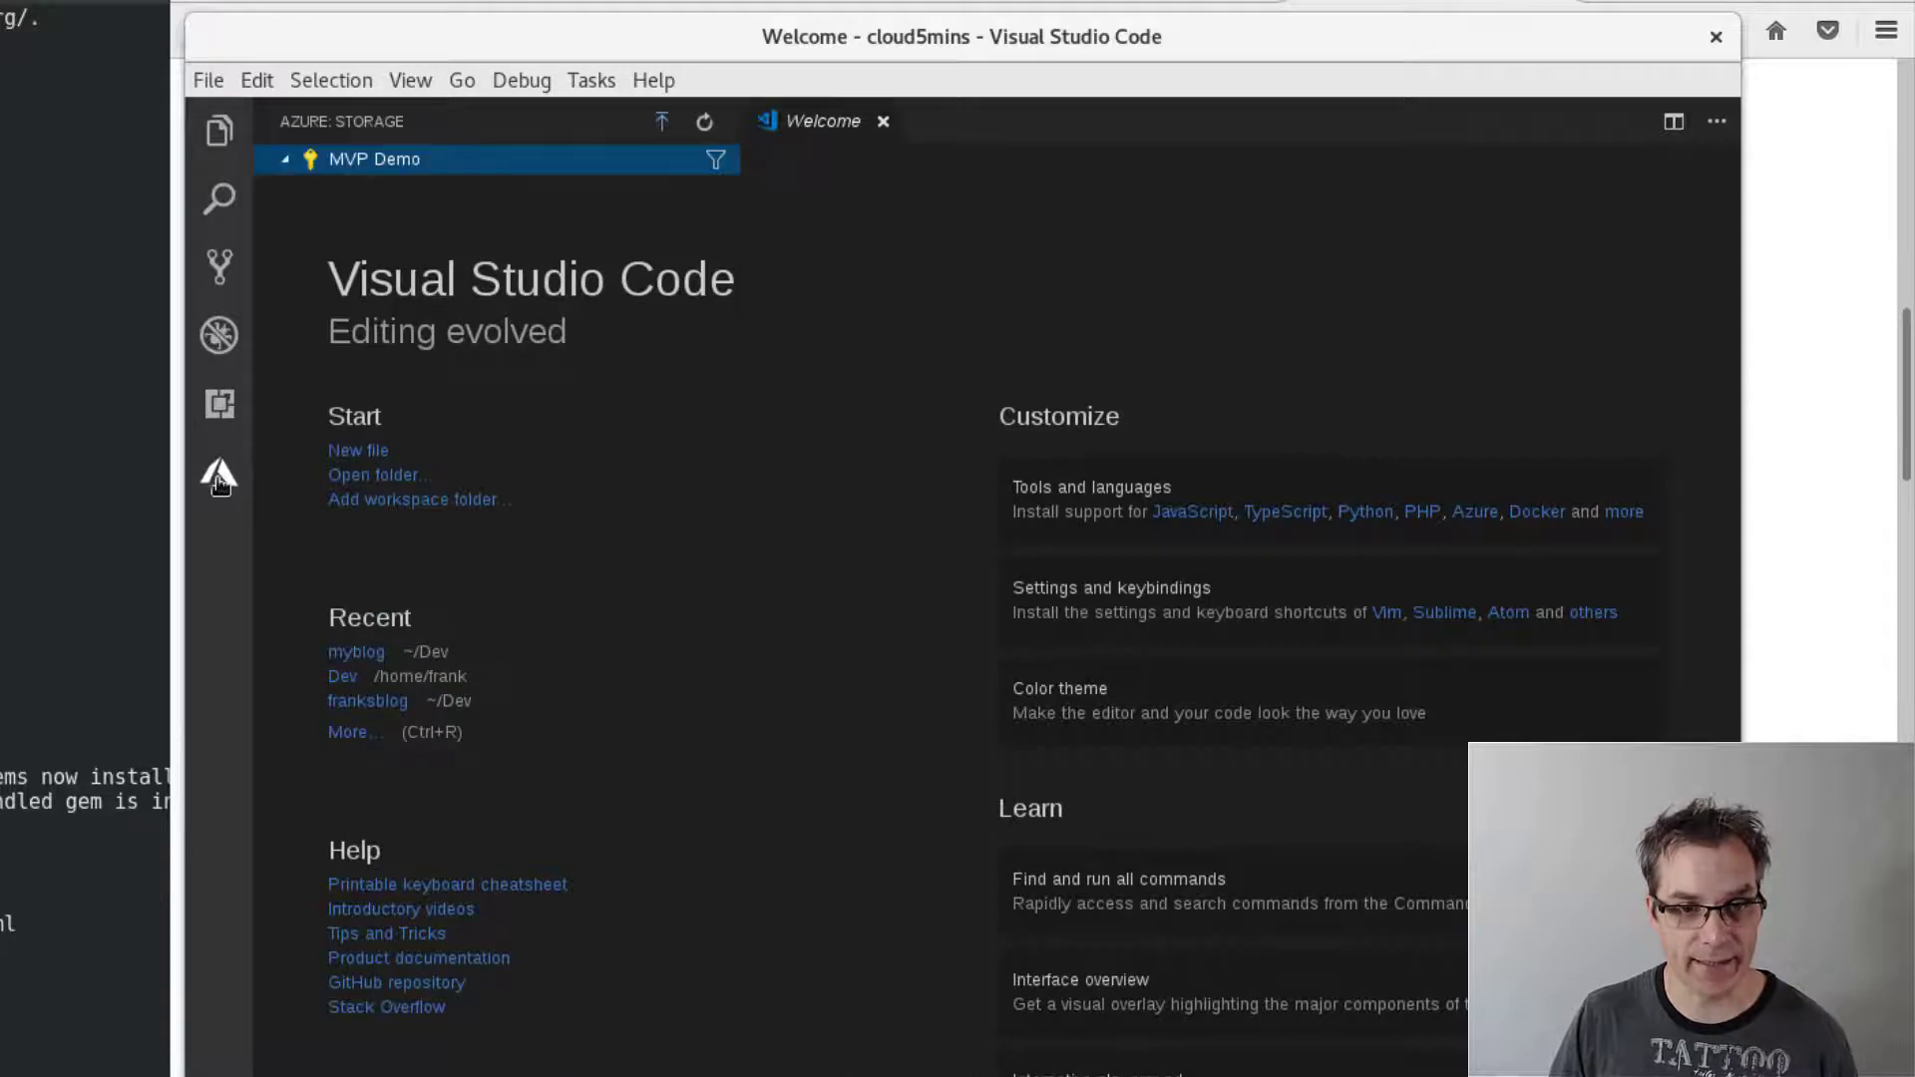
# - Expand cloud5mins Blob Containers and start Deploy to Static Website on $web
pyautogui.click(371, 159)
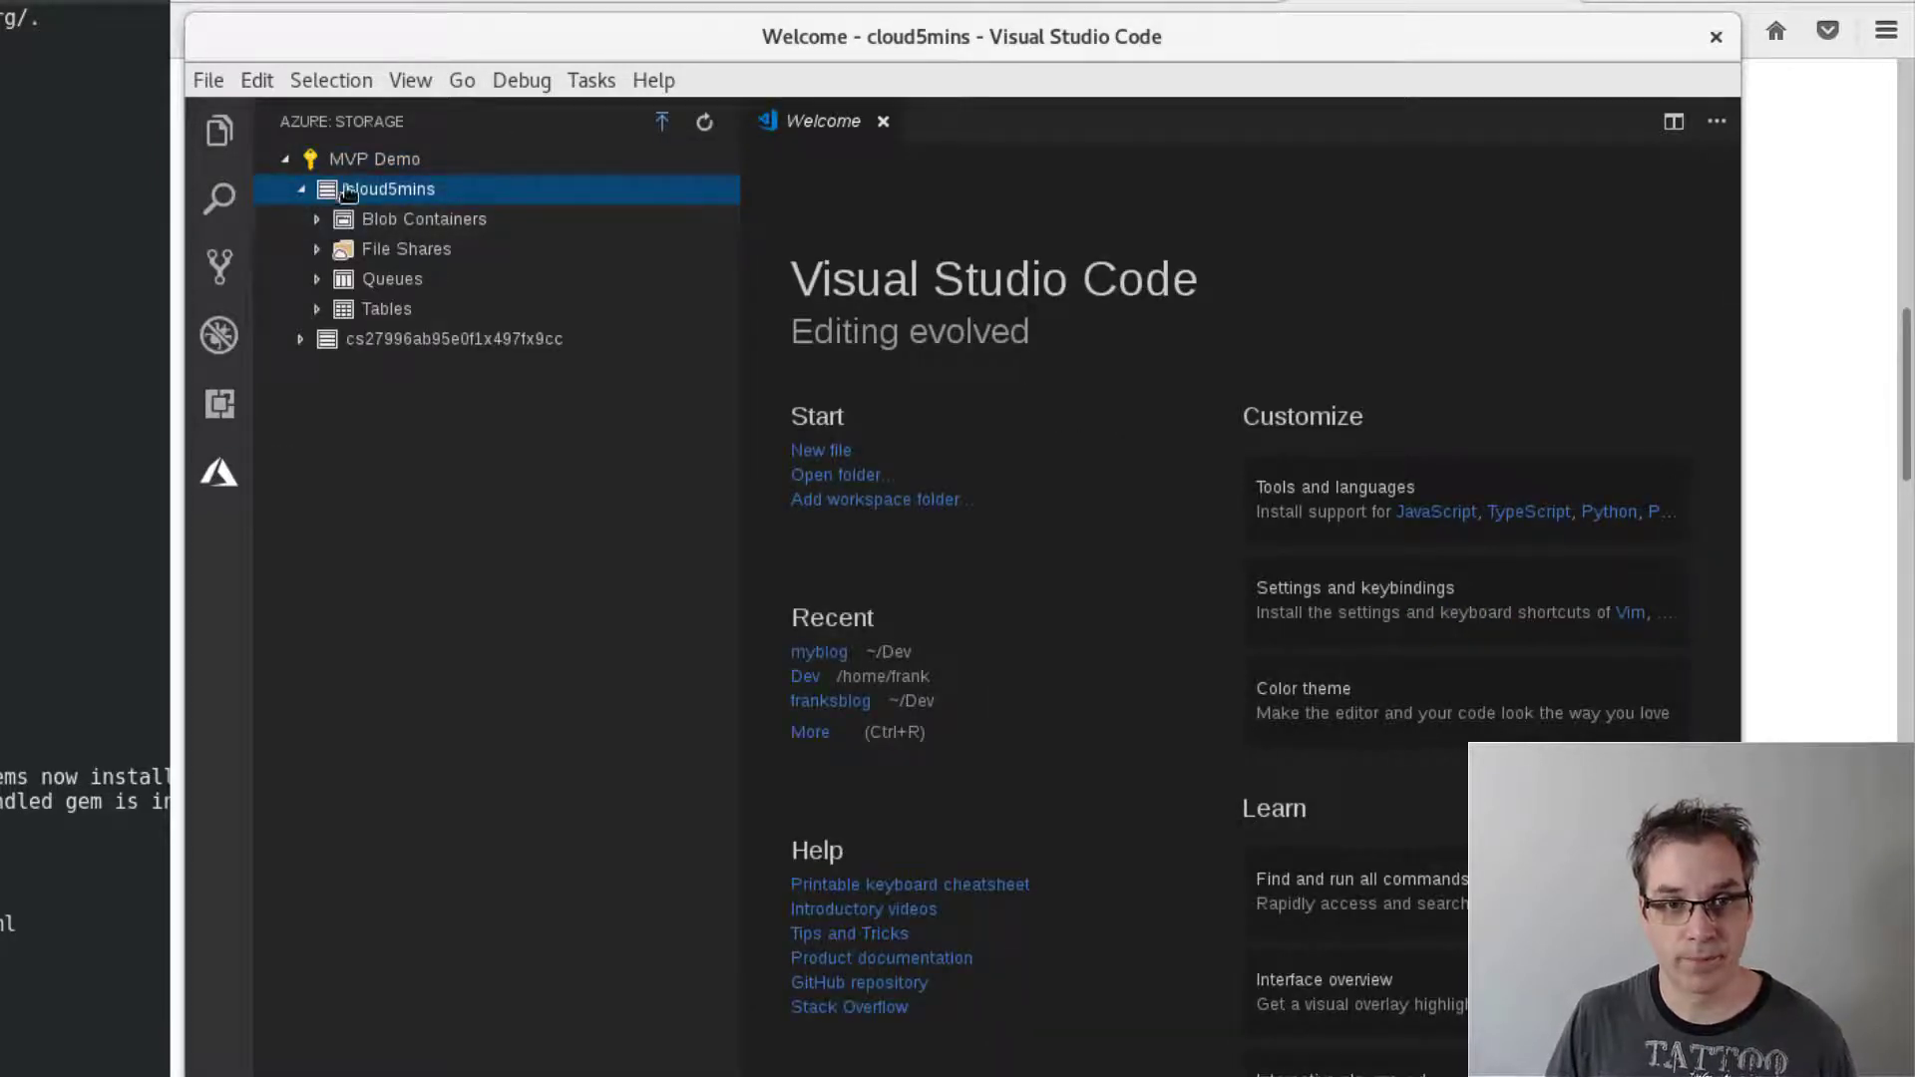
pyautogui.click(423, 220)
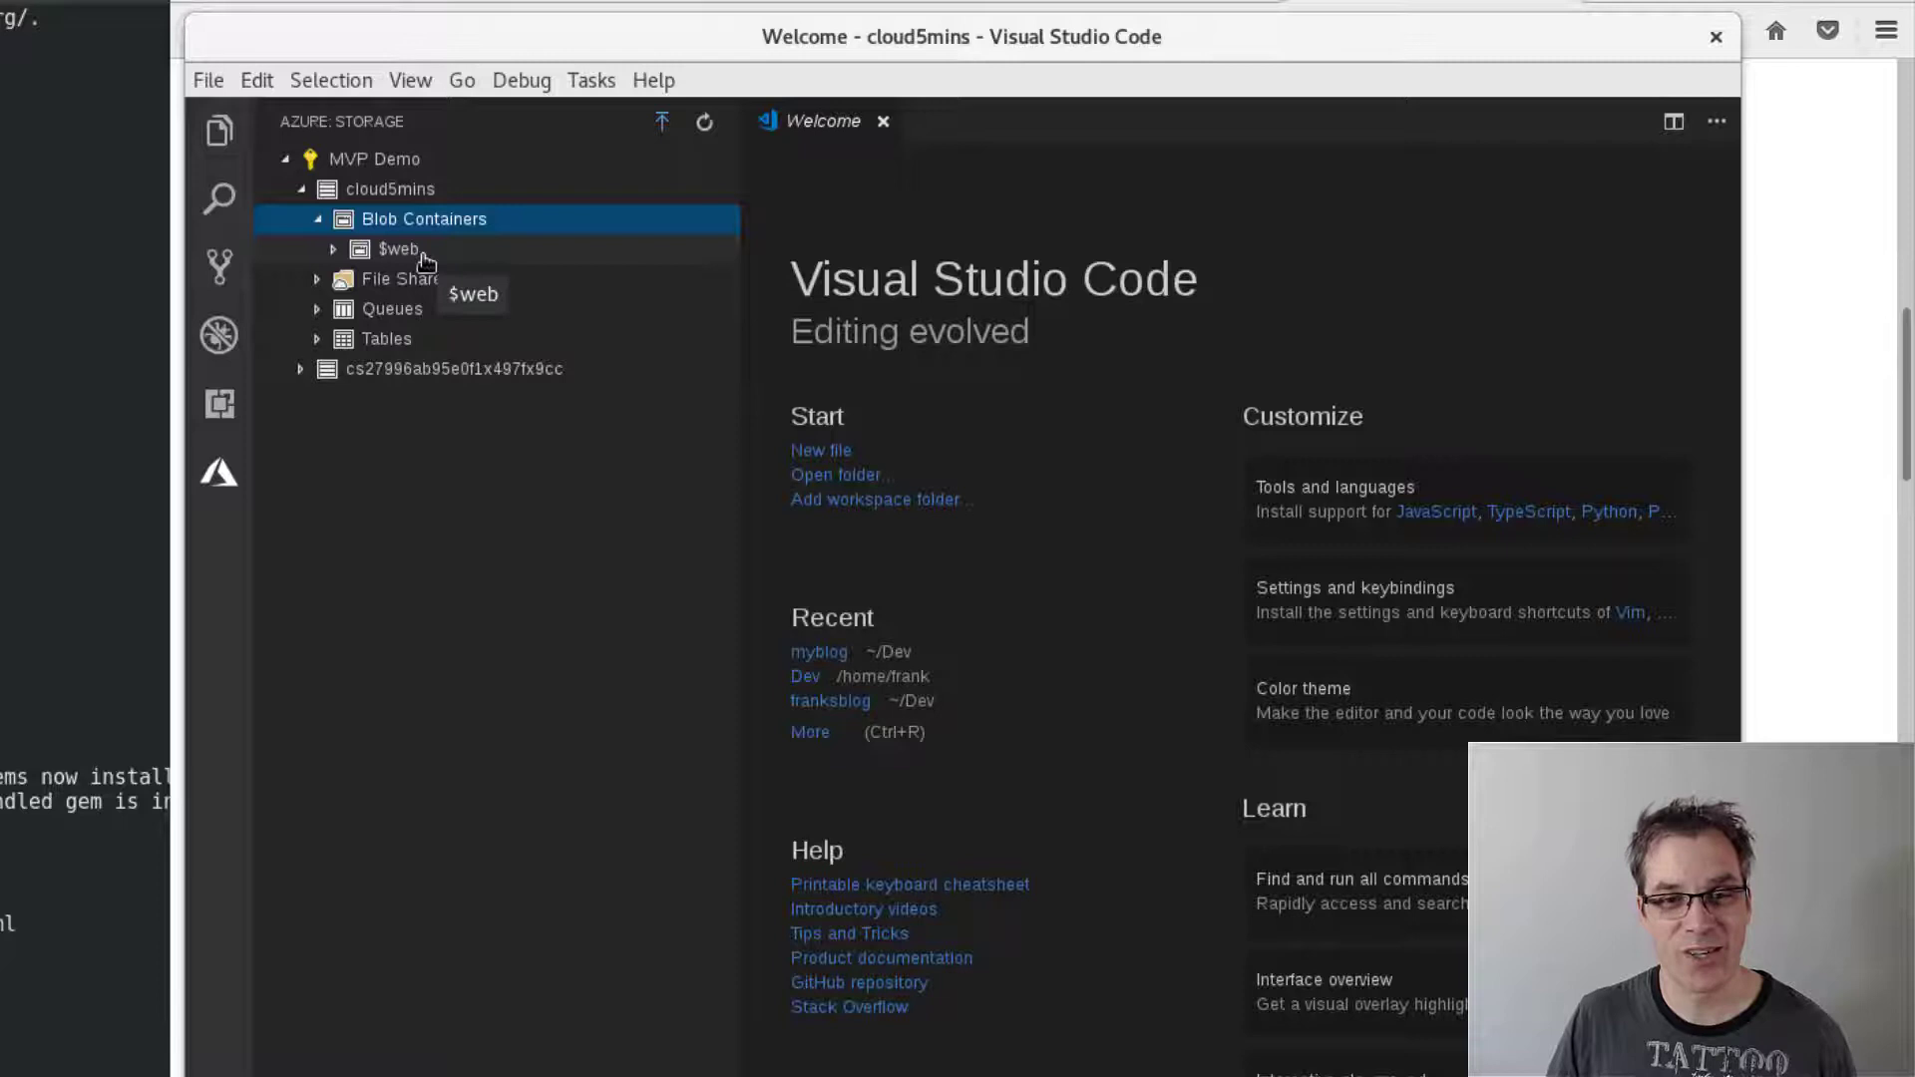
pyautogui.rightClick(395, 249)
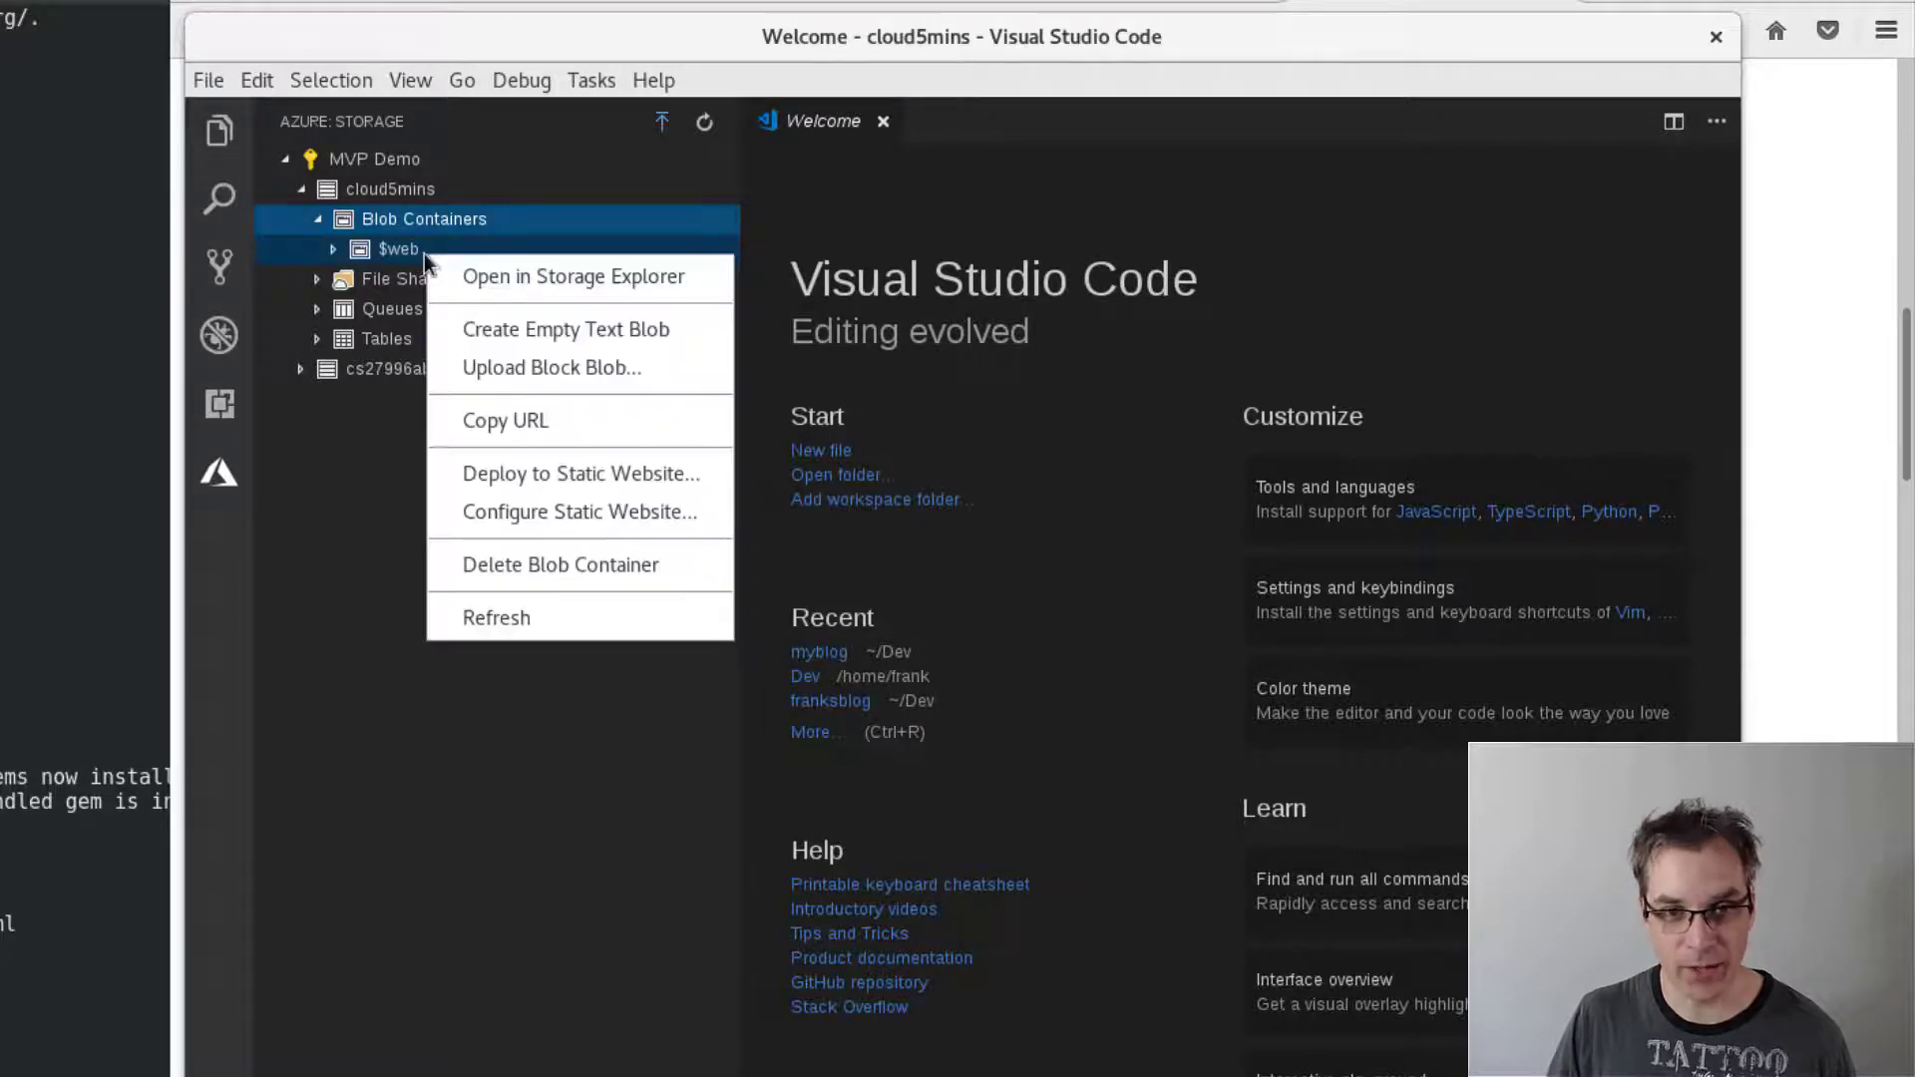
pyautogui.moveTo(610, 475)
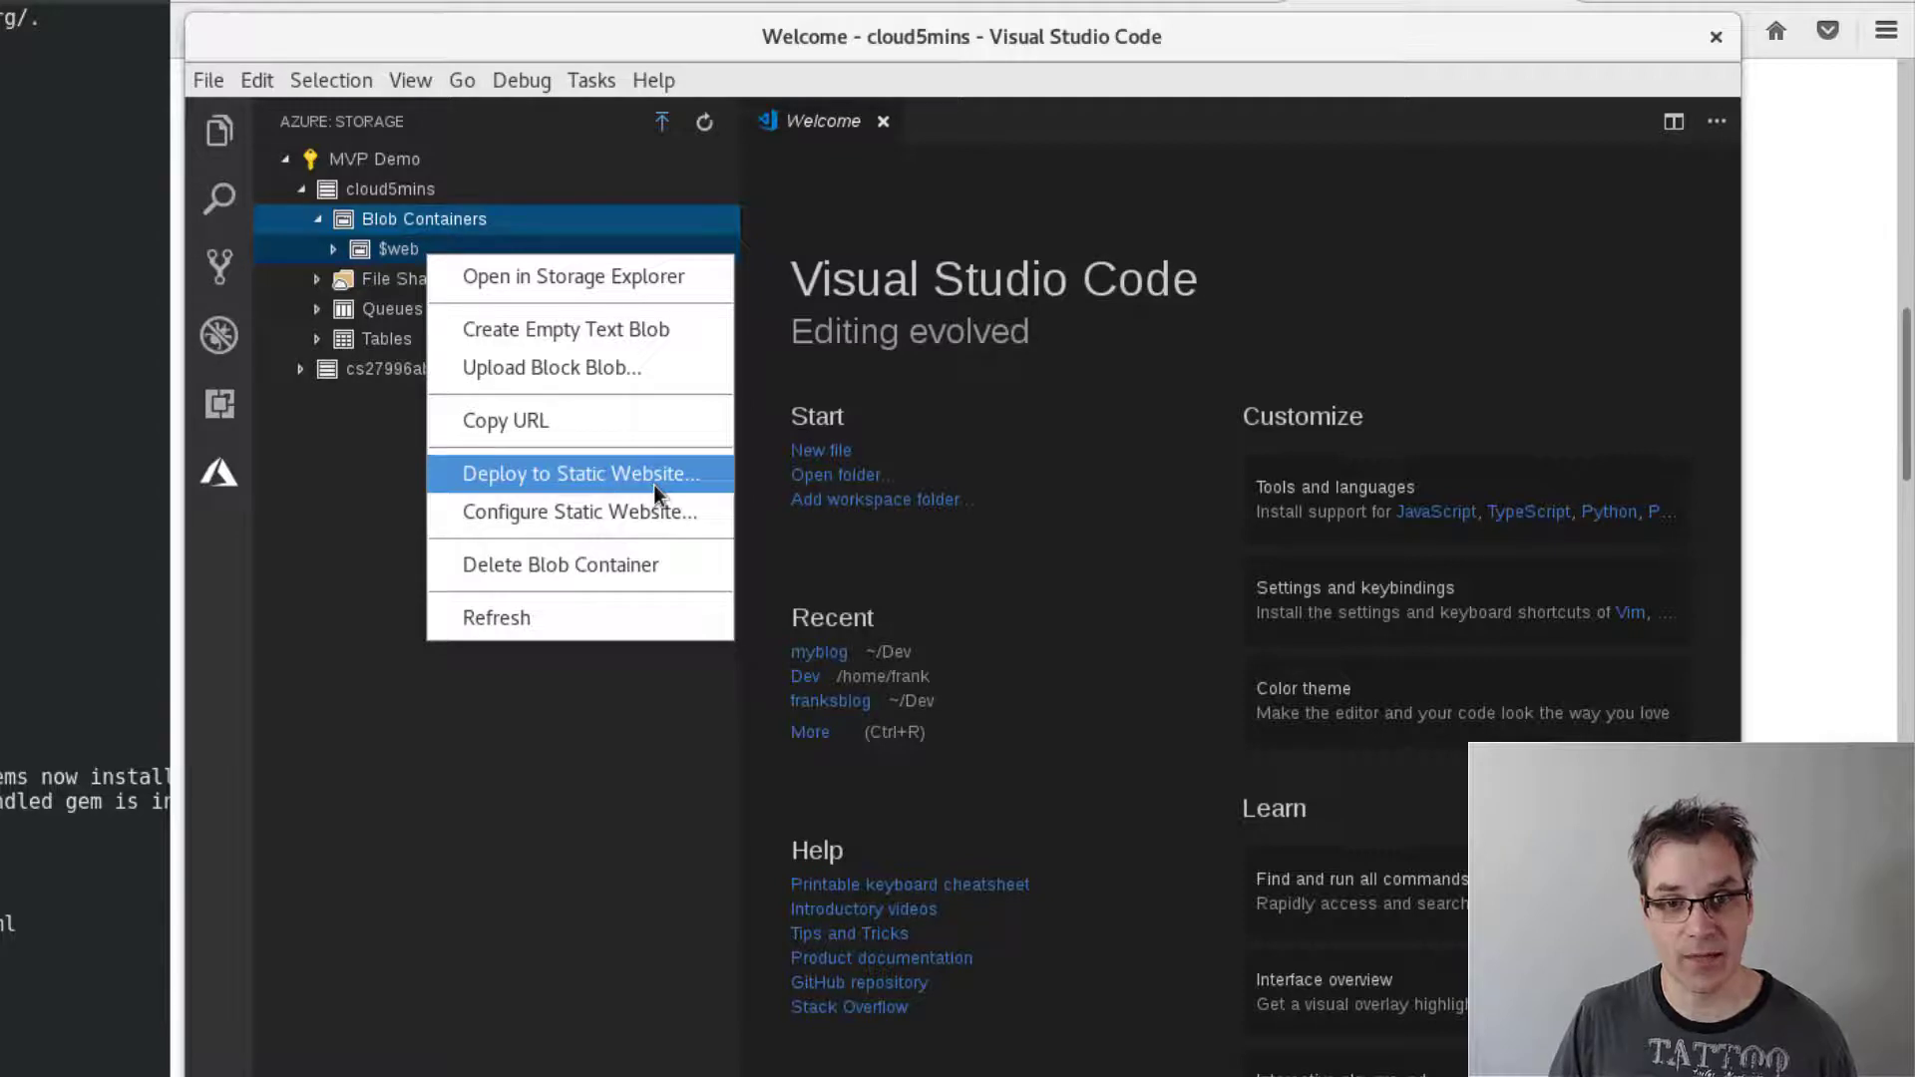
pyautogui.click(580, 475)
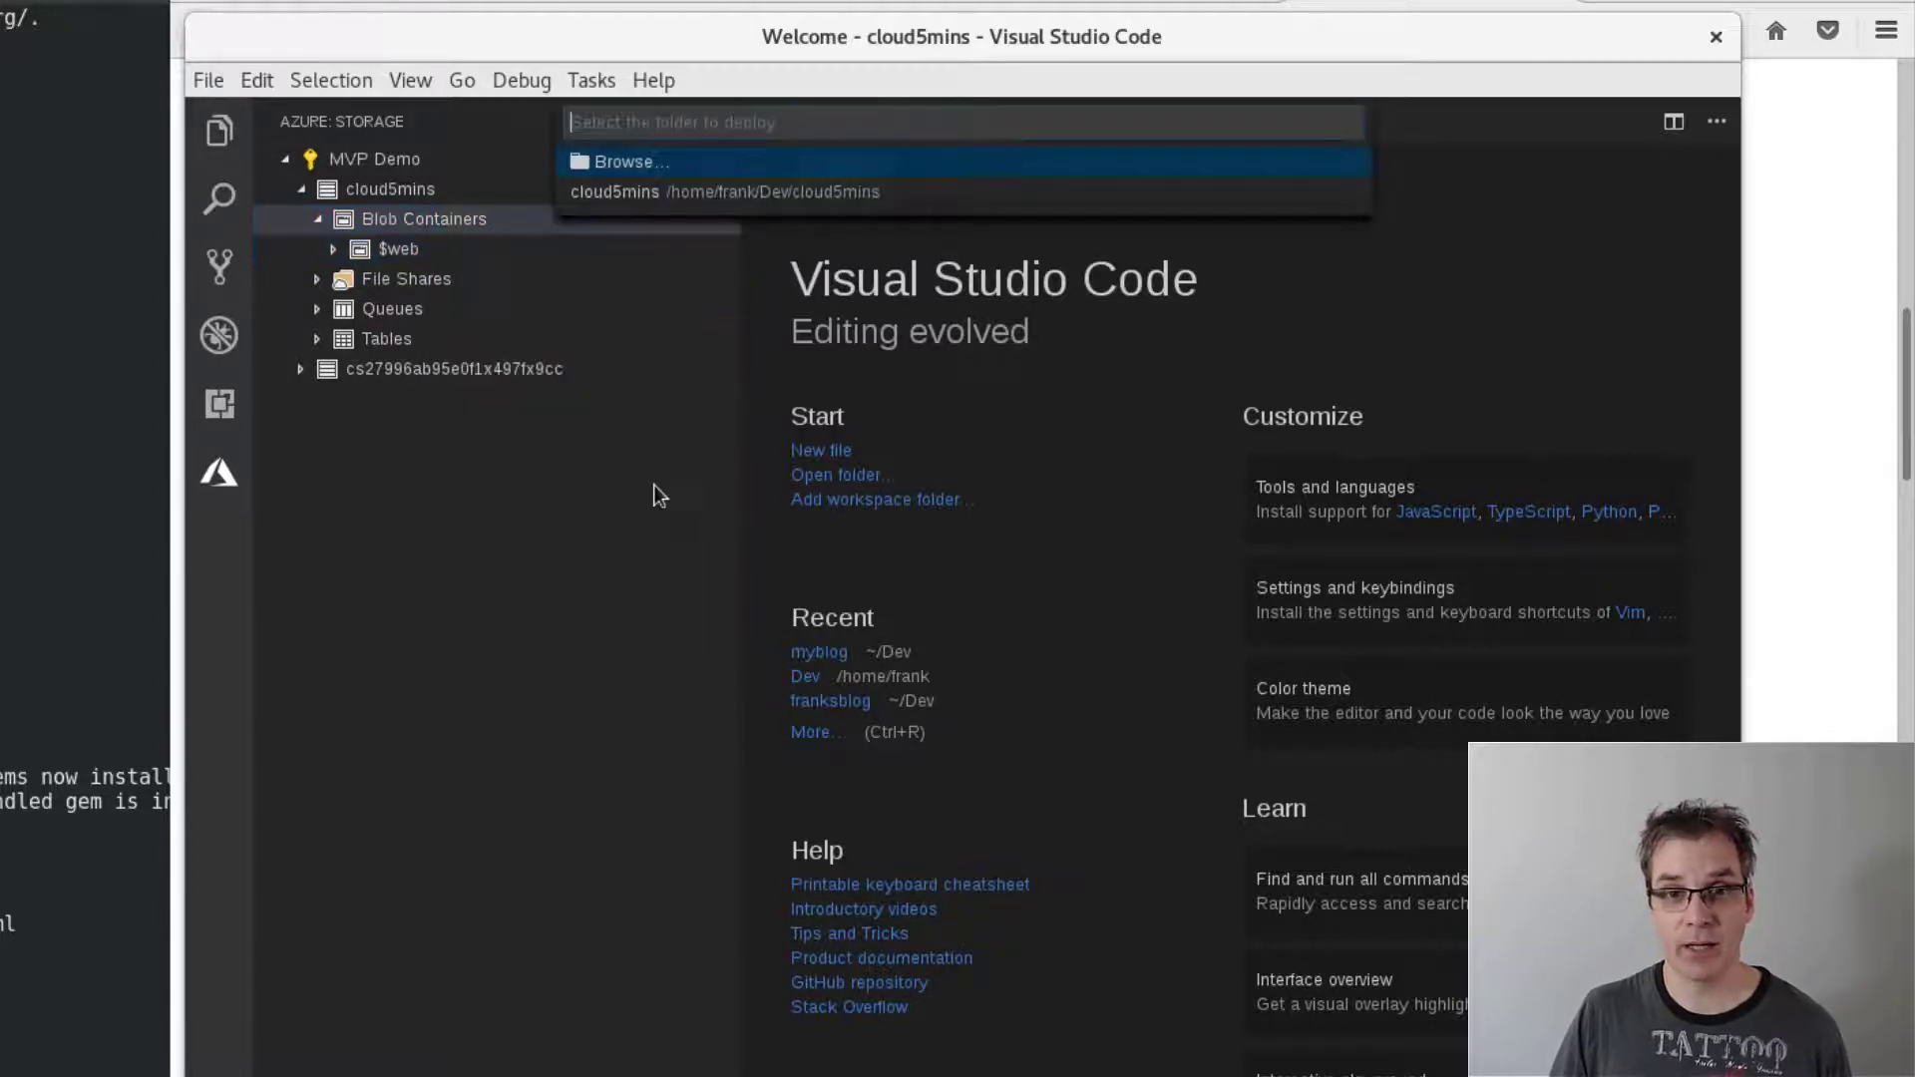
# - Deploy the generated _site folder of the cloud5mins project to the static website
pyautogui.click(630, 161)
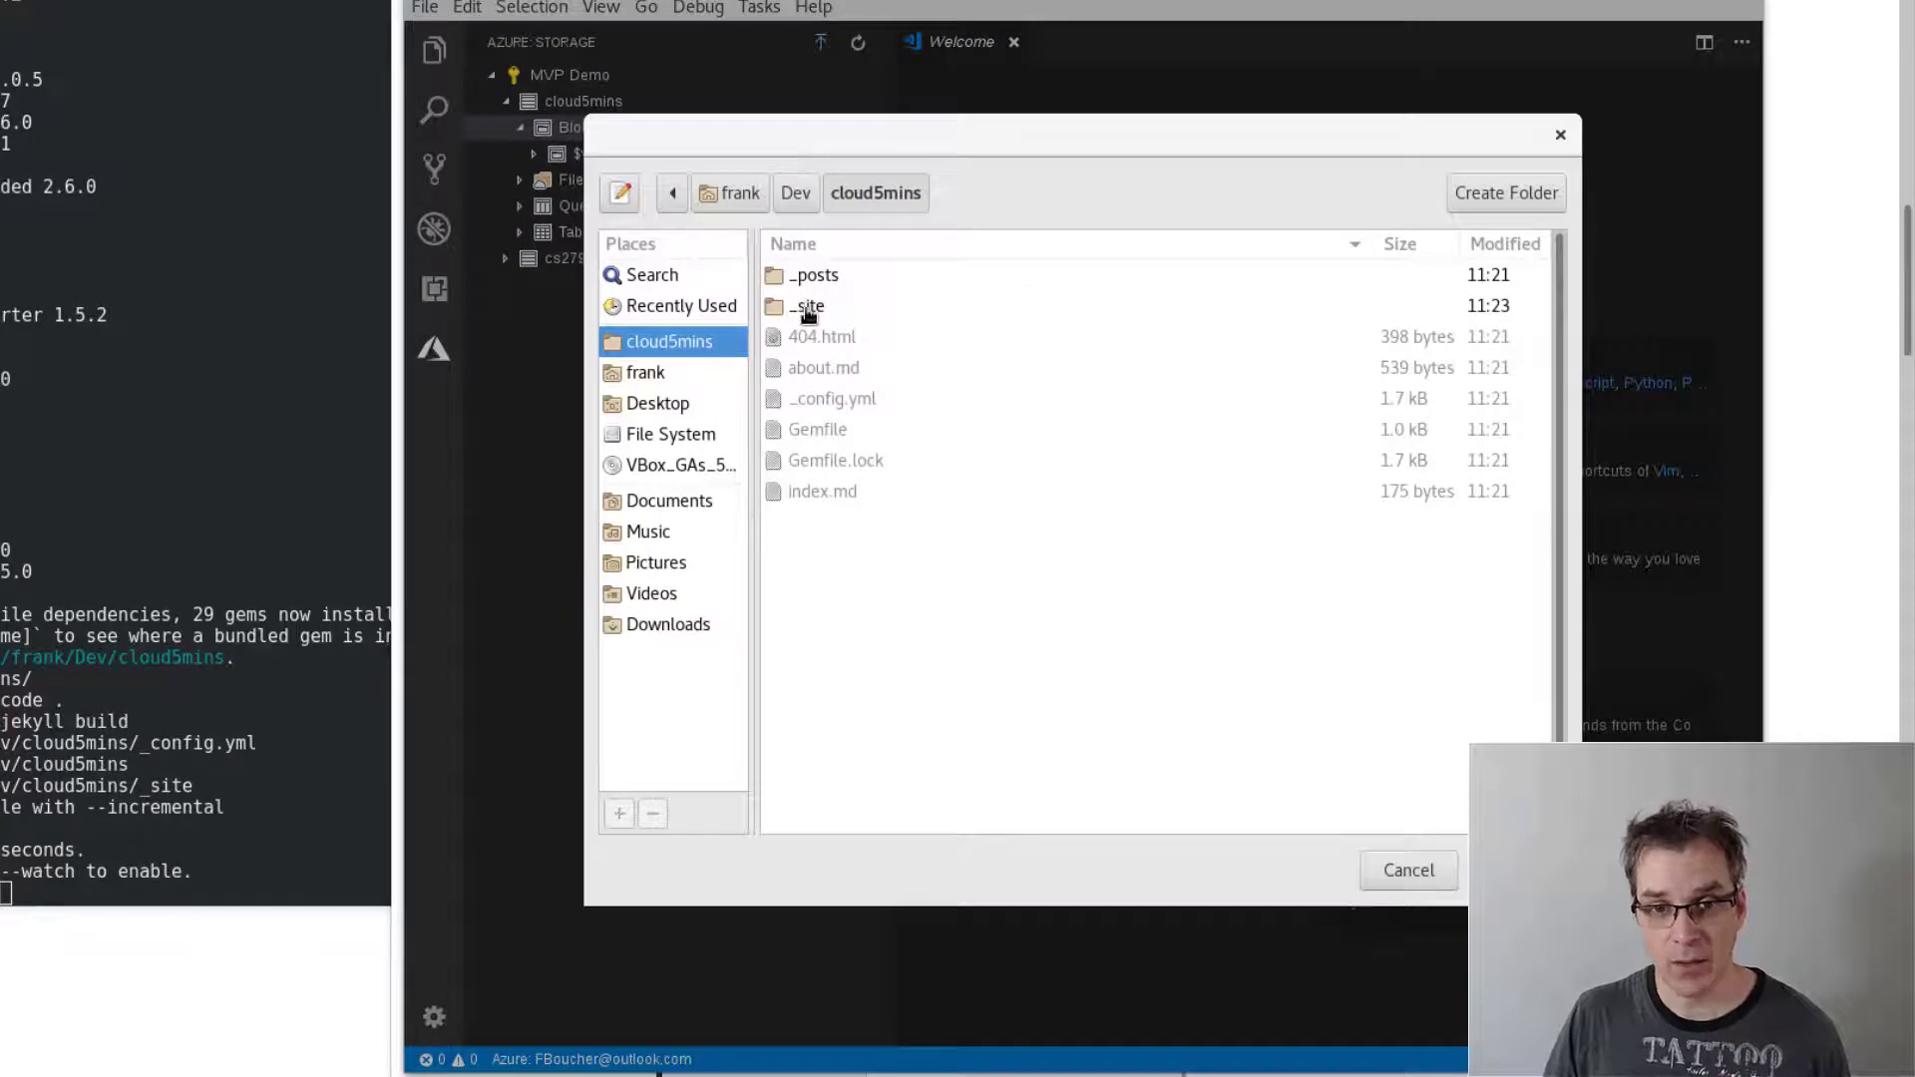
pyautogui.doubleClick(806, 307)
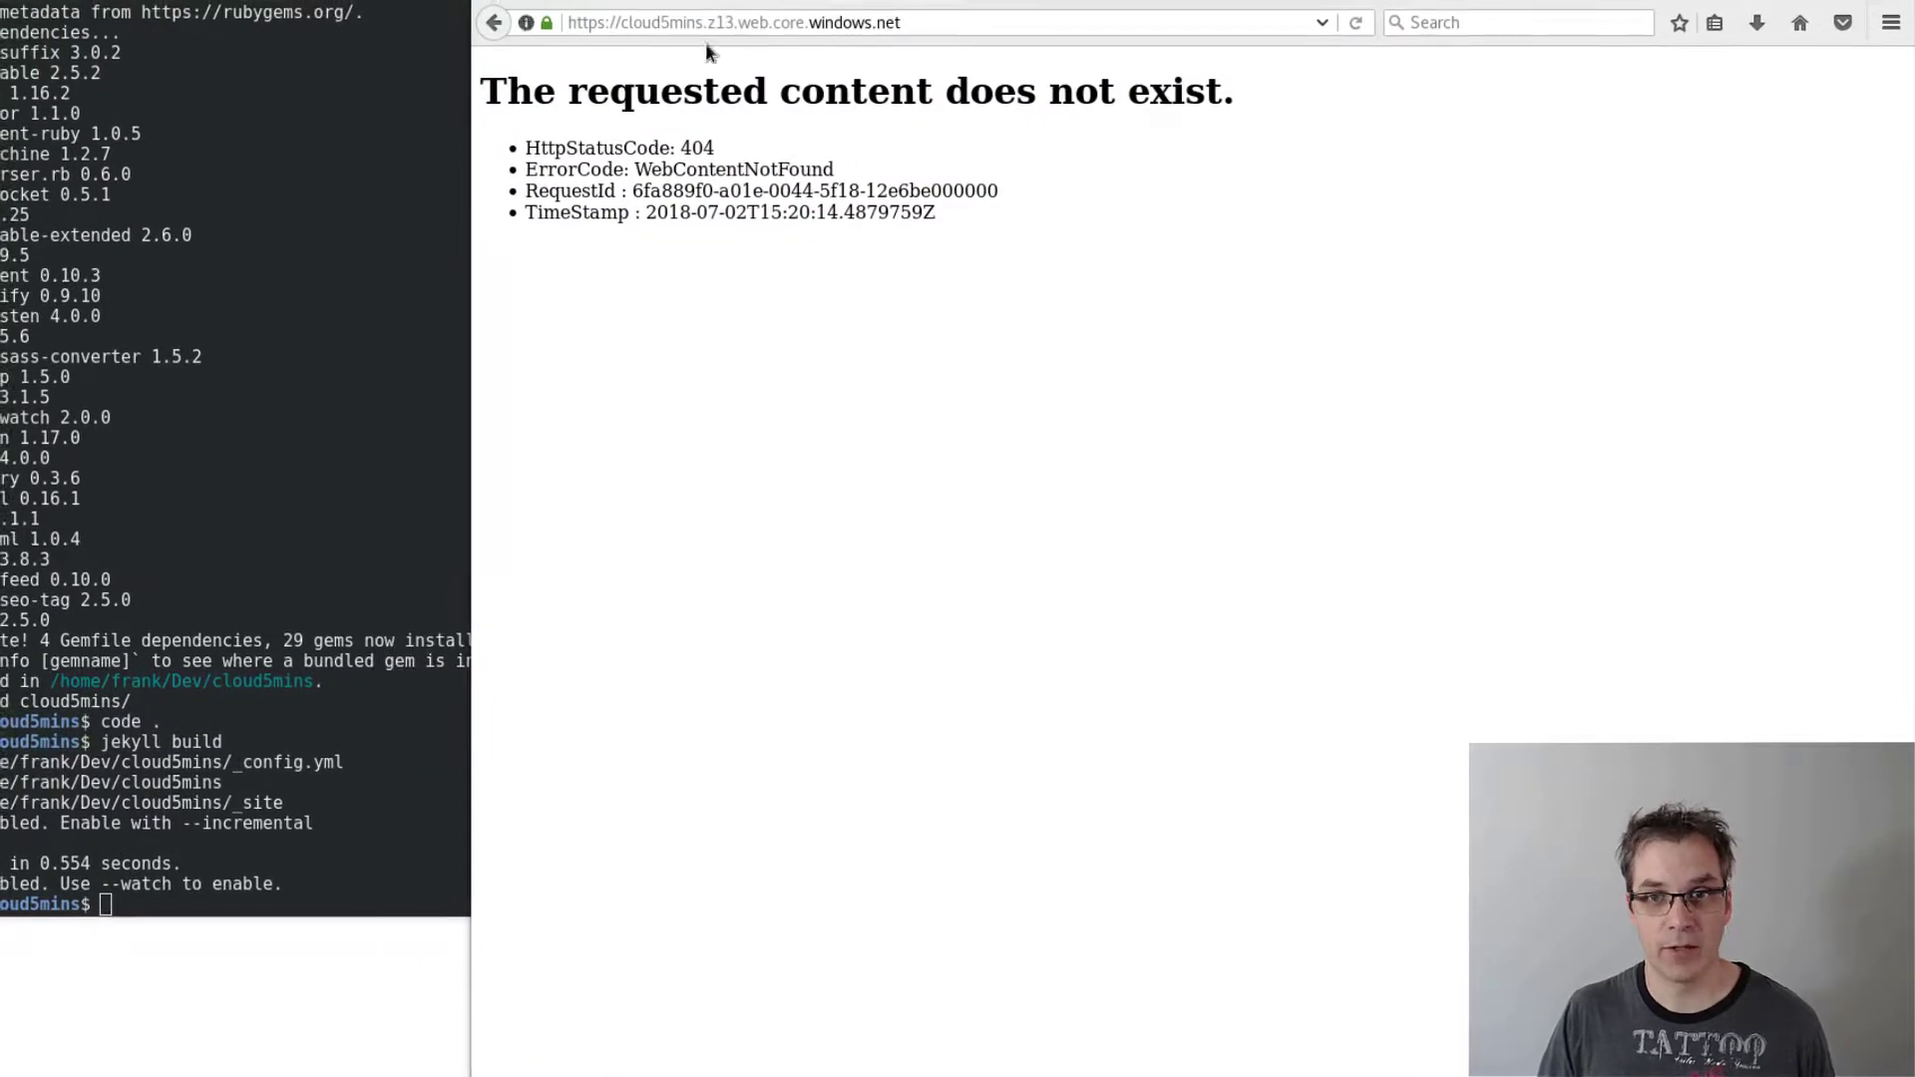
# - Reload the live blog at the cloud5mins endpoint and view its Welcome to Jekyll! post
pyautogui.click(1352, 22)
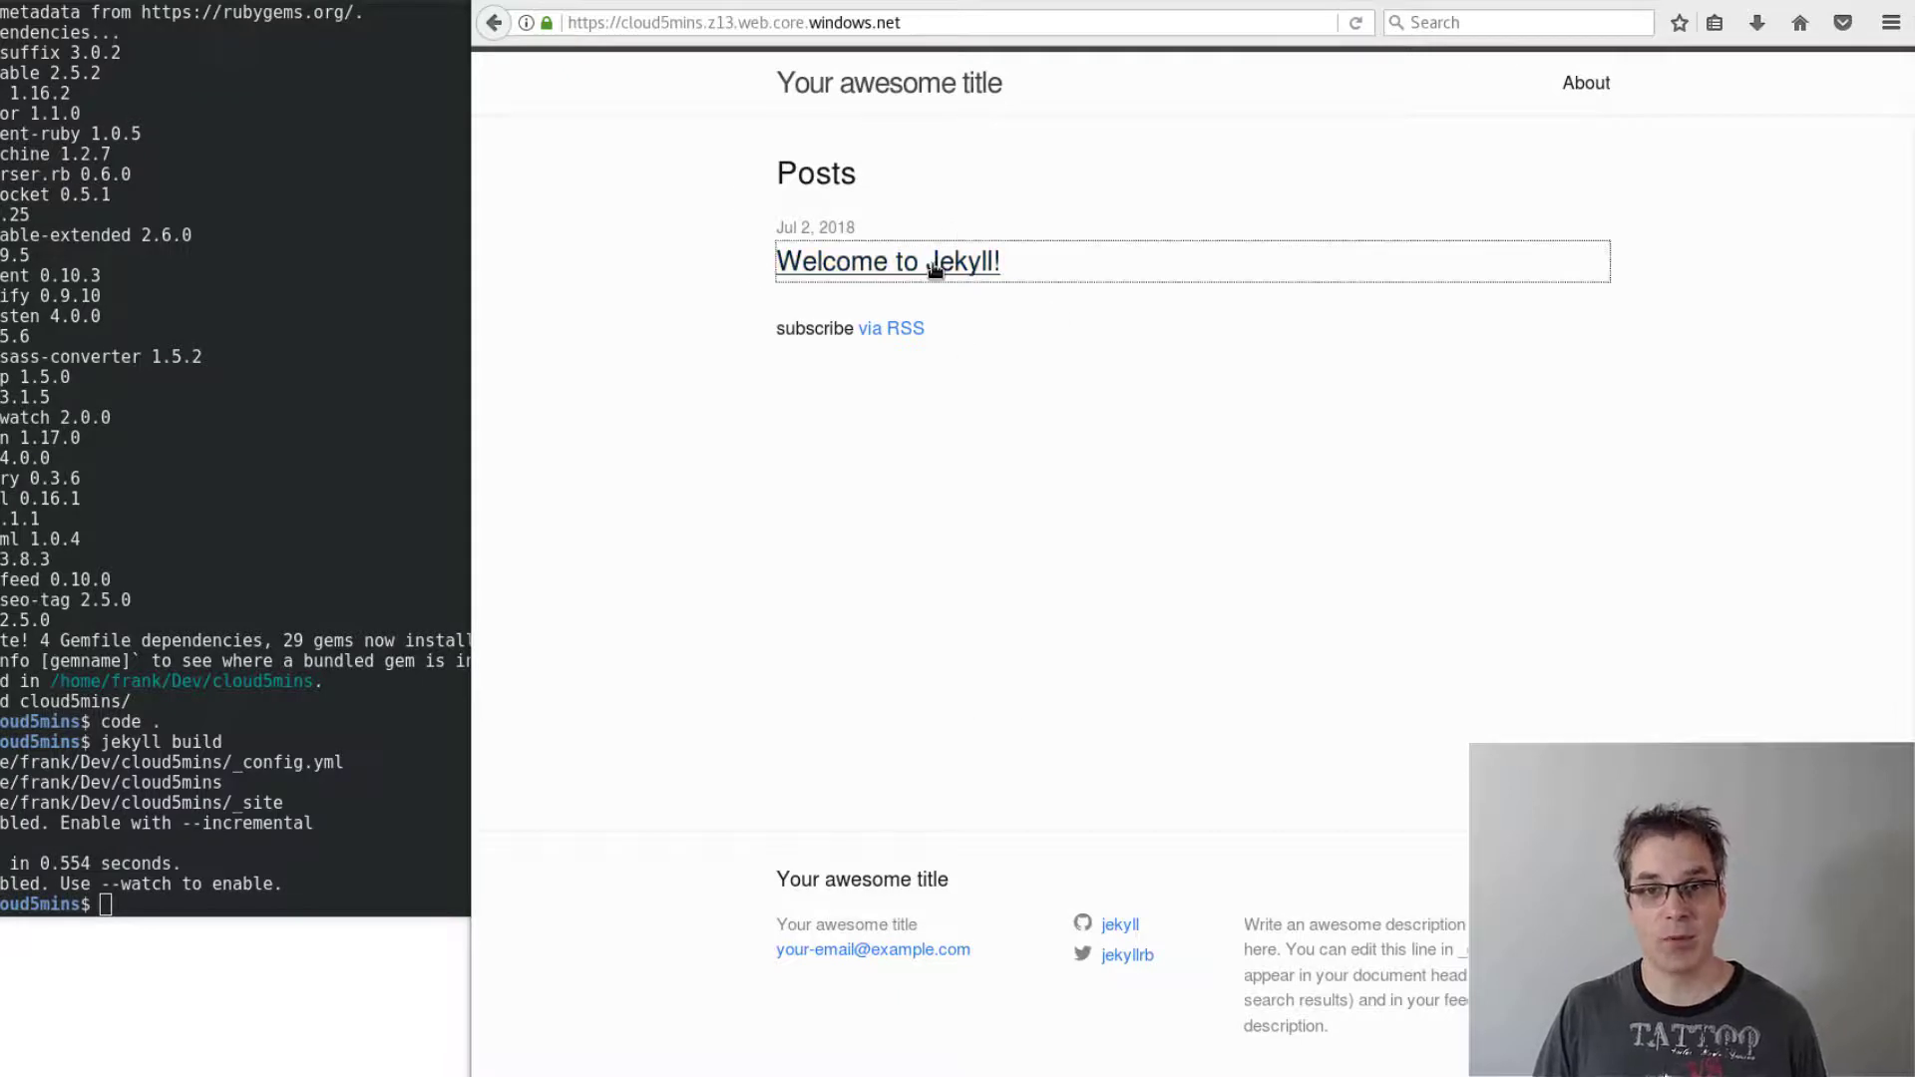
pyautogui.click(887, 264)
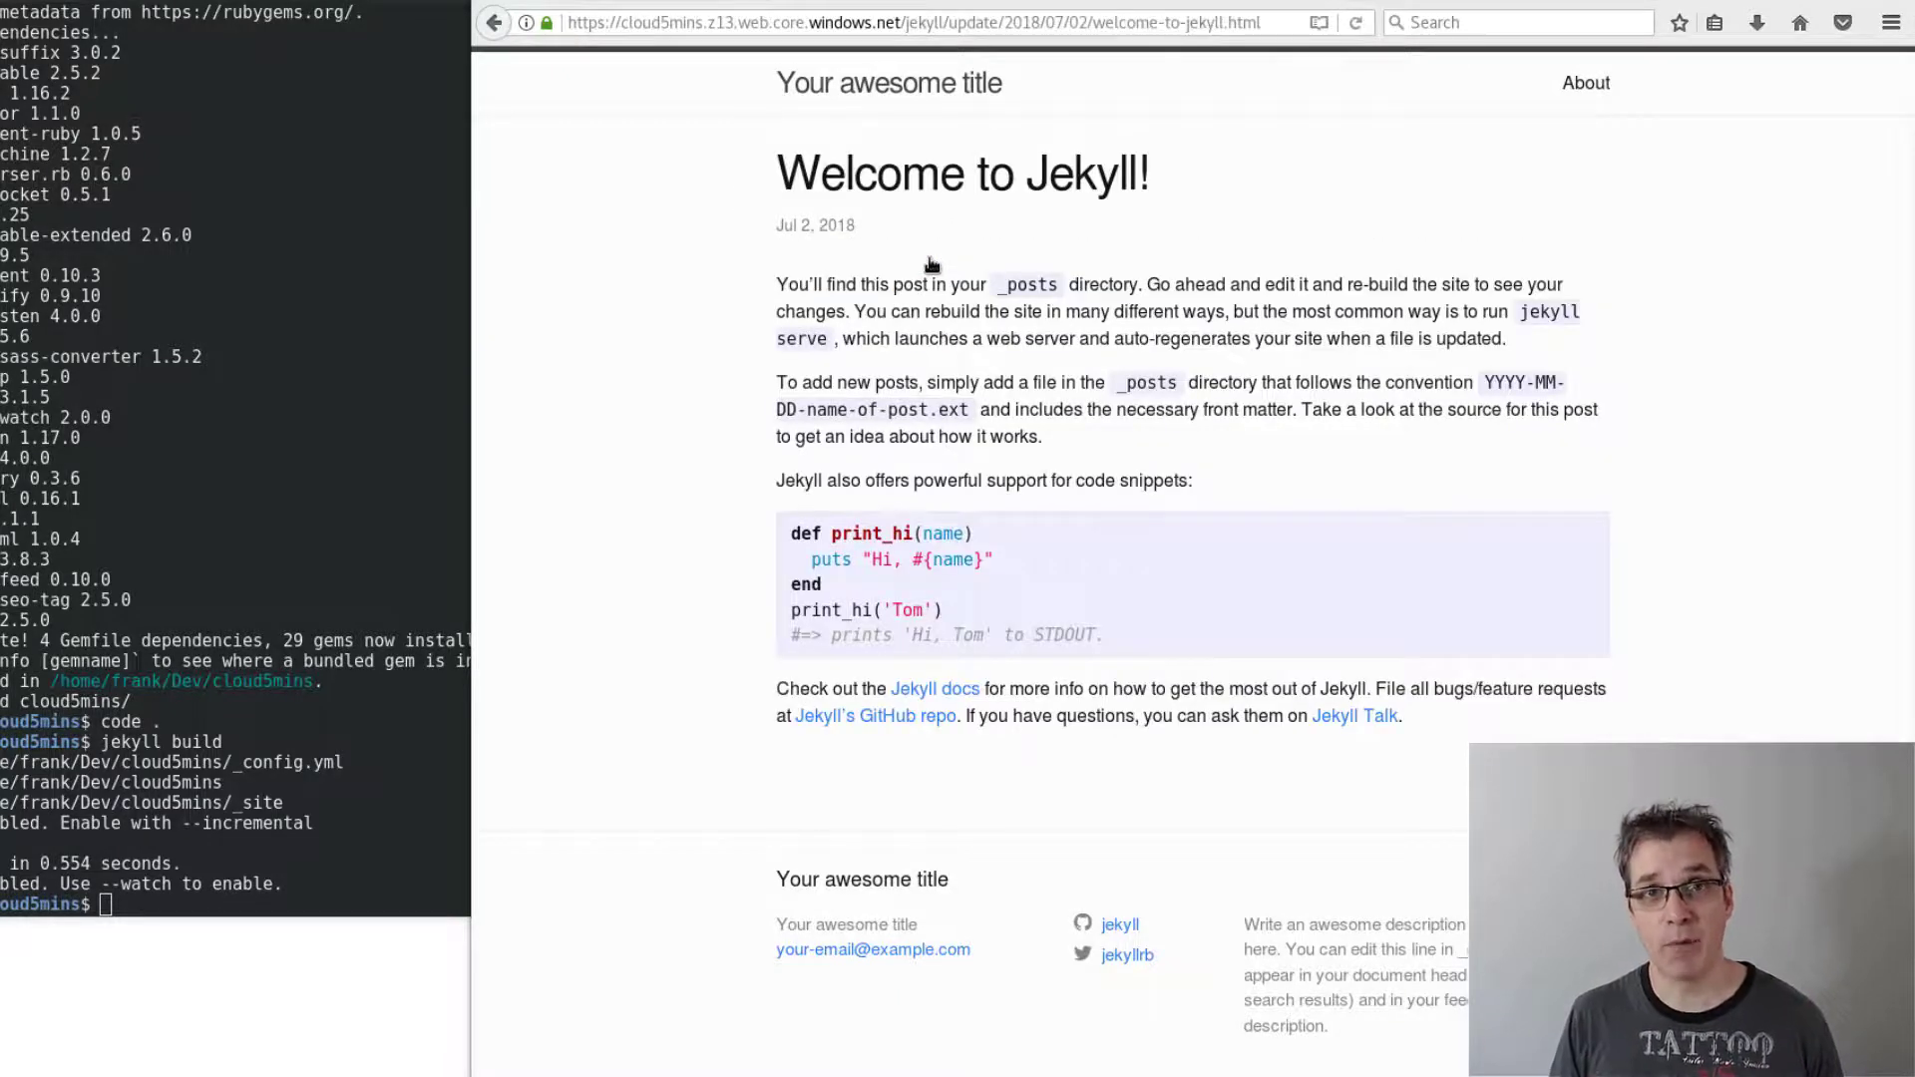